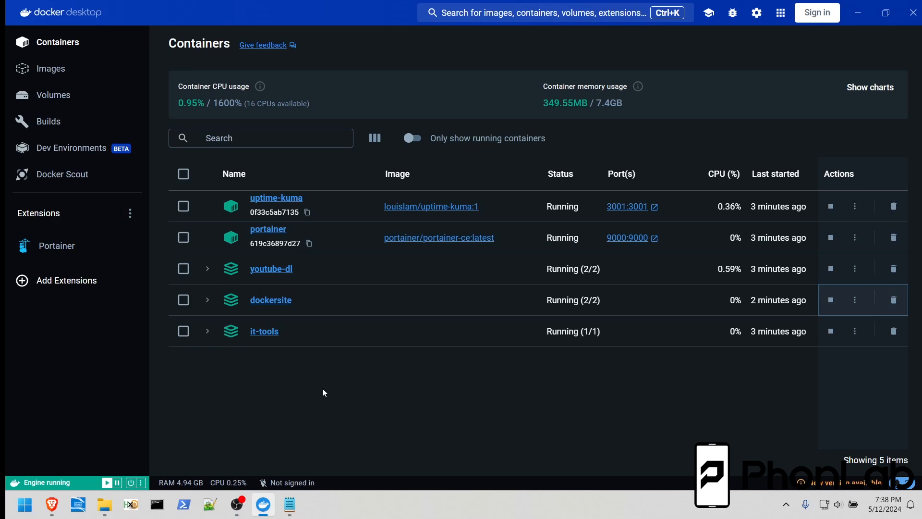
pyautogui.moveTo(303, 349)
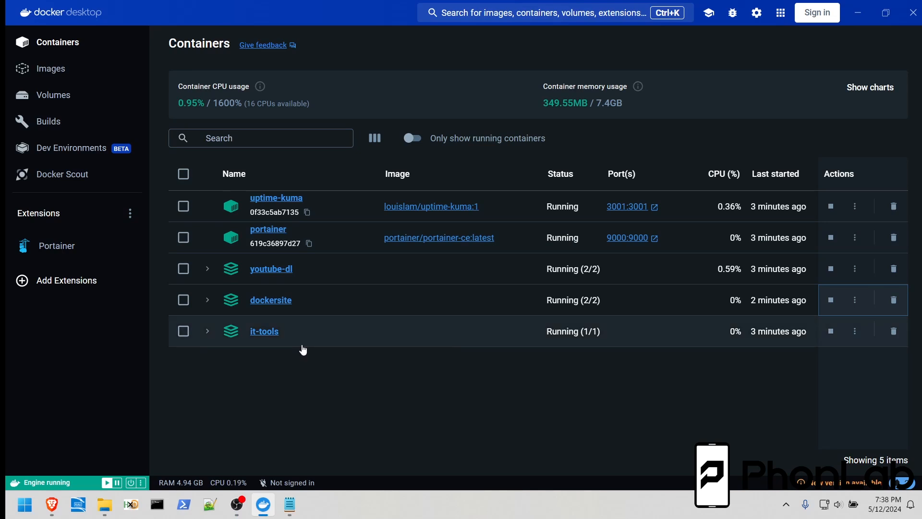
pyautogui.moveTo(284, 205)
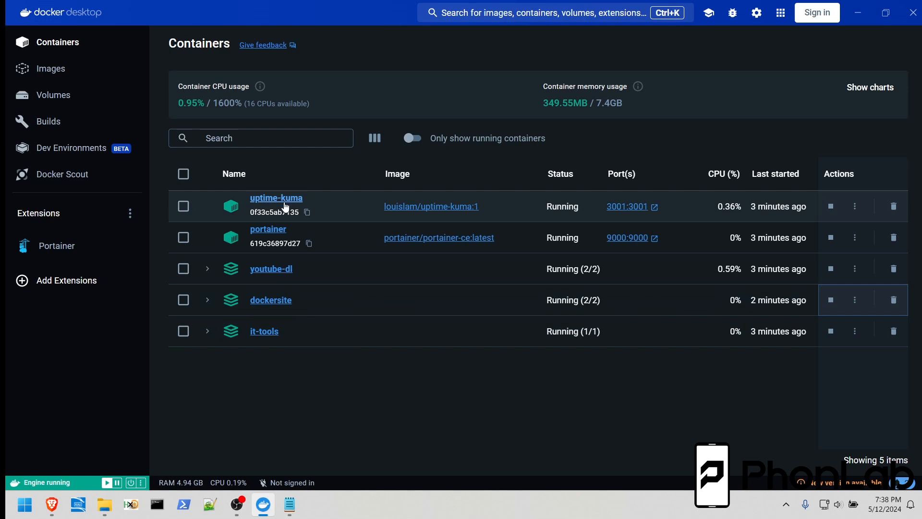
pyautogui.moveTo(391, 374)
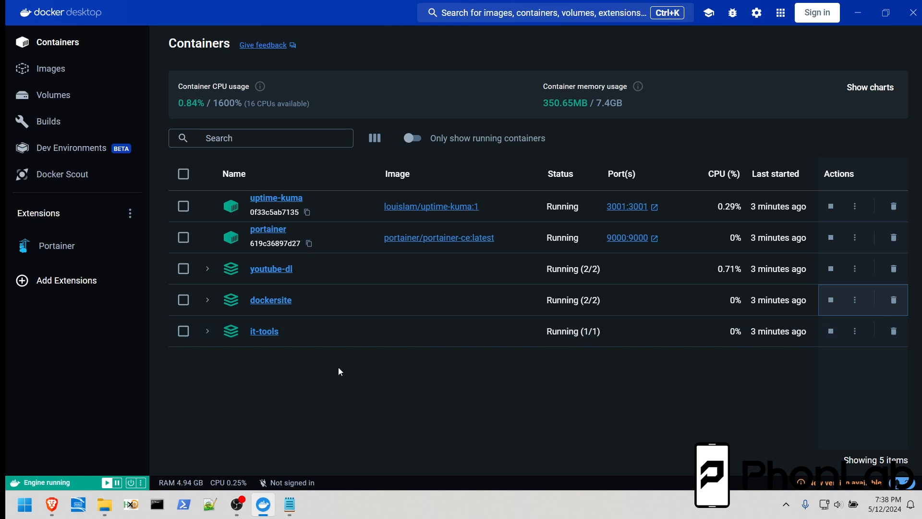
pyautogui.moveTo(294, 348)
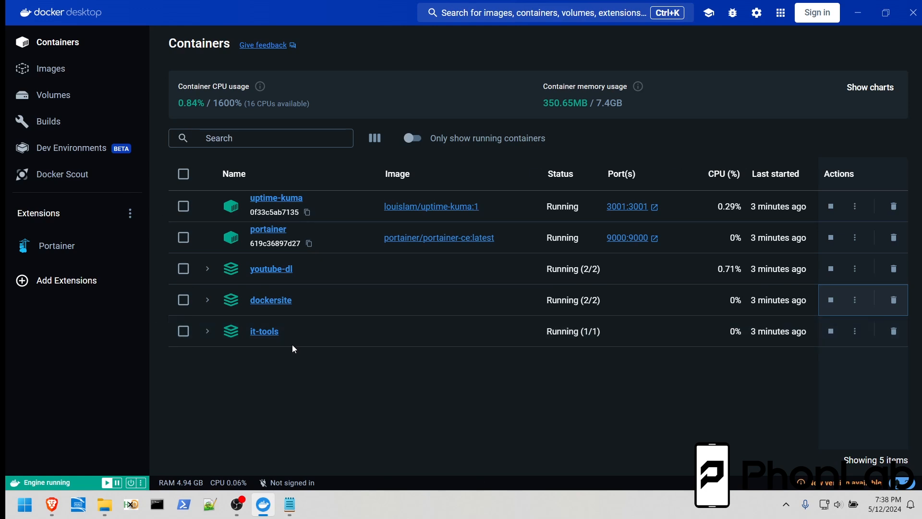
pyautogui.moveTo(157, 505)
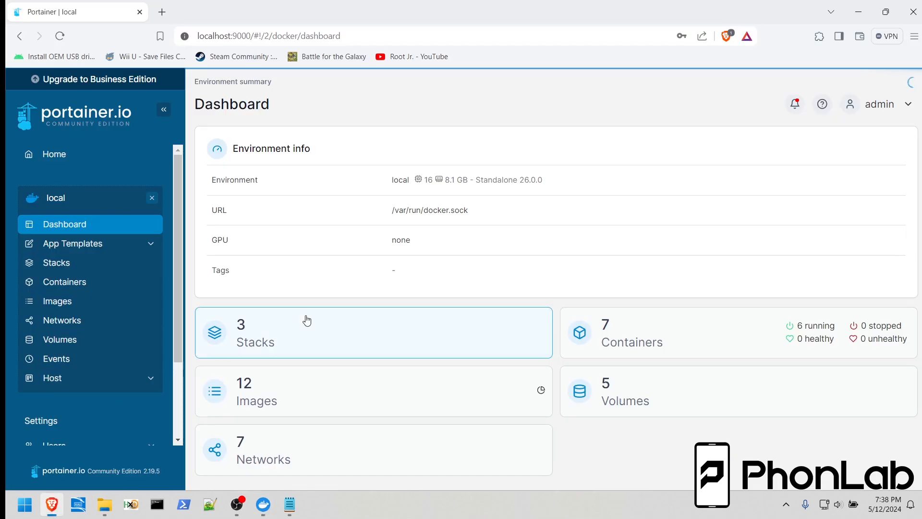
# Show the Container list with all seven local containers and their stacks, images and ports.
pyautogui.click(64, 282)
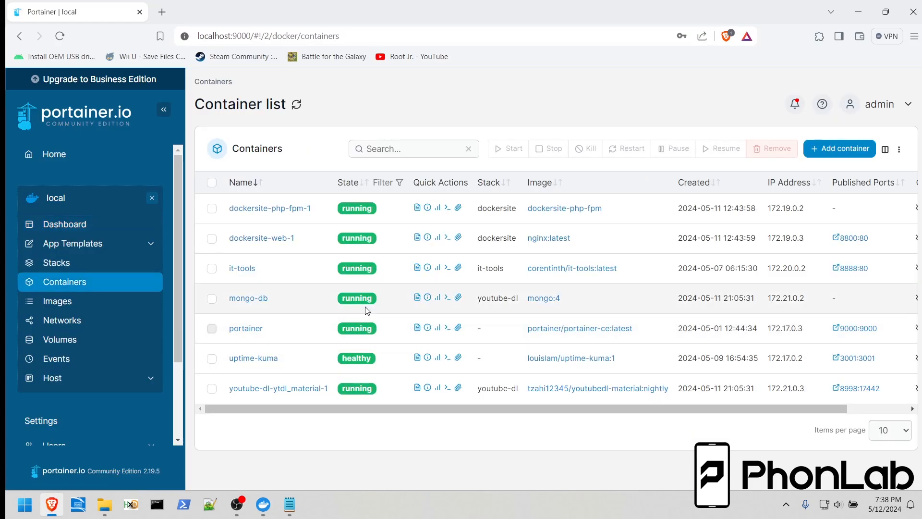
pyautogui.moveTo(517, 373)
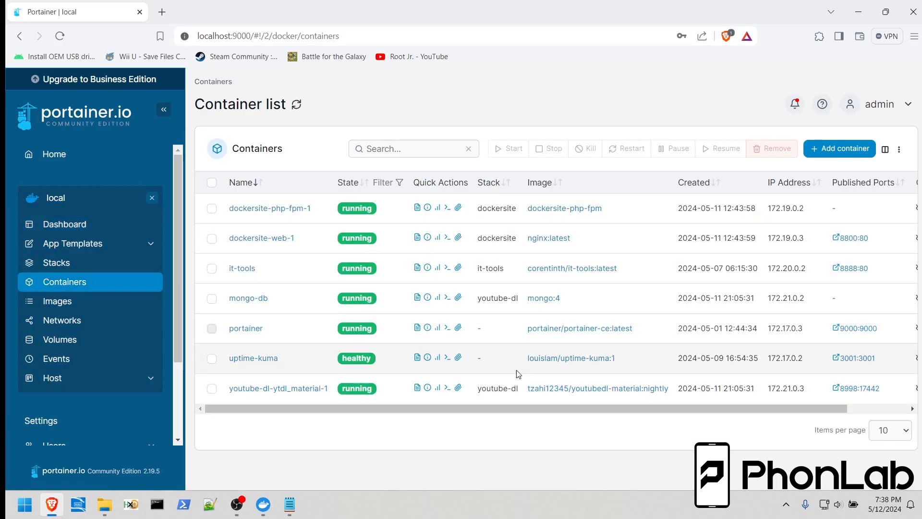
pyautogui.moveTo(398, 324)
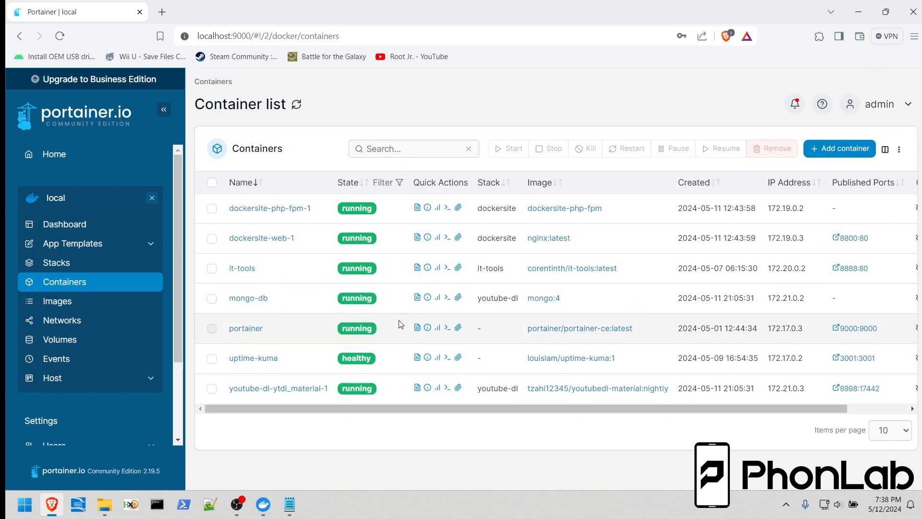
pyautogui.moveTo(521, 227)
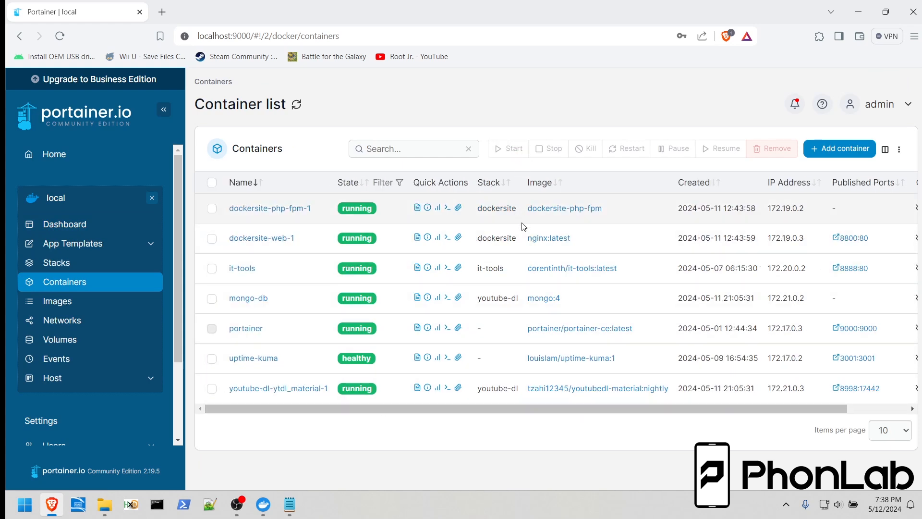
pyautogui.moveTo(353, 238)
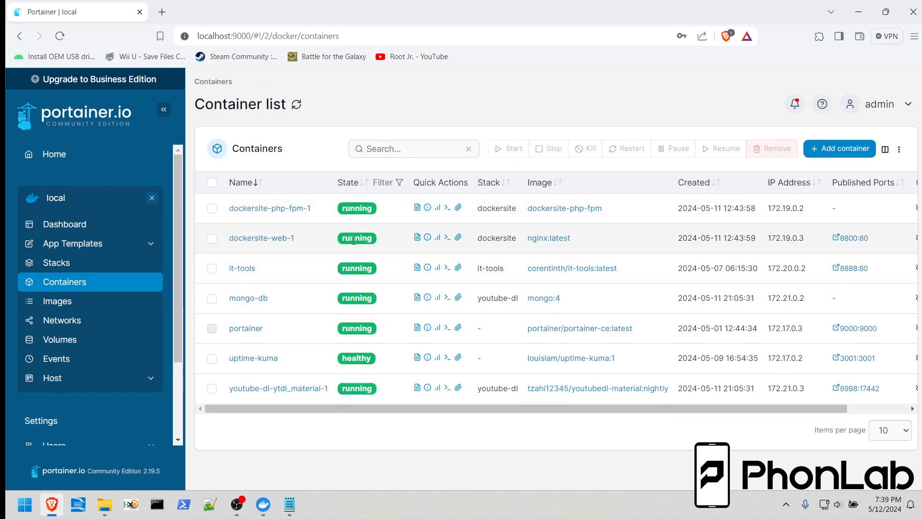
pyautogui.moveTo(450, 171)
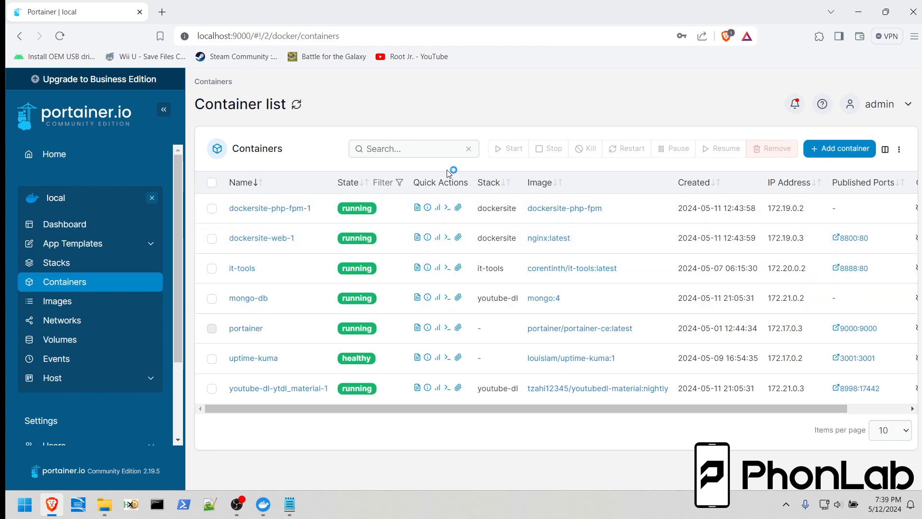
pyautogui.moveTo(339, 310)
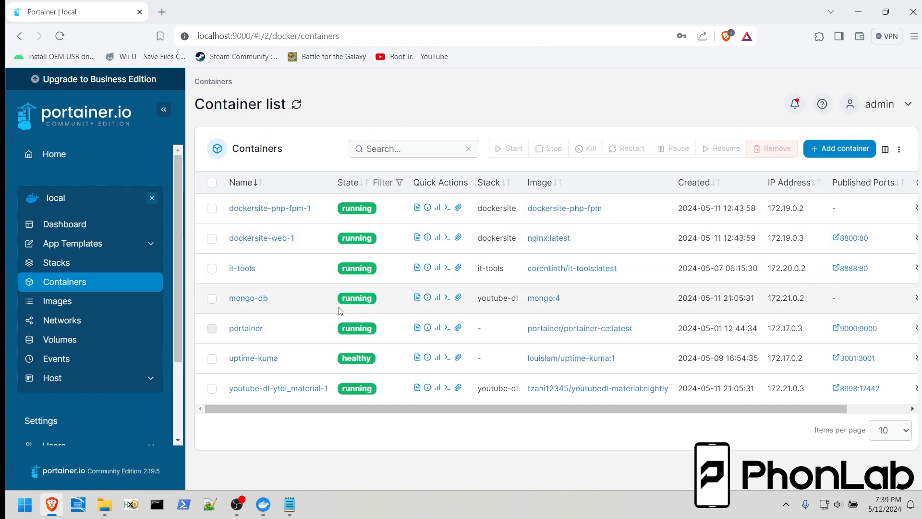
pyautogui.moveTo(295, 224)
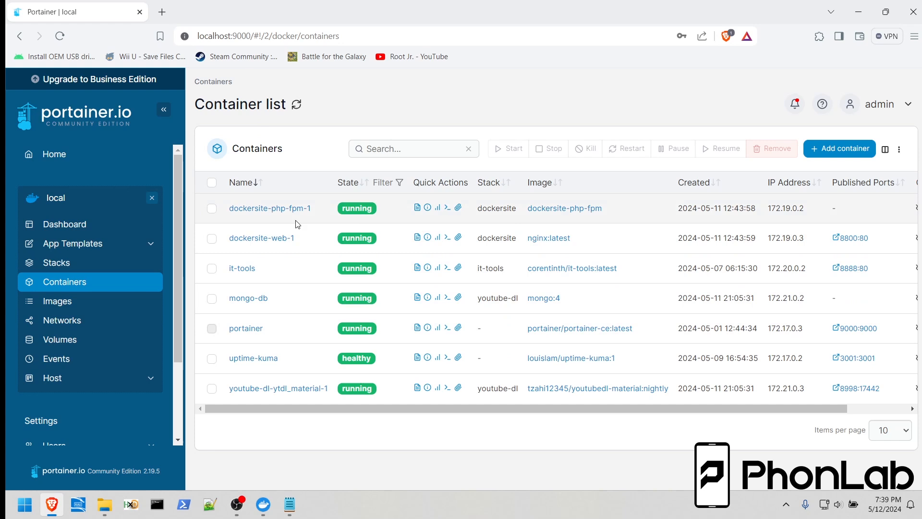
pyautogui.moveTo(329, 325)
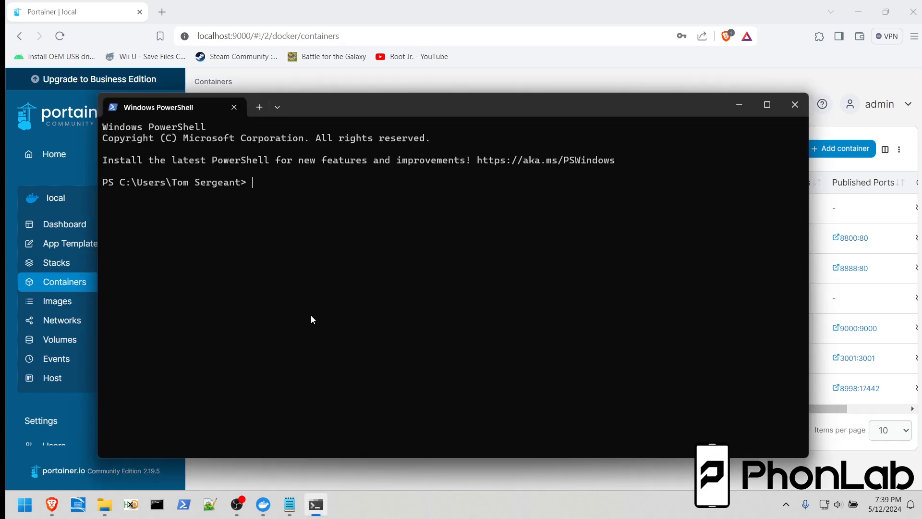
# Run docker ps to list the seven running containers with their images and ports.
pyautogui.write('docker ps')
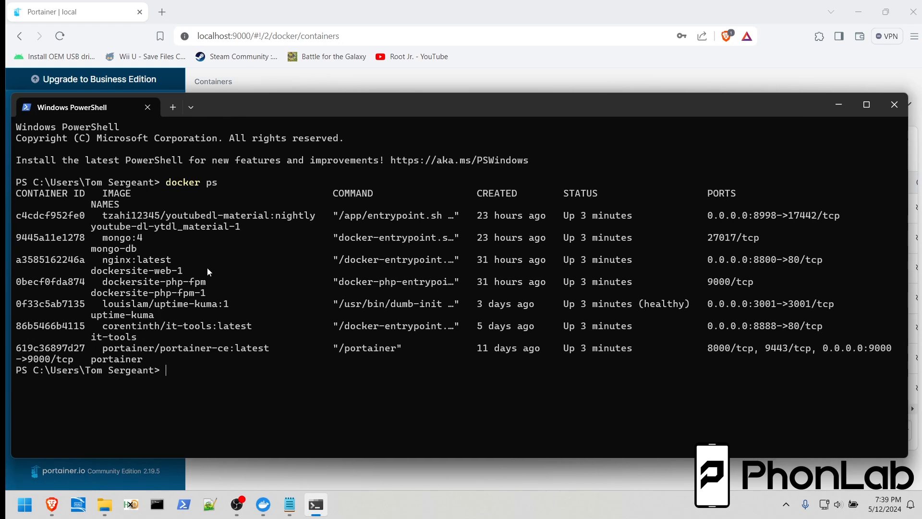
pyautogui.moveTo(136, 234)
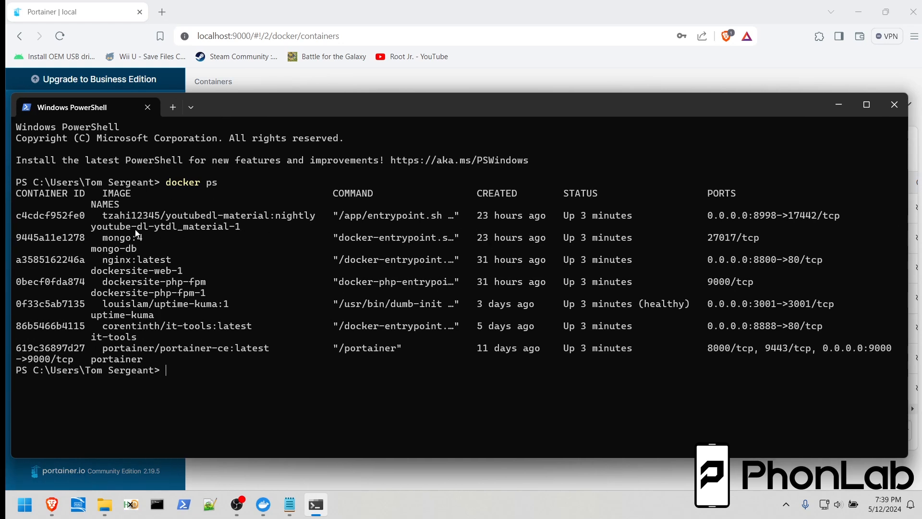
pyautogui.moveTo(100, 361)
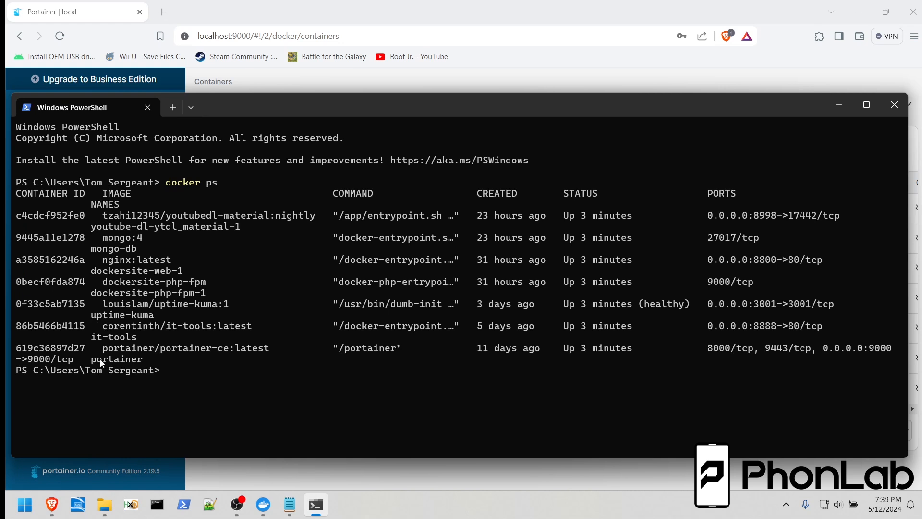
pyautogui.moveTo(91, 209)
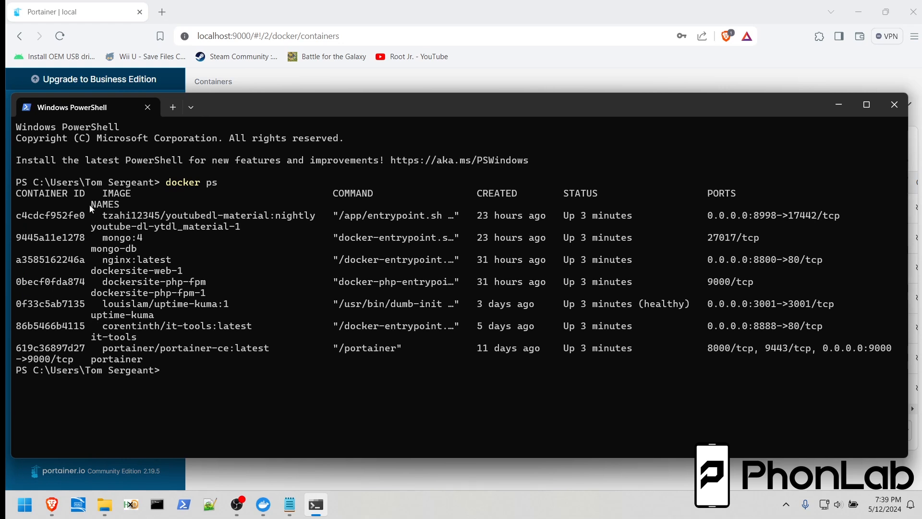
pyautogui.moveTo(124, 364)
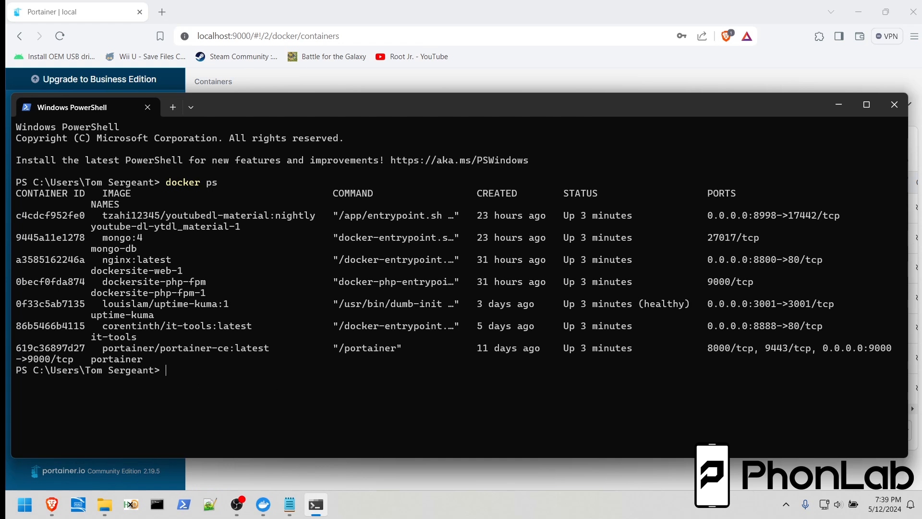
# Stop the portainer container with docker stop portainer.
pyautogui.write('doc')
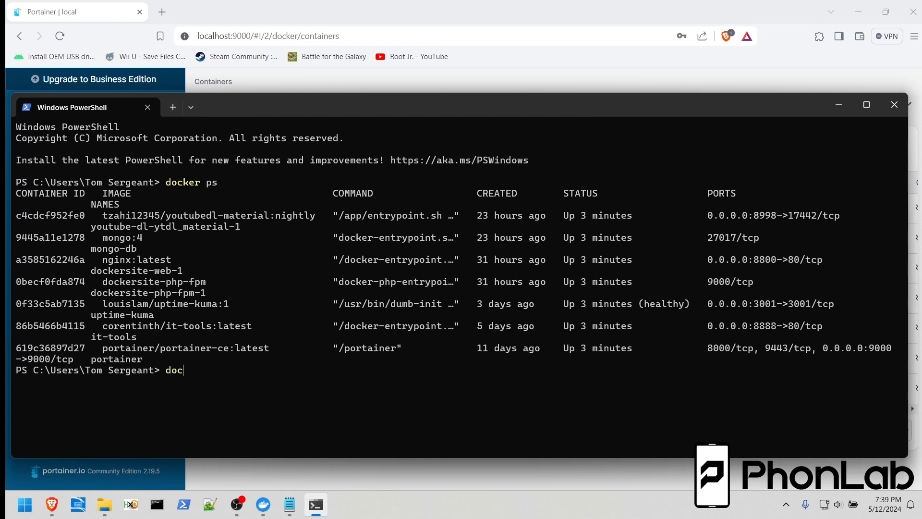
pyautogui.press('Backspace')
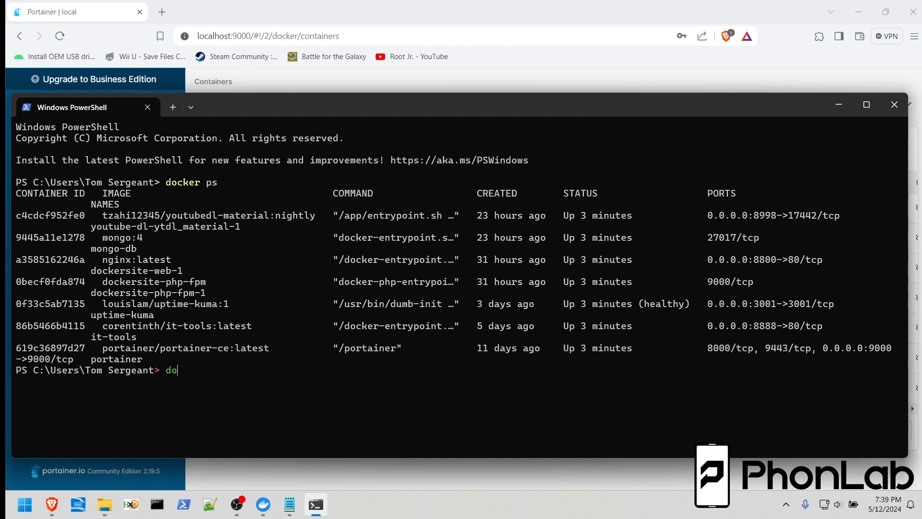
pyautogui.write('cker')
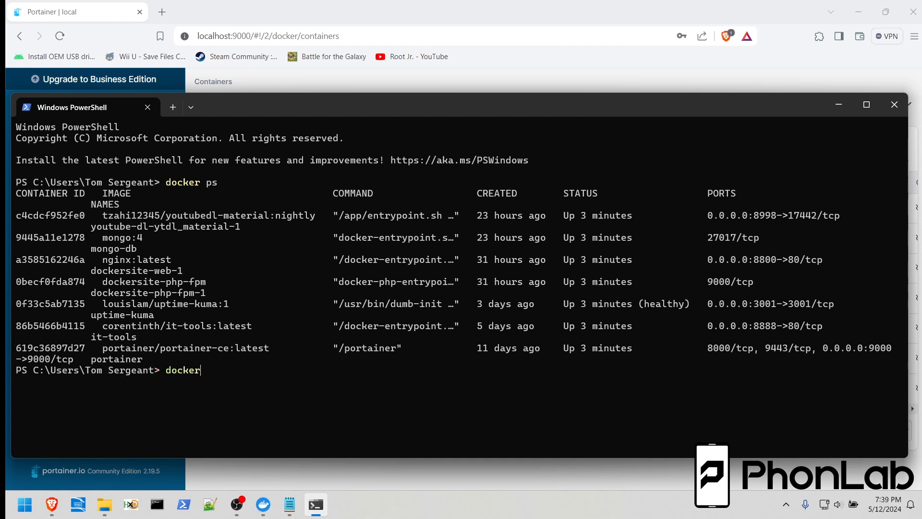
pyautogui.write('stop po')
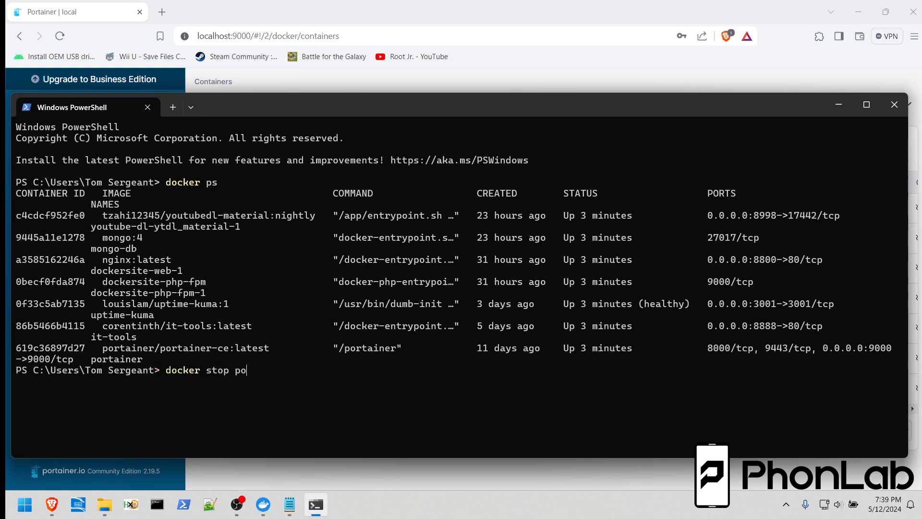
pyautogui.press('Return')
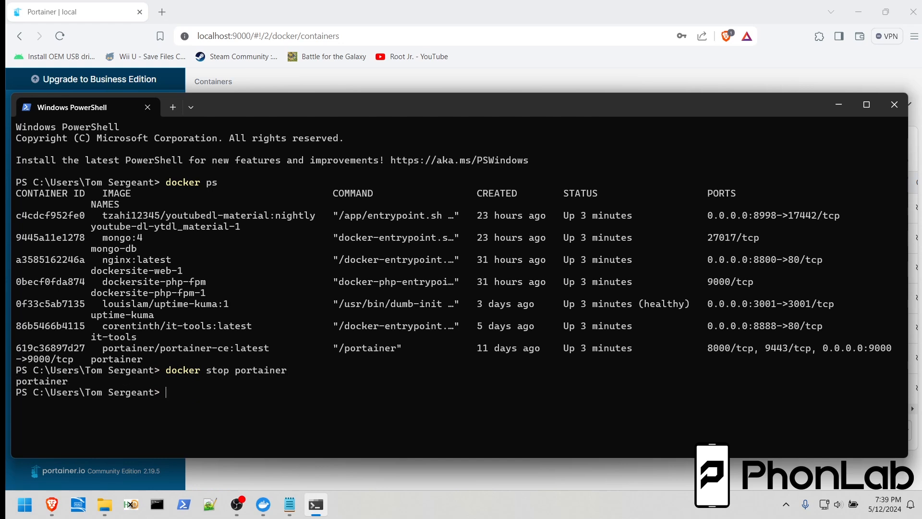
pyautogui.moveTo(304, 392)
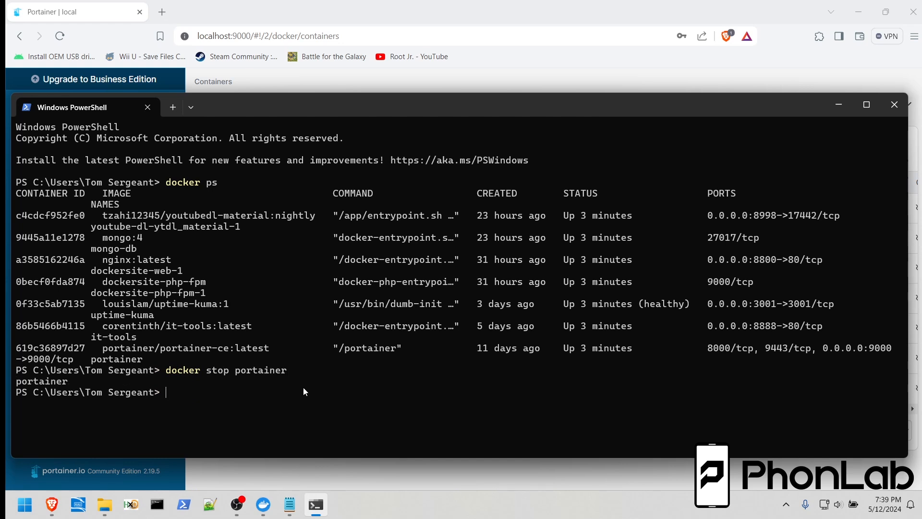
# Delete the stopped portainer container with docker rm portainer.
pyautogui.write('doce')
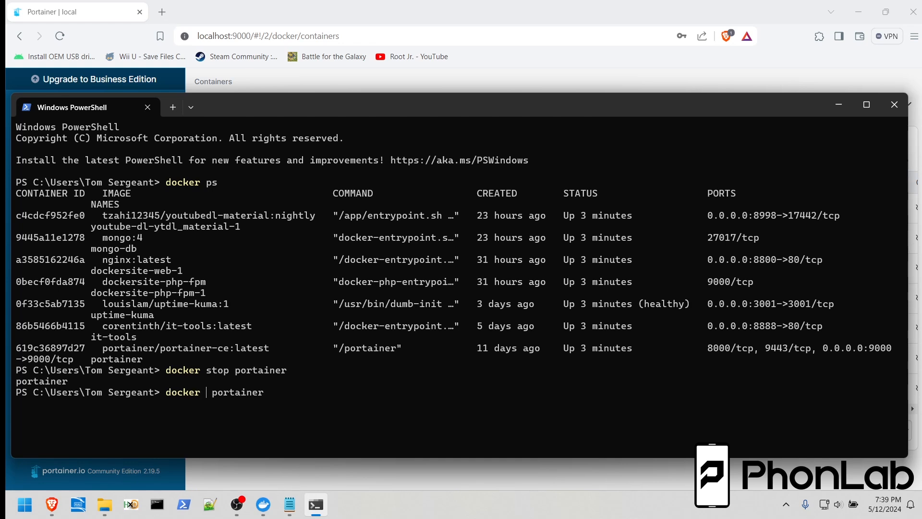
pyautogui.write('rm')
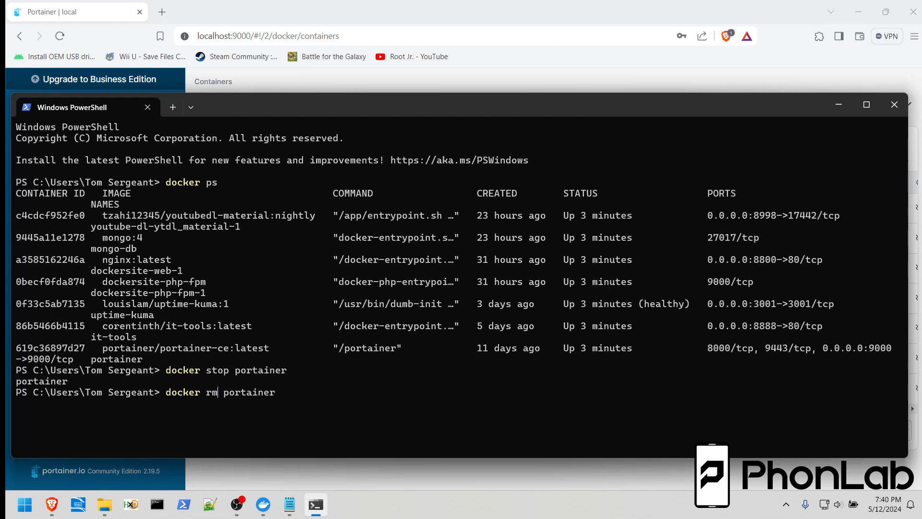
pyautogui.press('Return')
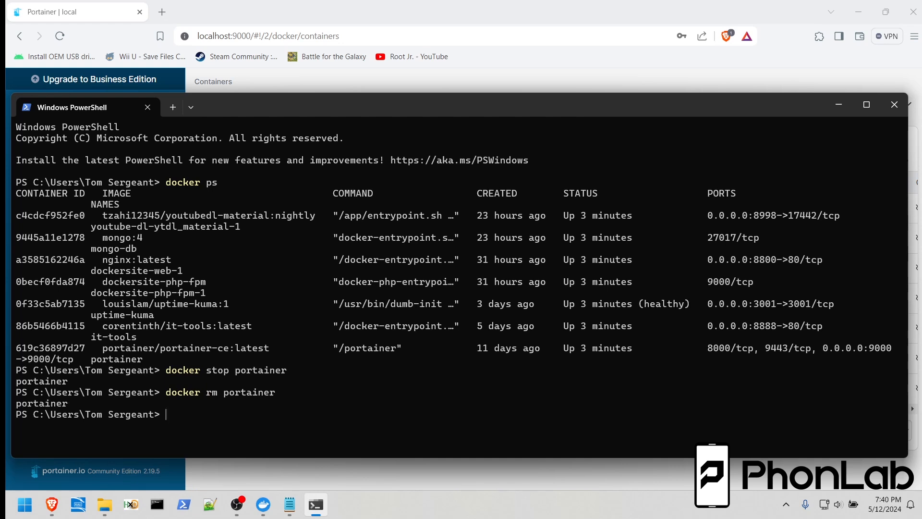
pyautogui.write('docker rm portainer')
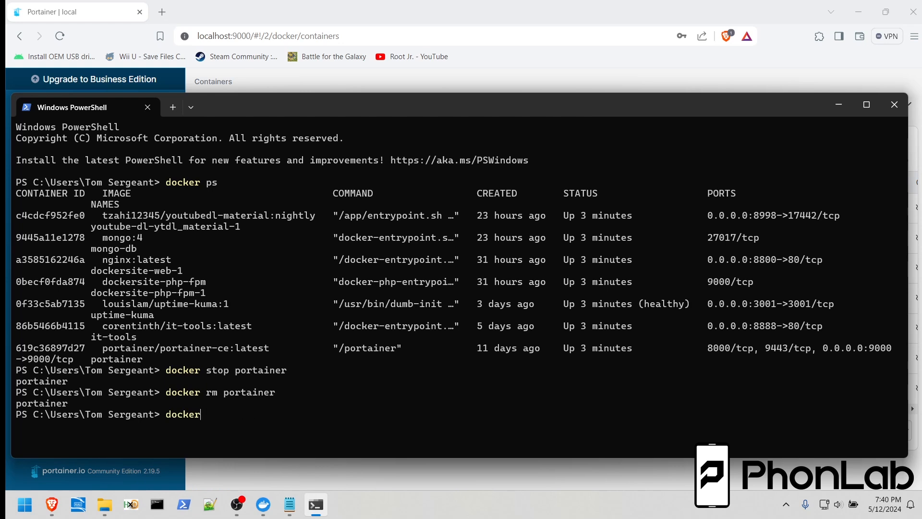
# Pull portainer/portainer-ce:latest, which reports the image is already up to date.
pyautogui.write('pull')
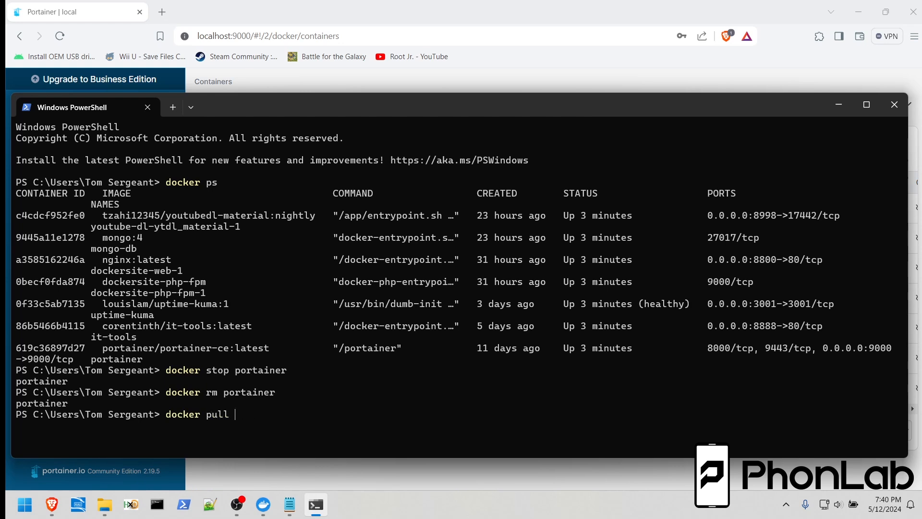
pyautogui.write('port')
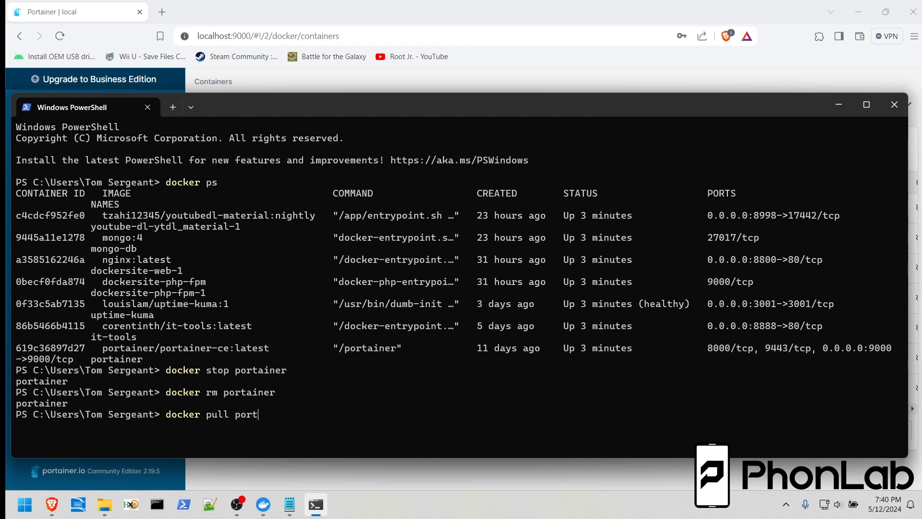
pyautogui.write('ainer/')
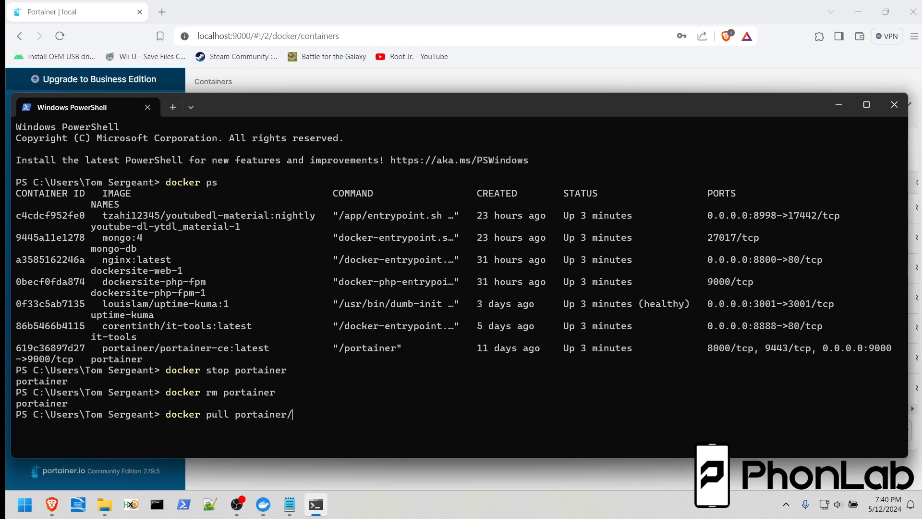
pyautogui.write('portain')
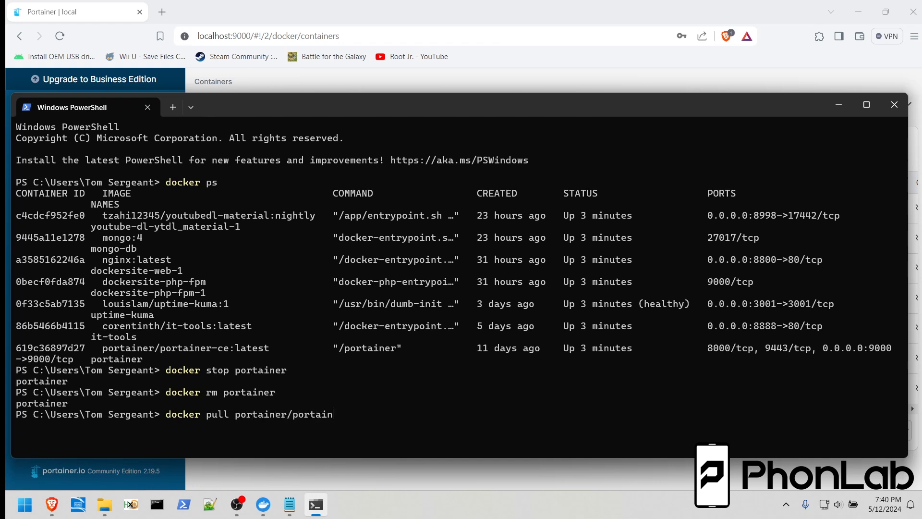
pyautogui.write('er')
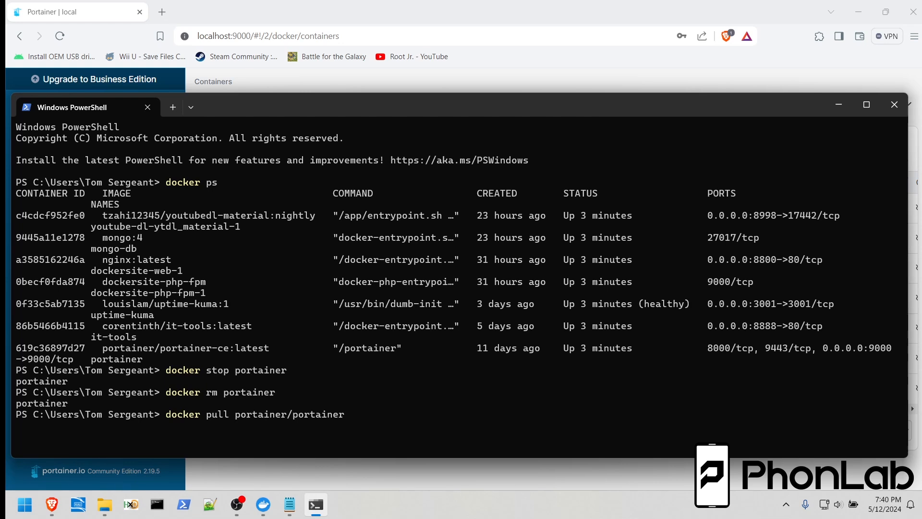
pyautogui.write('-ce')
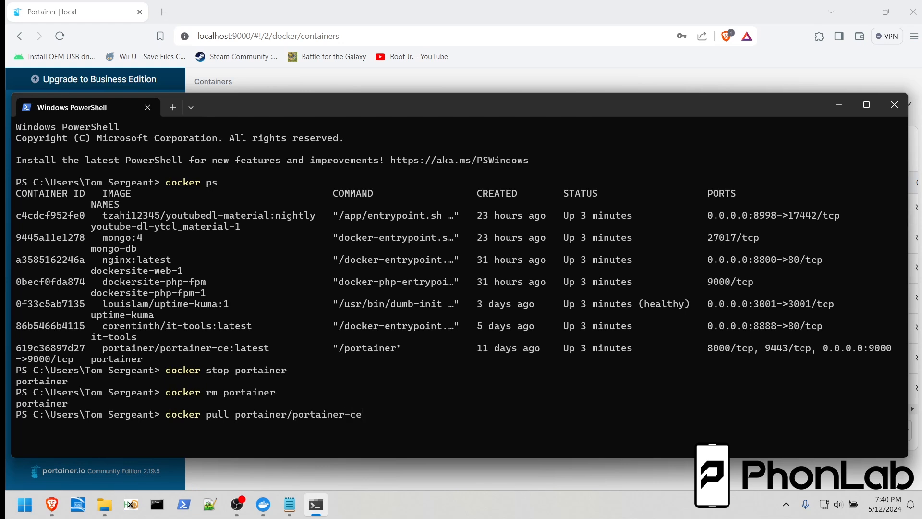
pyautogui.write(':latest')
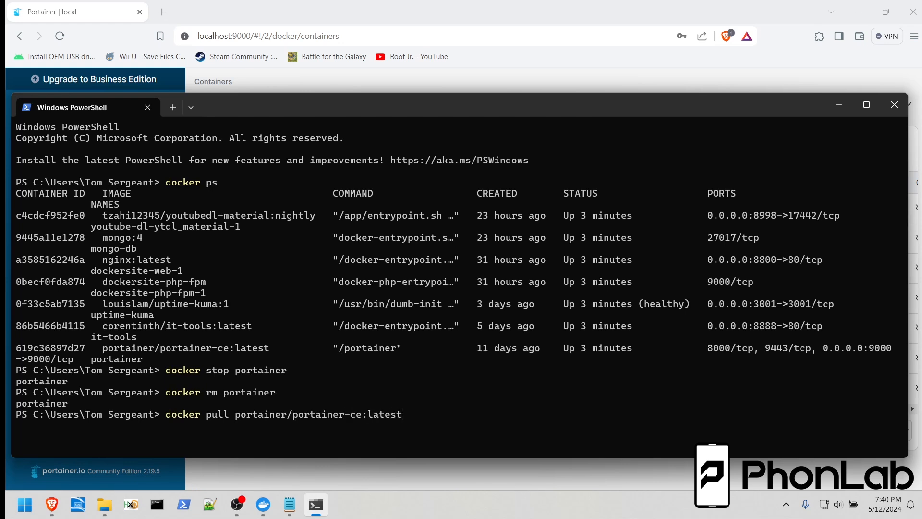
pyautogui.press('Return')
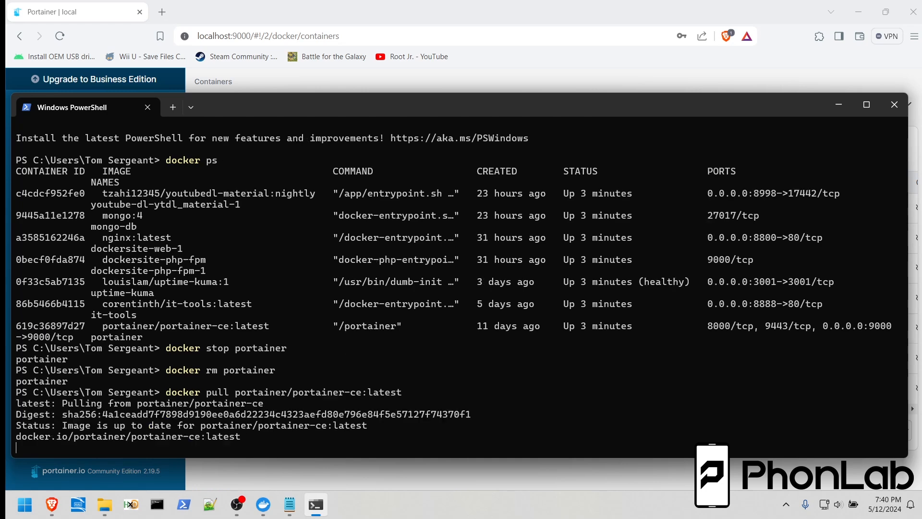
pyautogui.scroll(-3)
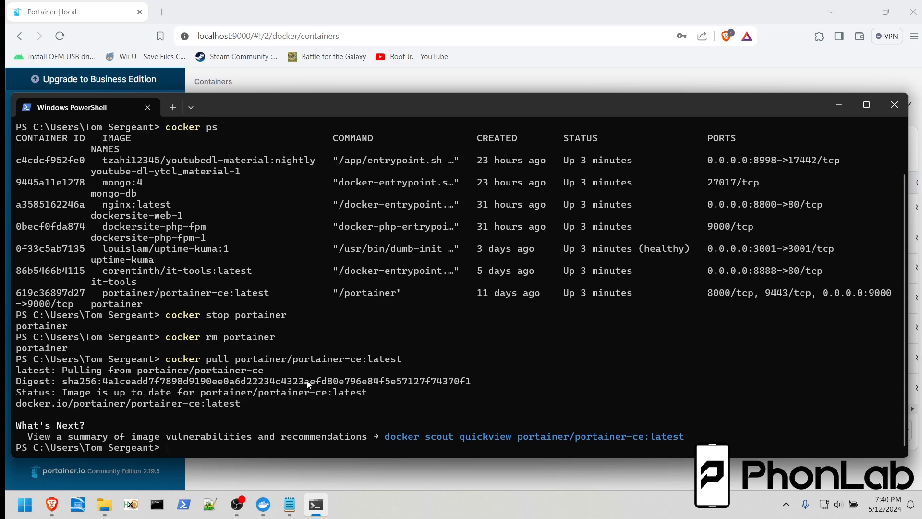
# Copy the docker run command for recreating Portainer from the Portainer setup.txt notes.
pyautogui.click(288, 505)
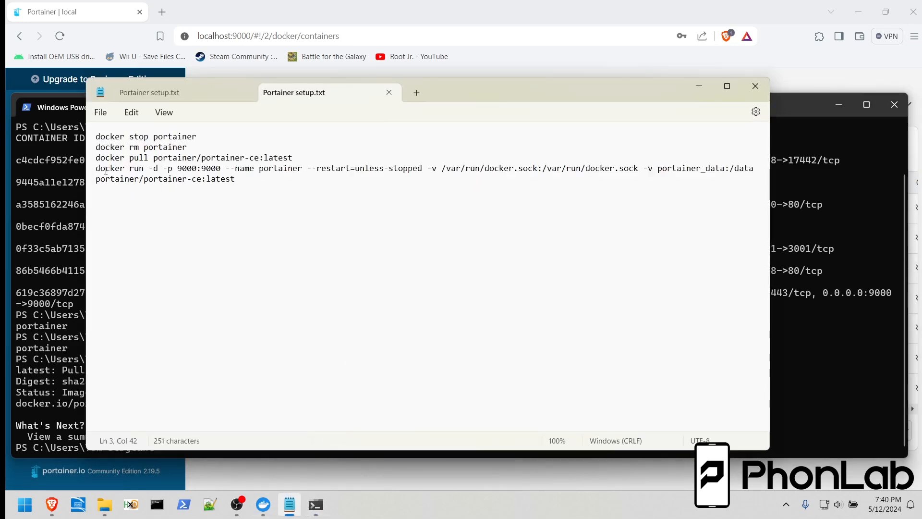
pyautogui.moveTo(97, 168); pyautogui.dragTo(234, 179)
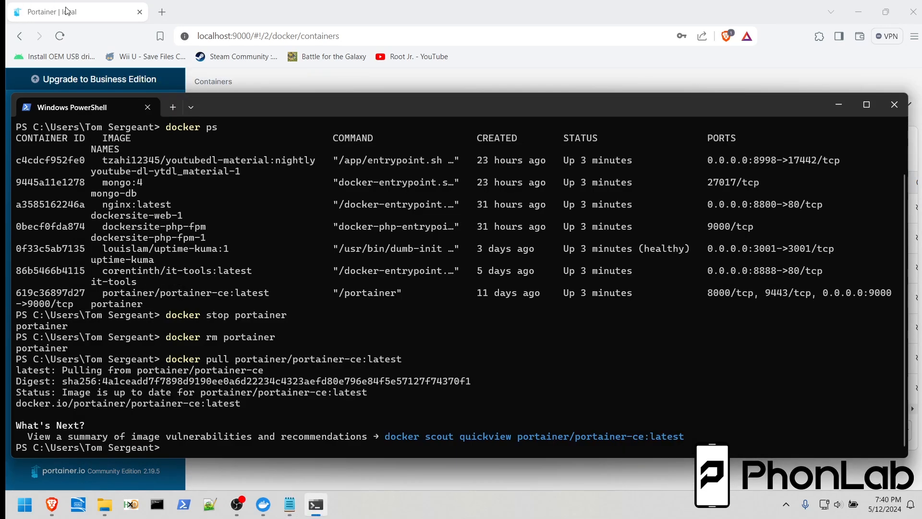
# Reload the Portainer page to confirm connection refused, then view Docker Desktop's containers without Portainer.
pyautogui.click(59, 36)
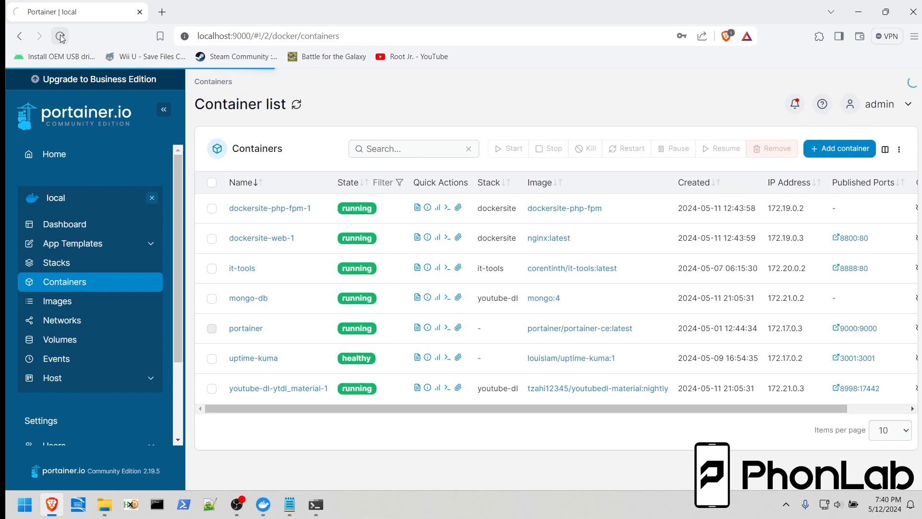
pyautogui.click(60, 36)
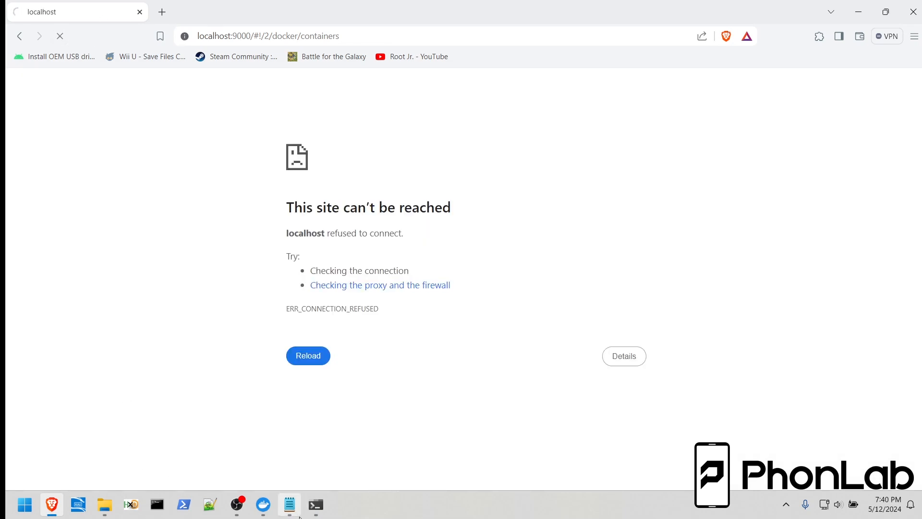
pyautogui.click(263, 505)
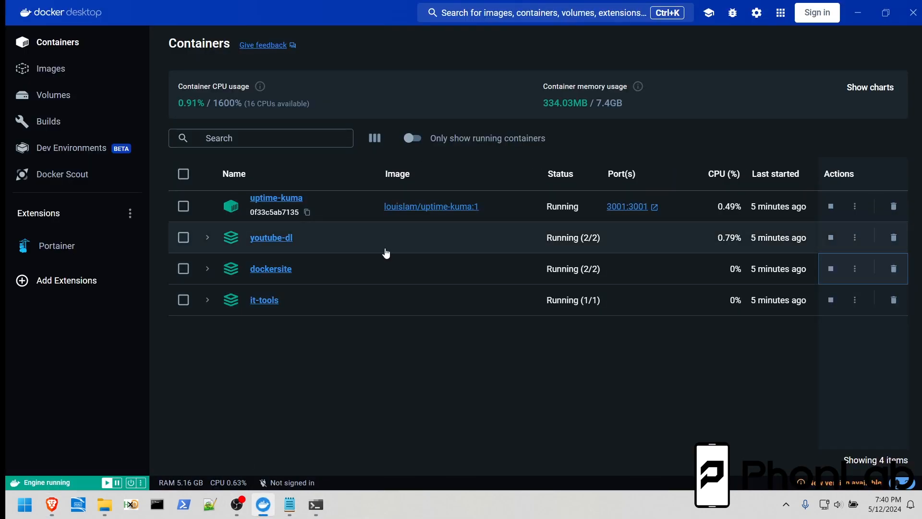
pyautogui.moveTo(57, 246)
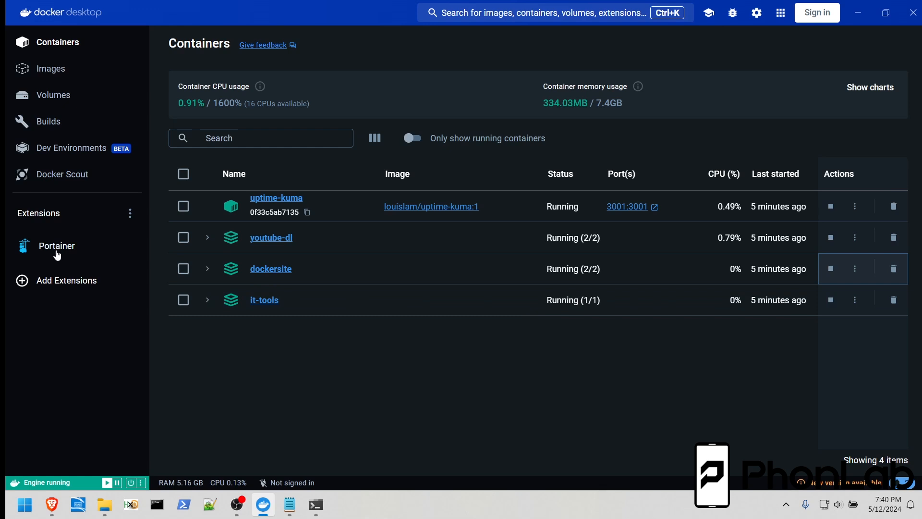
pyautogui.moveTo(288, 504)
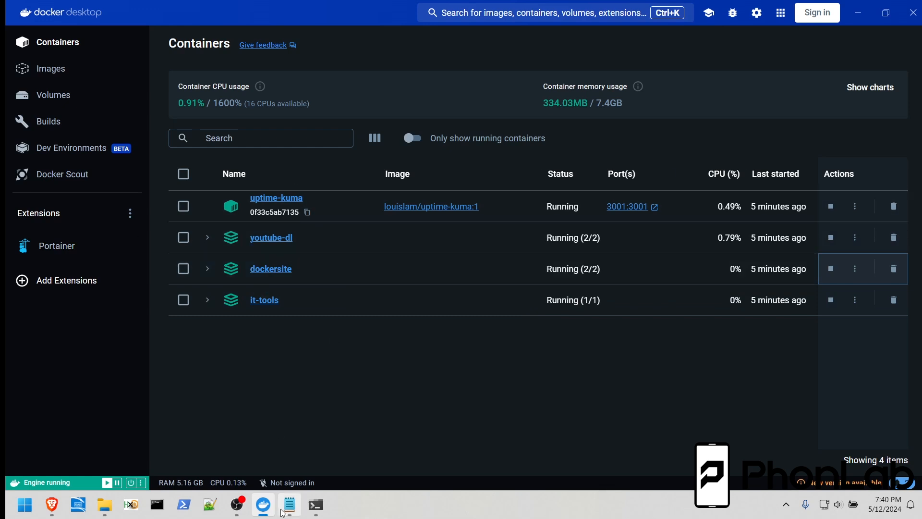
pyautogui.moveTo(289, 504)
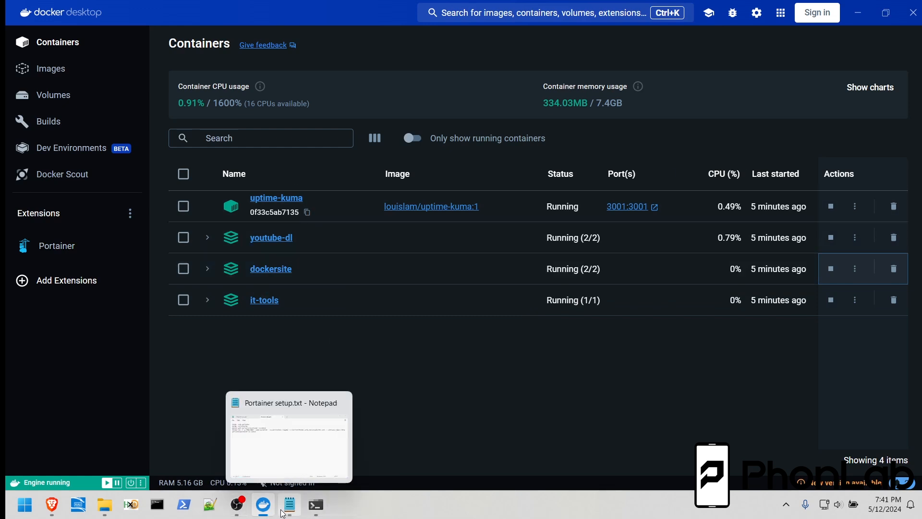
# Run the pasted docker run command to recreate portainer on port 9000 with docker.sock and portainer_data volumes.
pyautogui.click(315, 505)
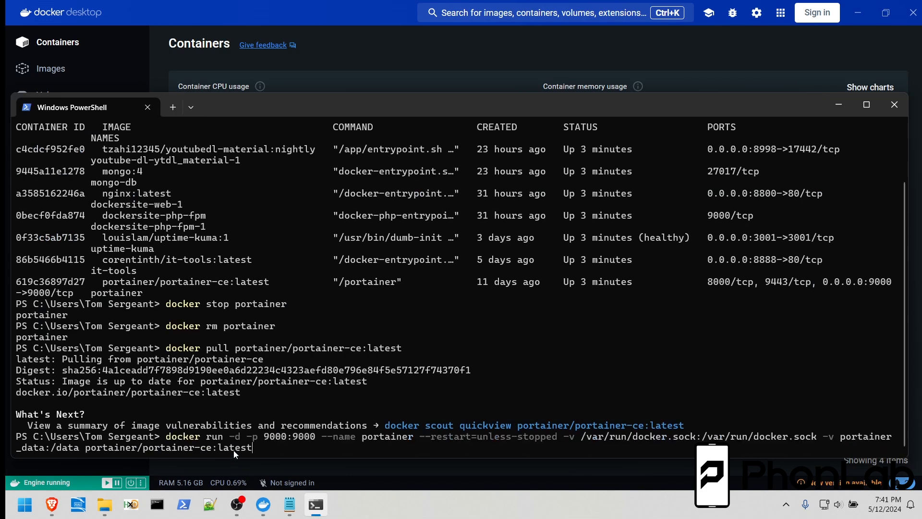
pyautogui.moveTo(357, 436)
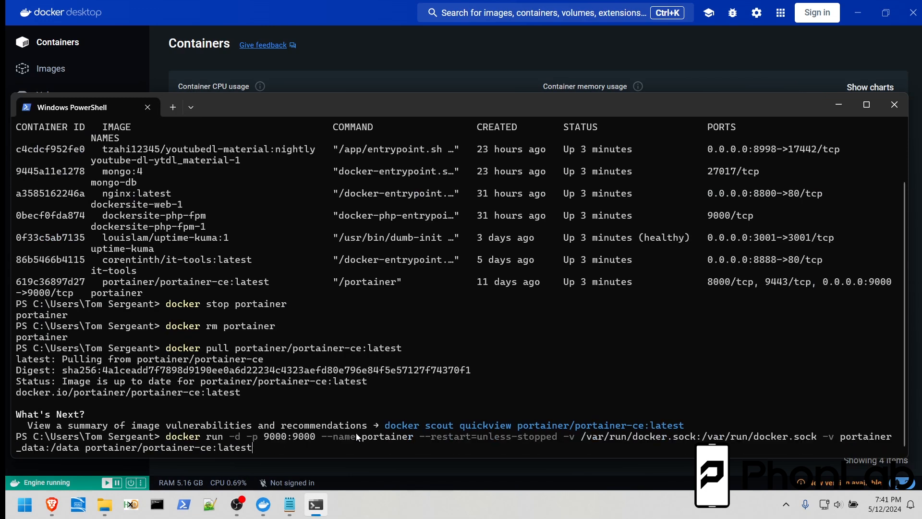
pyautogui.press('Return')
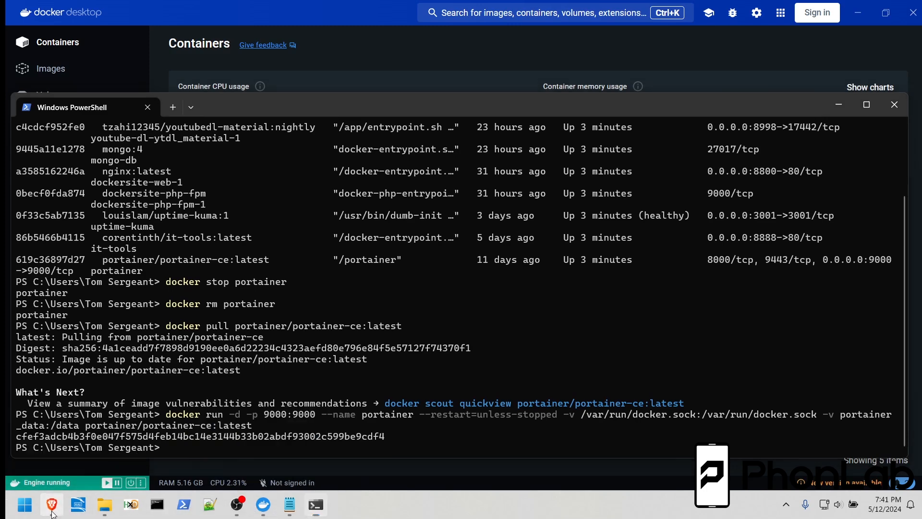
# Log in to the recreated Portainer as admin and reach the local environment dashboard.
pyautogui.click(51, 504)
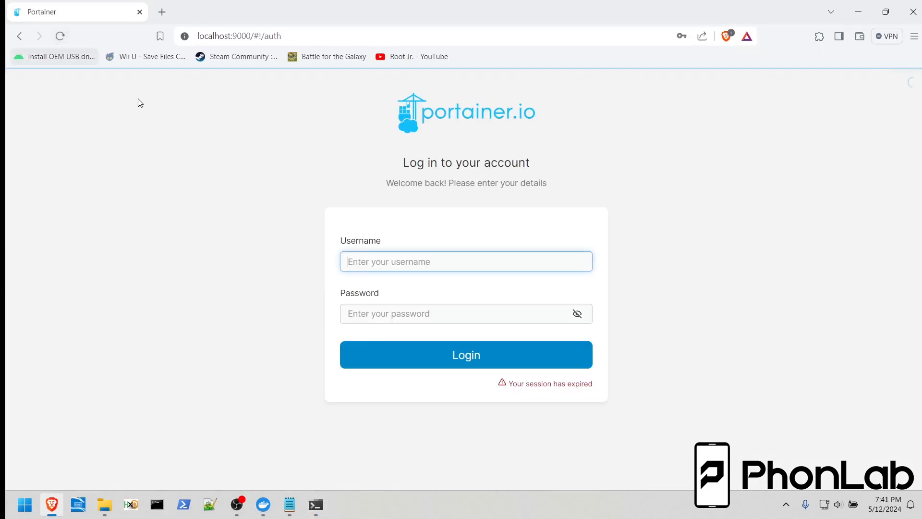
pyautogui.click(465, 354)
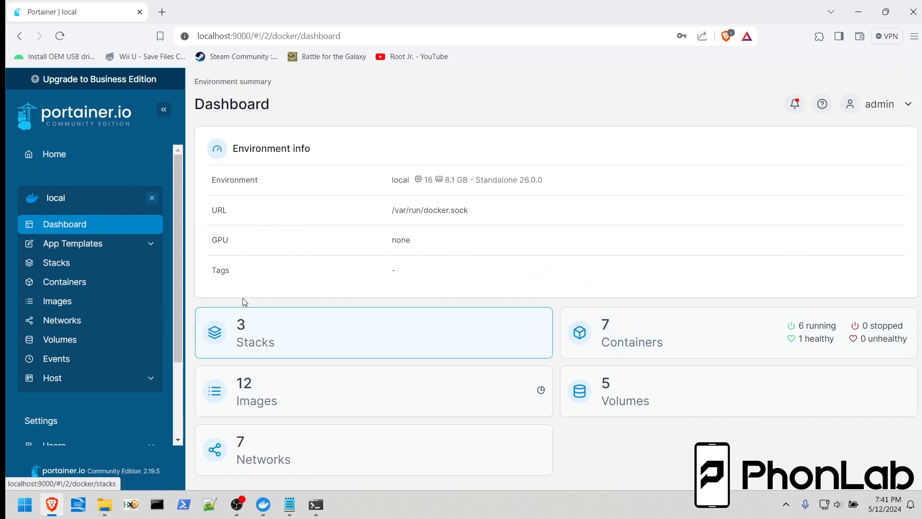
pyautogui.scroll(-3)
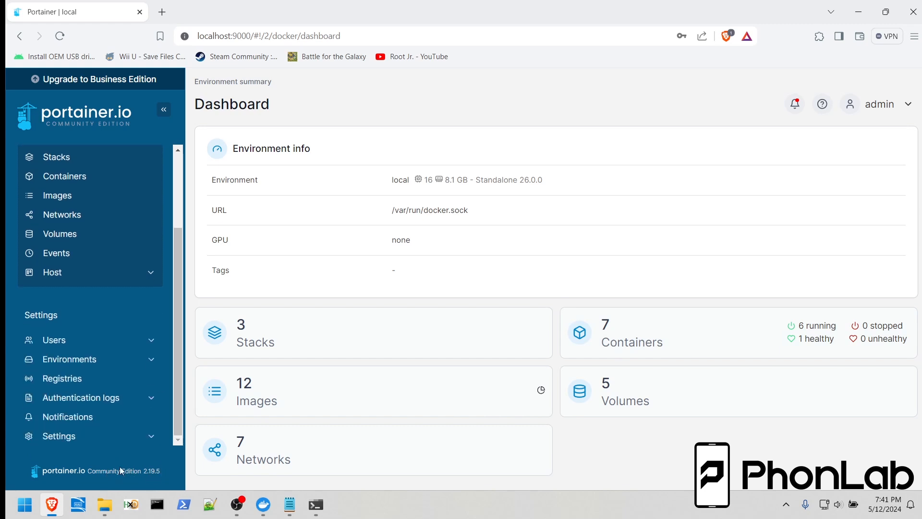
pyautogui.moveTo(159, 472)
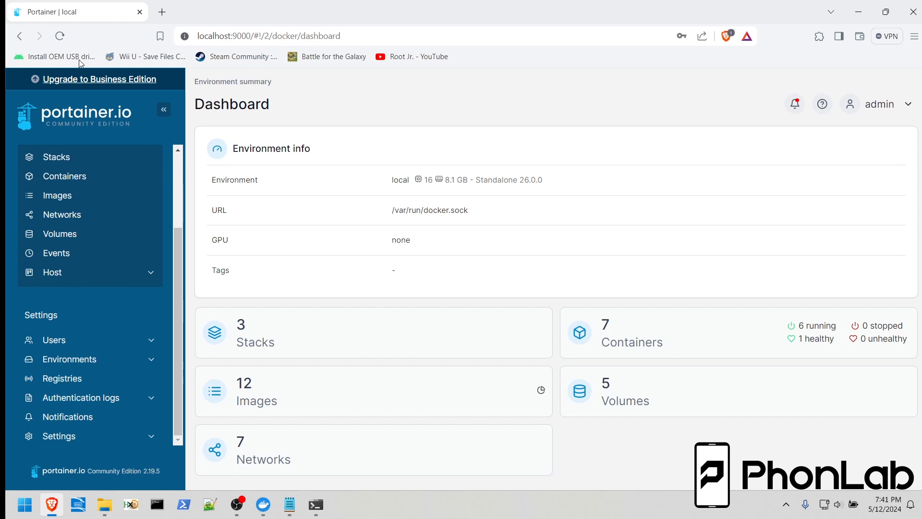
pyautogui.moveTo(329, 387)
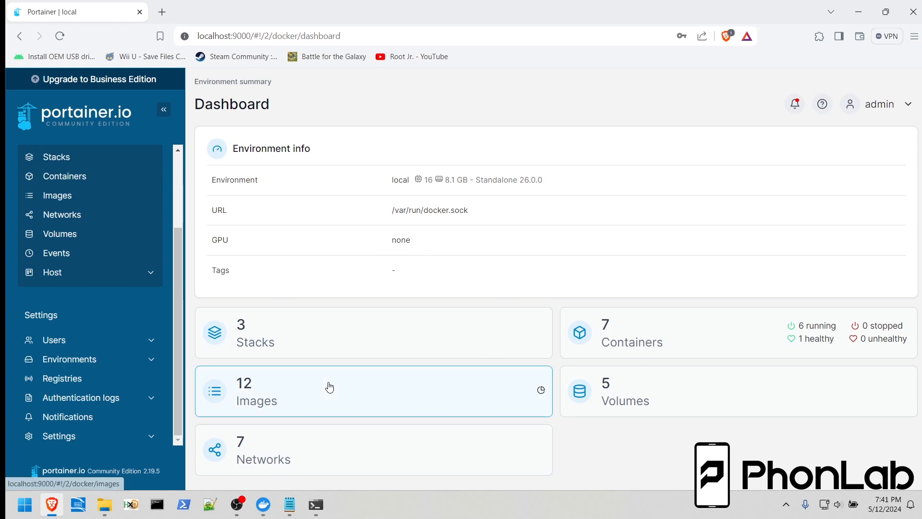
pyautogui.moveTo(263, 505)
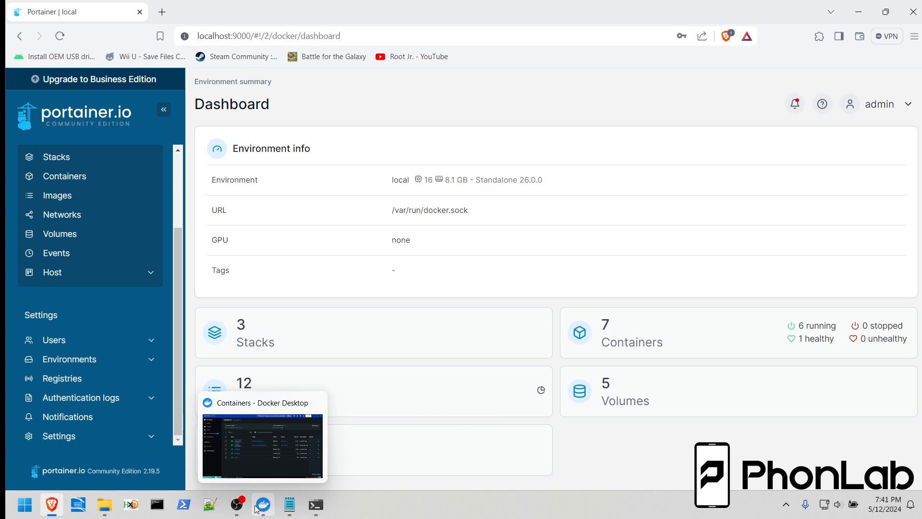
# Run docker ps to confirm the new portainer container is up alongside the other six.
pyautogui.click(315, 503)
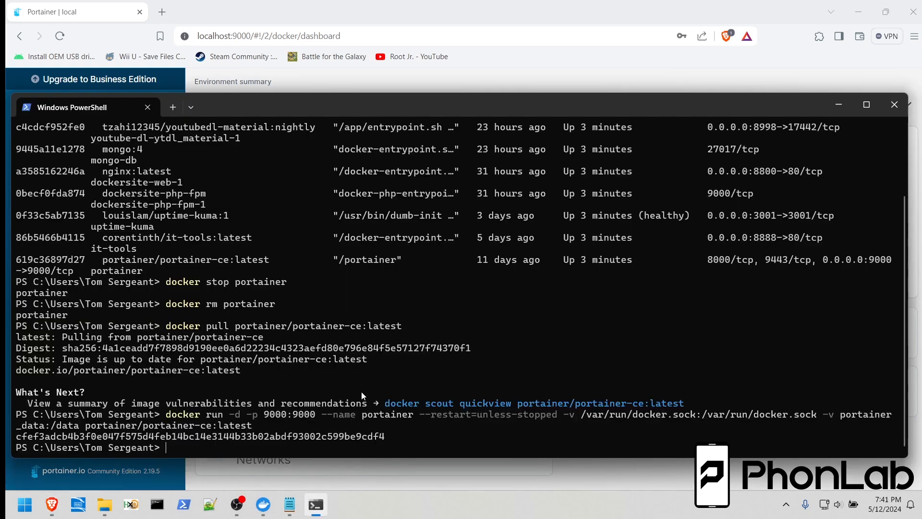
pyautogui.moveTo(552, 425)
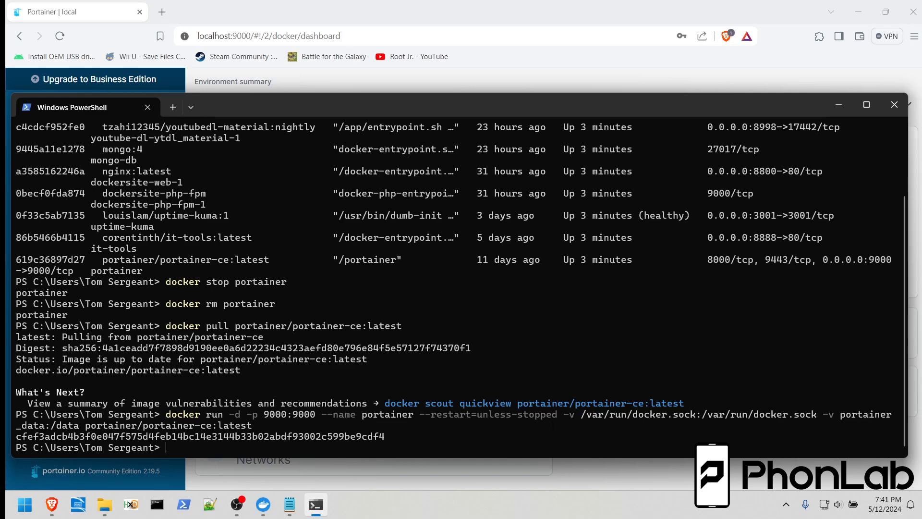
pyautogui.write('docker ps')
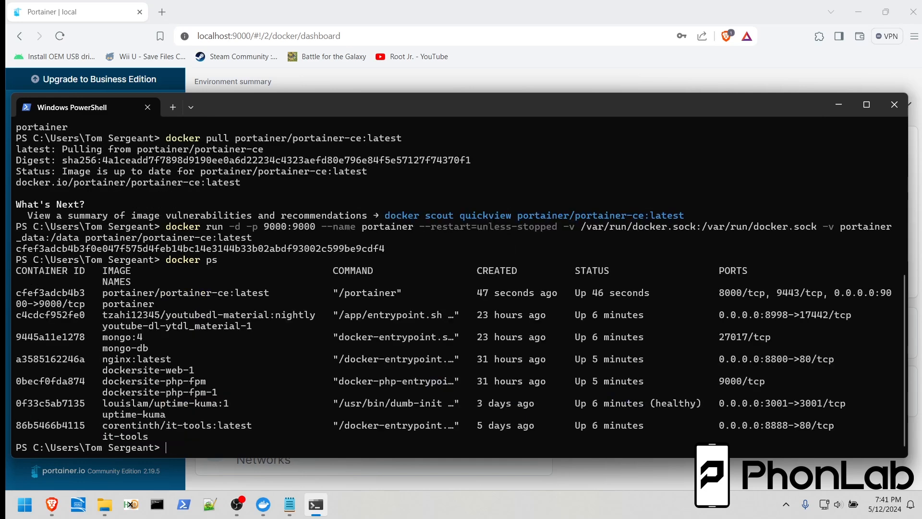
pyautogui.moveTo(156, 432)
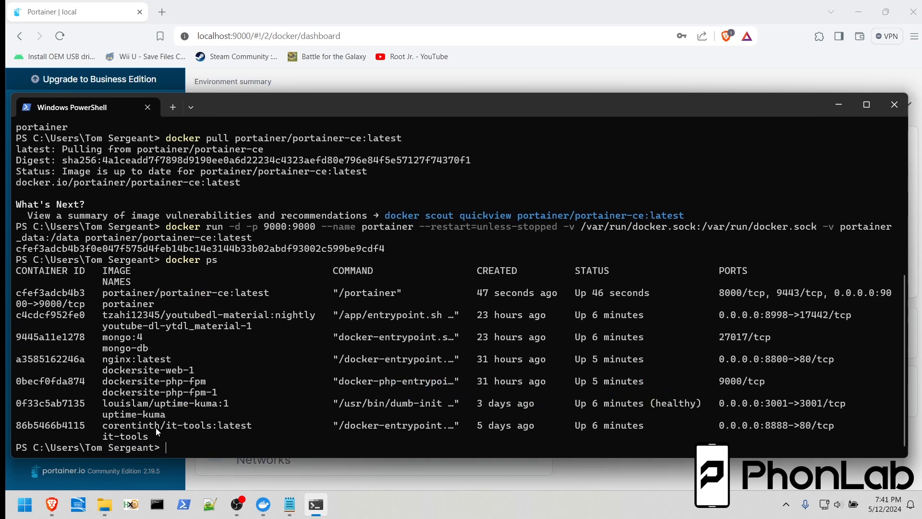
pyautogui.moveTo(396, 379)
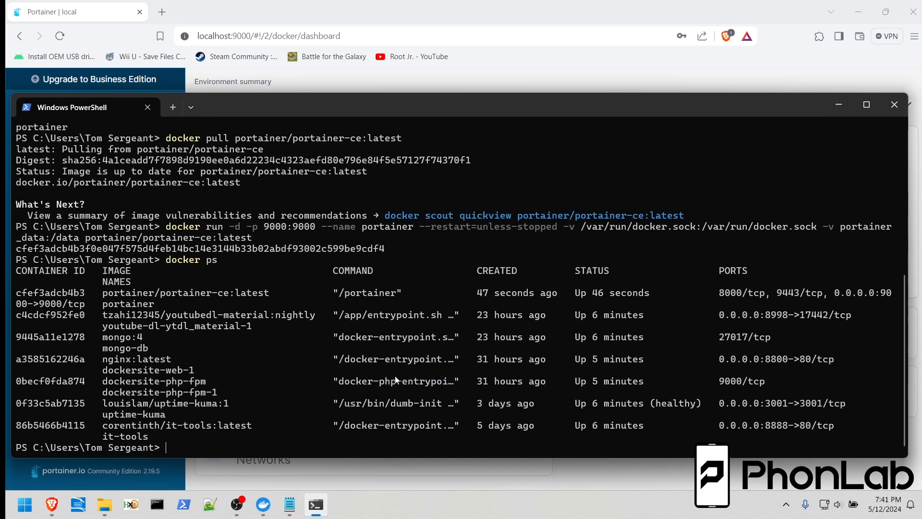
pyautogui.moveTo(124, 294)
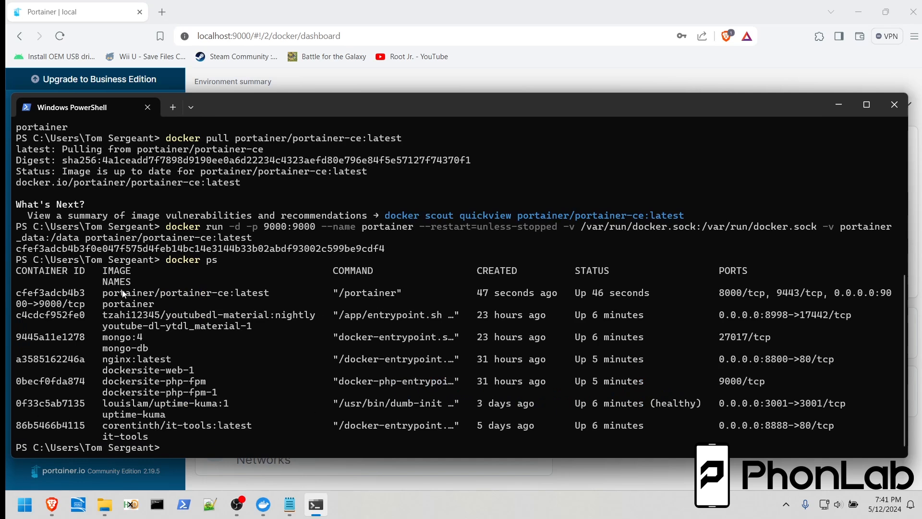
pyautogui.moveTo(173, 386)
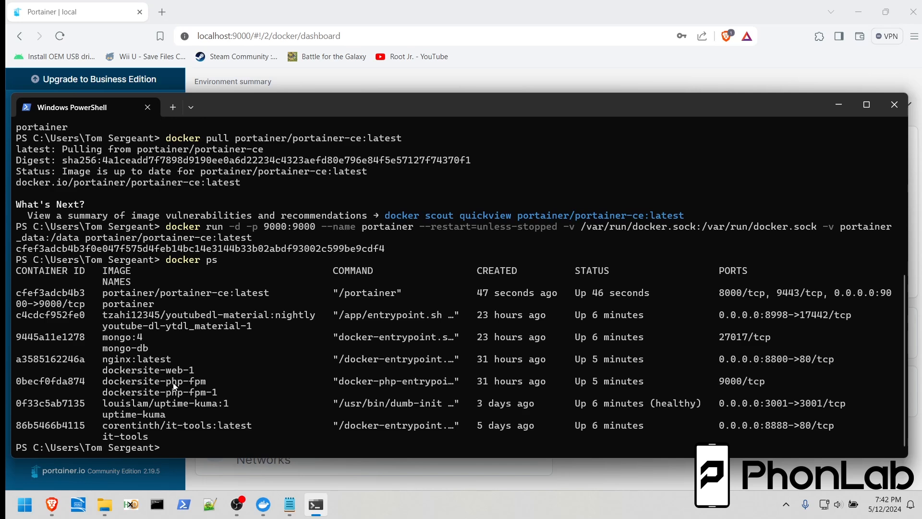
pyautogui.moveTo(179, 387)
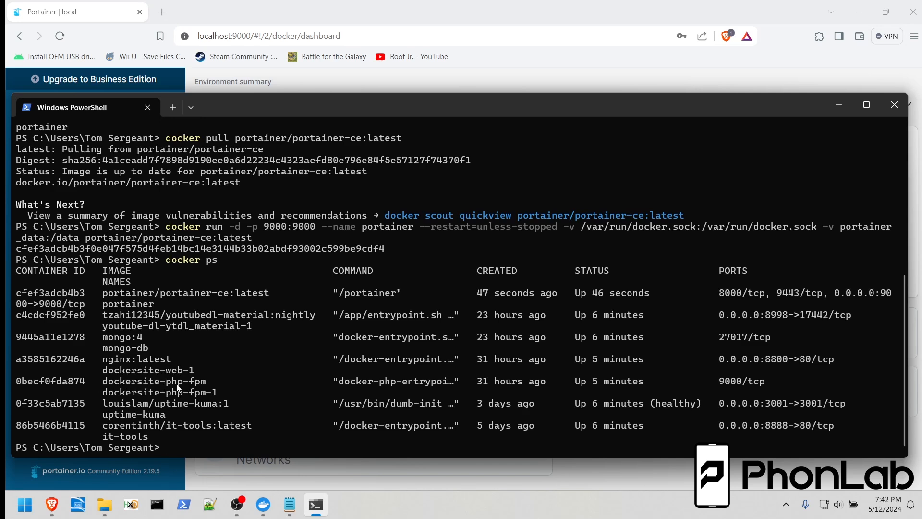
pyautogui.moveTo(112, 382)
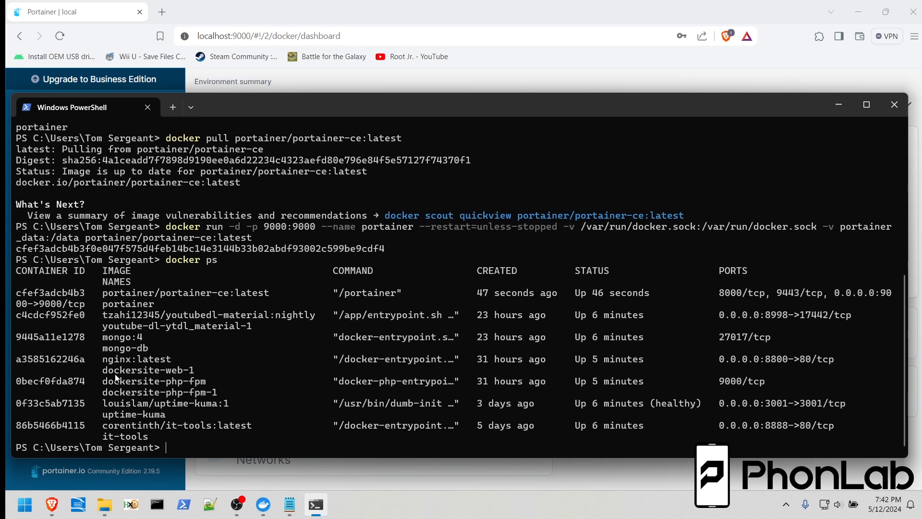
pyautogui.moveTo(173, 379)
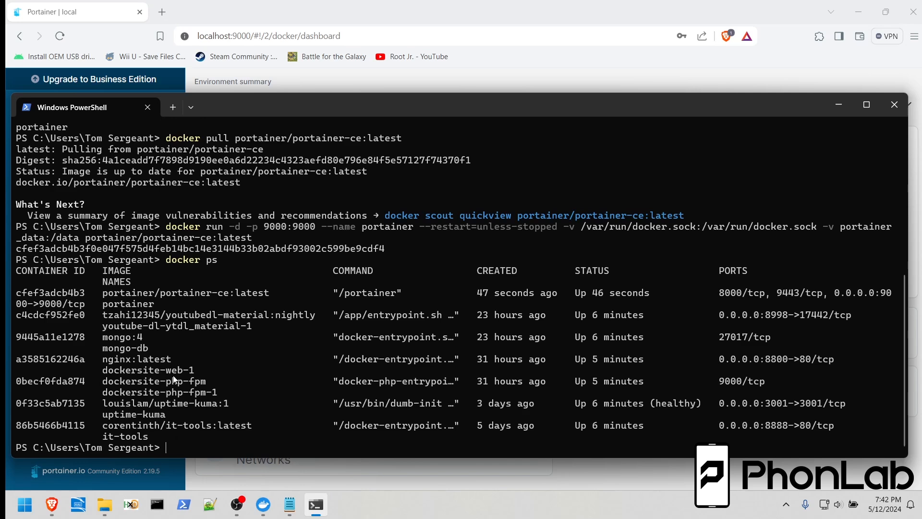
pyautogui.moveTo(156, 436)
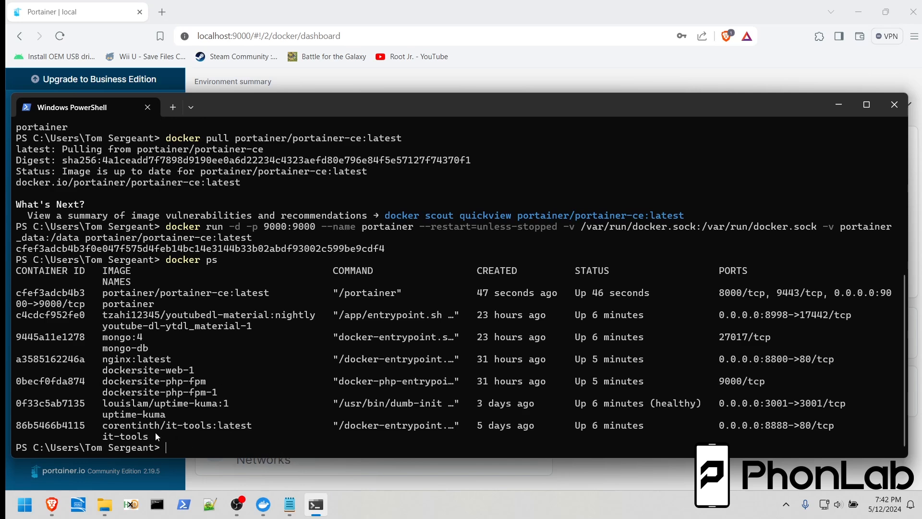
pyautogui.moveTo(134, 375)
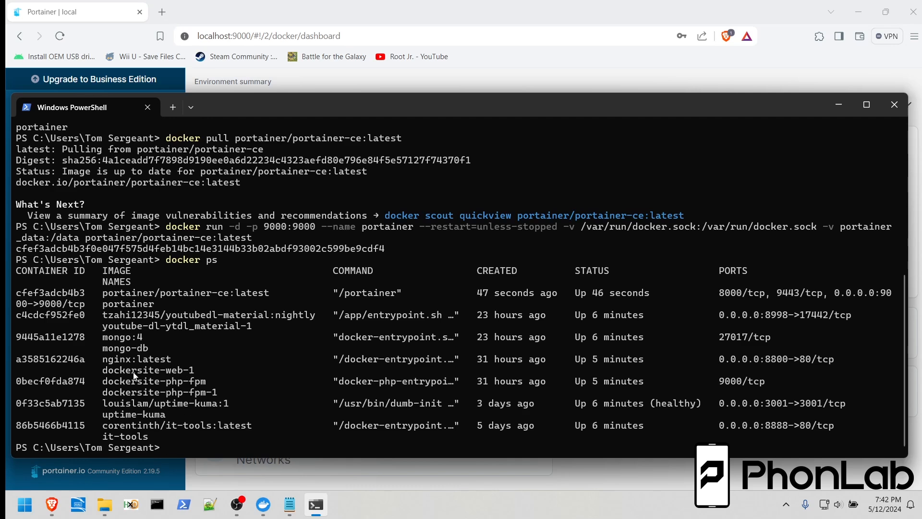
pyautogui.moveTo(220, 454)
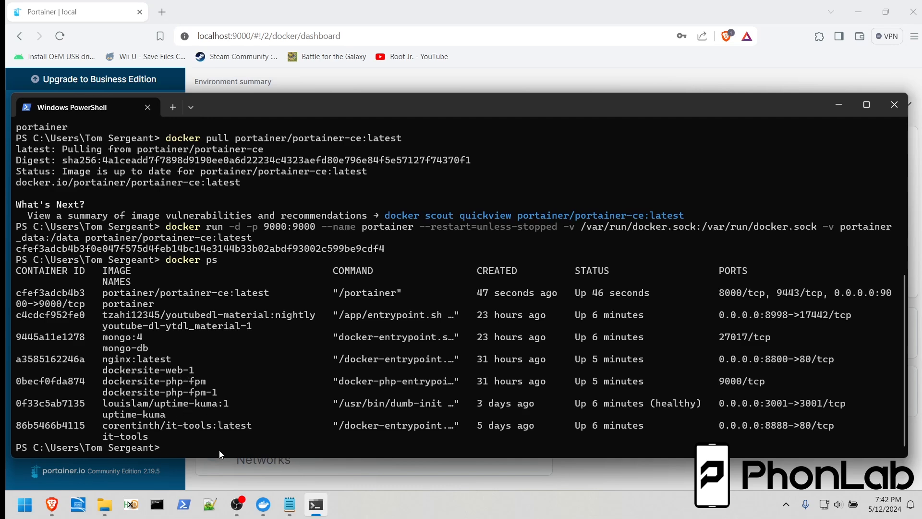
# Change into Docker\dockersite and list its files: src, default.conf, docker-compose.yml and dockerfile.
pyautogui.write('cd .\\Docker\\')
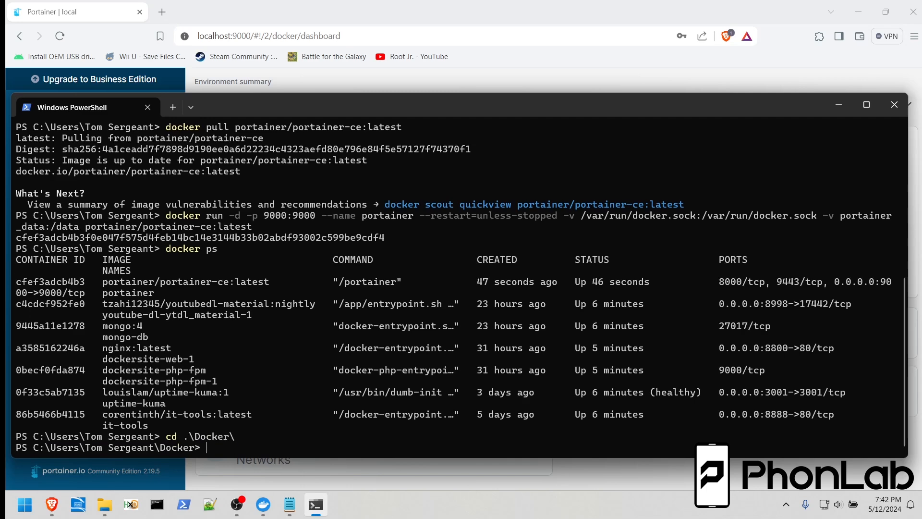
pyautogui.write('cd doc')
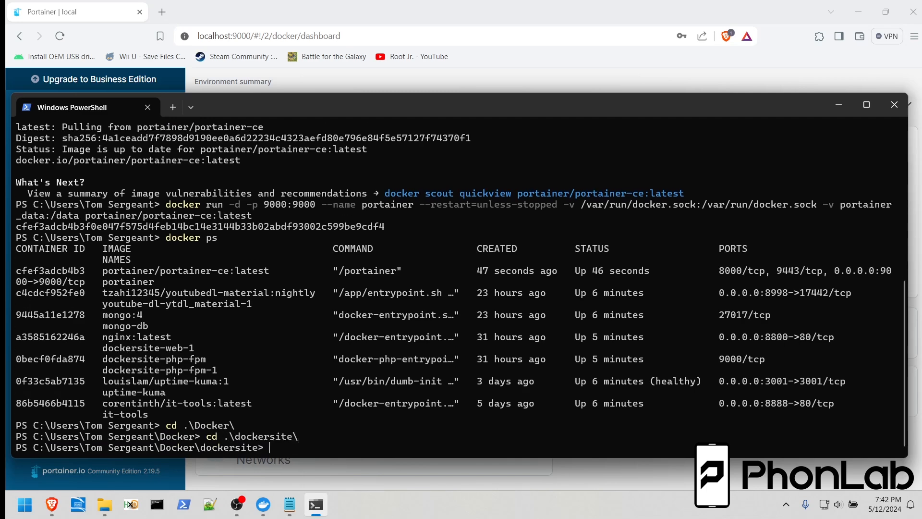
pyautogui.write('ls')
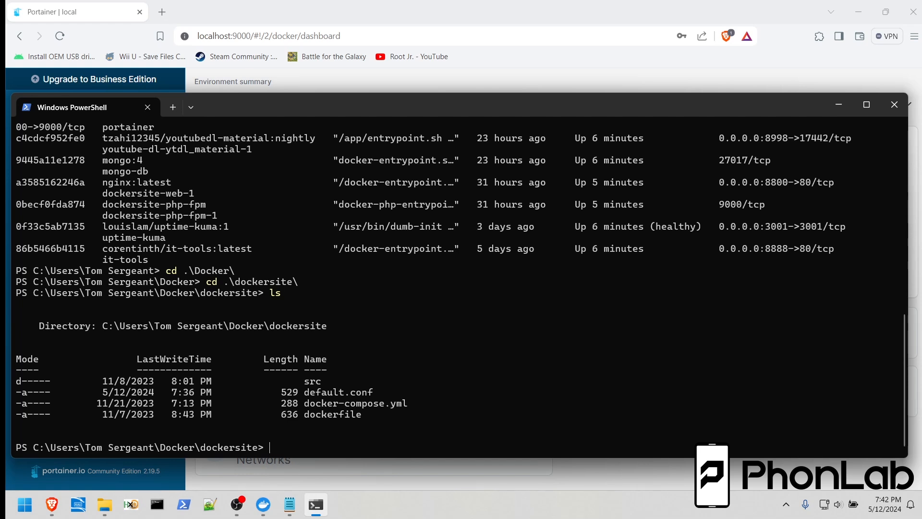
pyautogui.moveTo(275, 411)
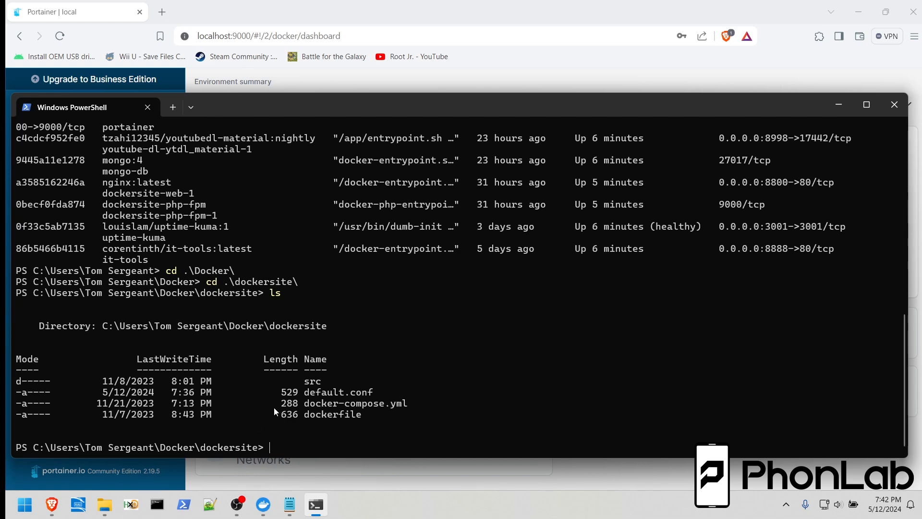
pyautogui.moveTo(337, 406)
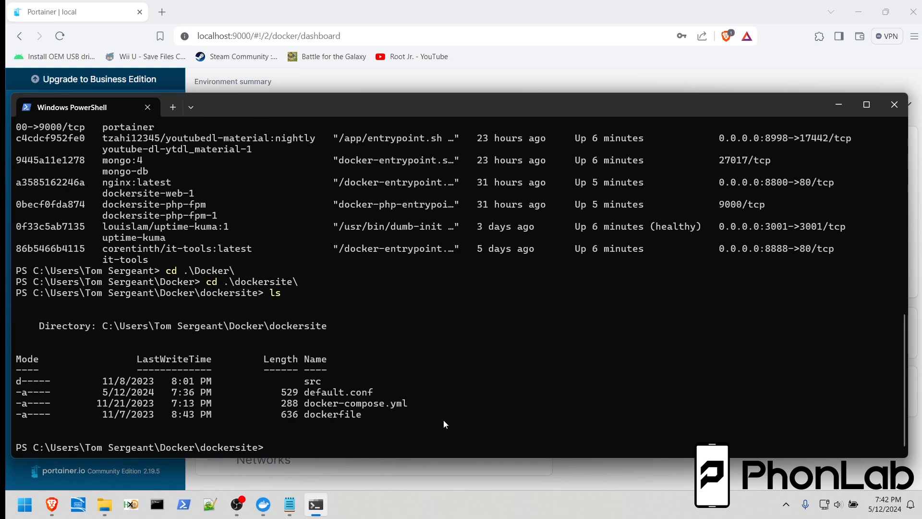
pyautogui.moveTo(465, 442)
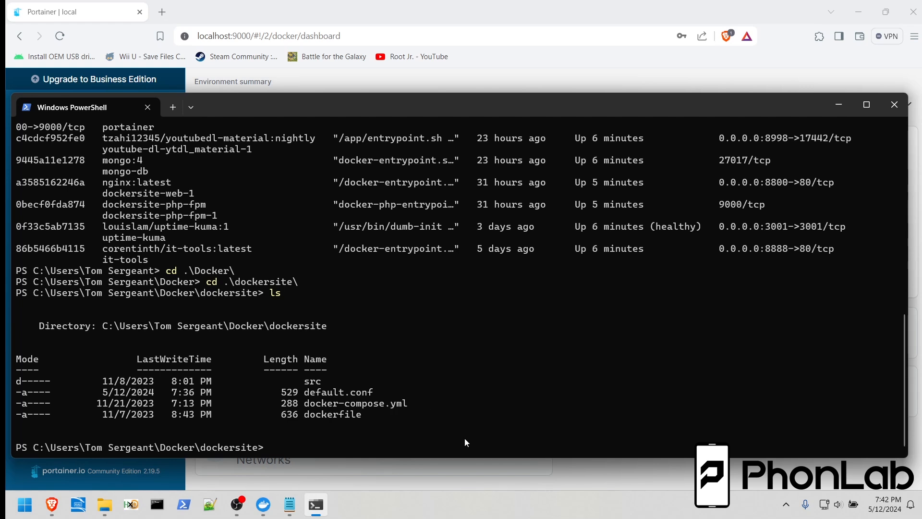
# Run docker-compose down to remove the dockersite containers and default network.
pyautogui.write('docker')
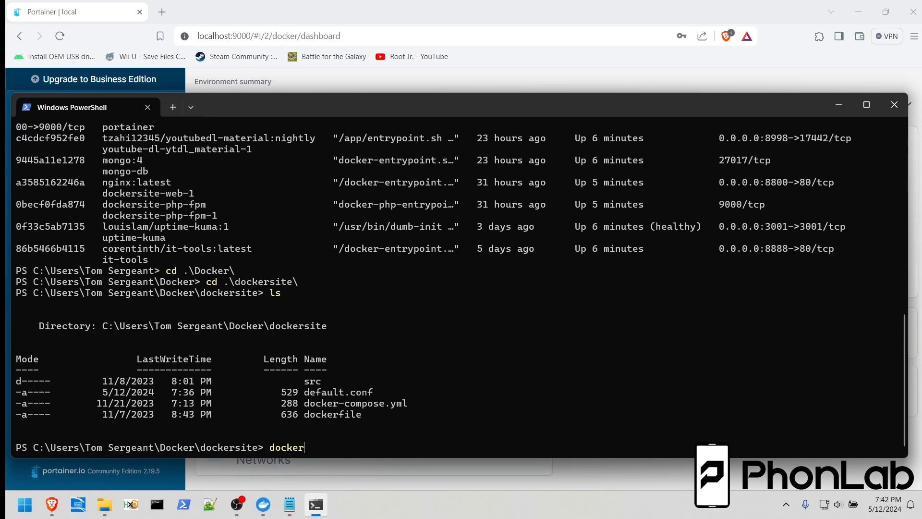
pyautogui.write('-comp')
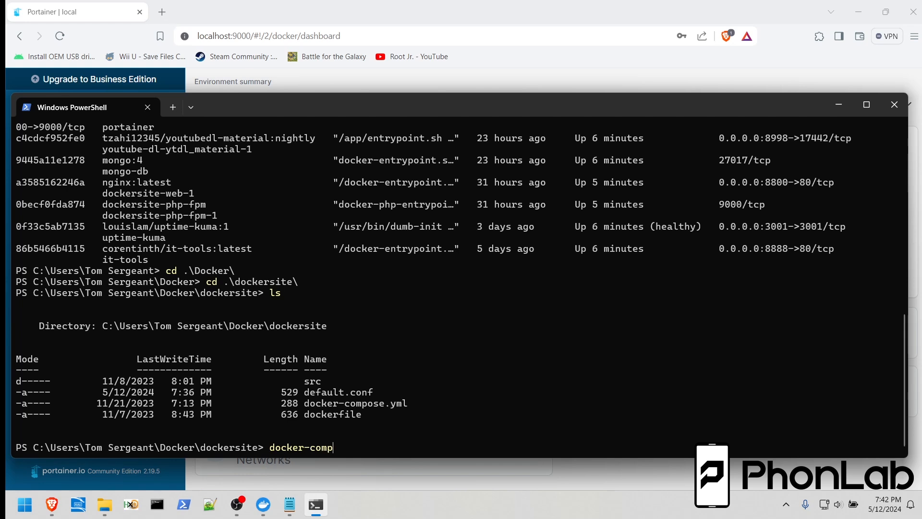
pyautogui.write('ose do')
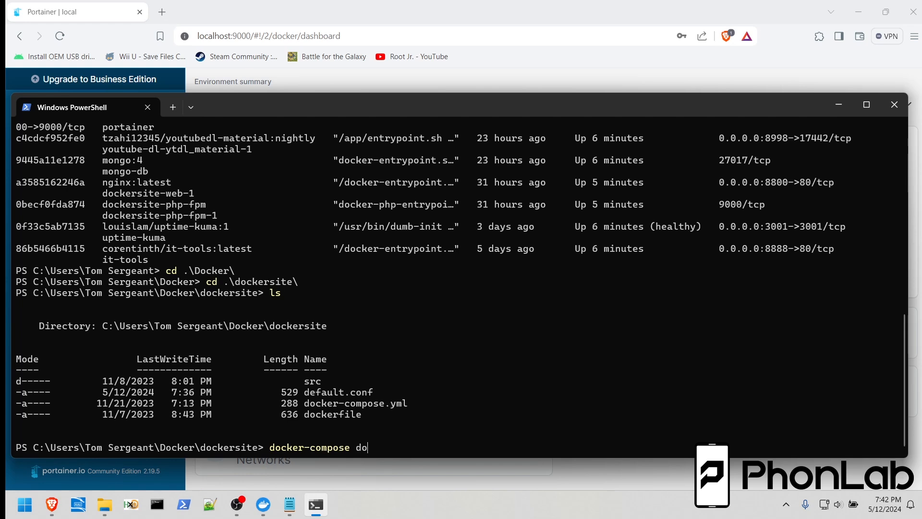
pyautogui.write('wn')
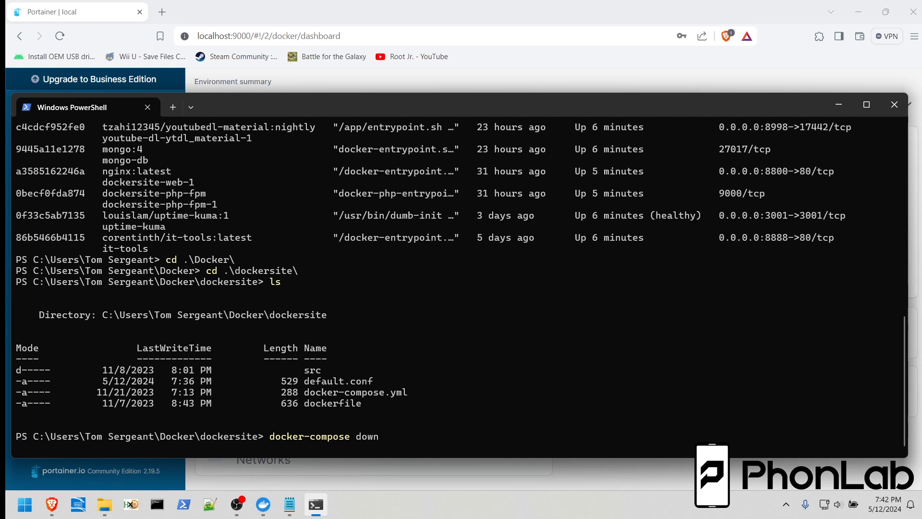
pyautogui.press('Return')
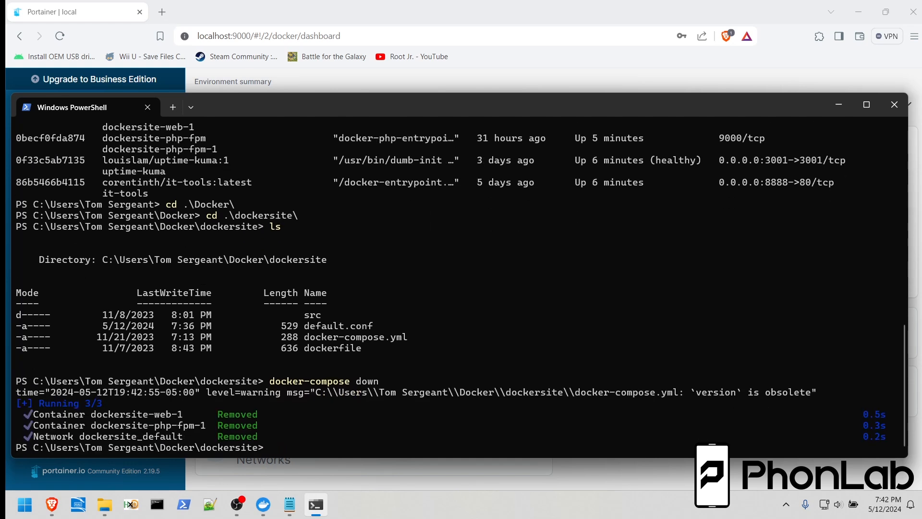
pyautogui.moveTo(471, 443)
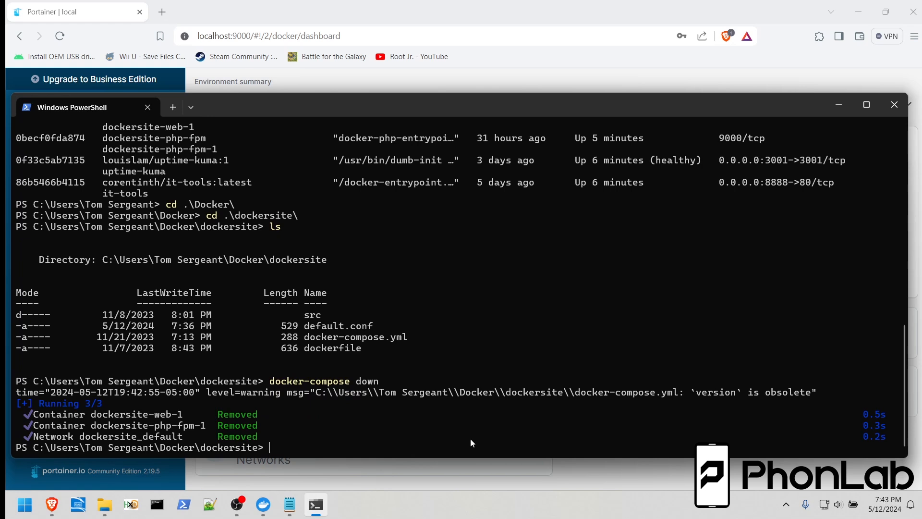
# Run docker-compose up -d to recreate the network and start both dockersite containers.
pyautogui.write('d')
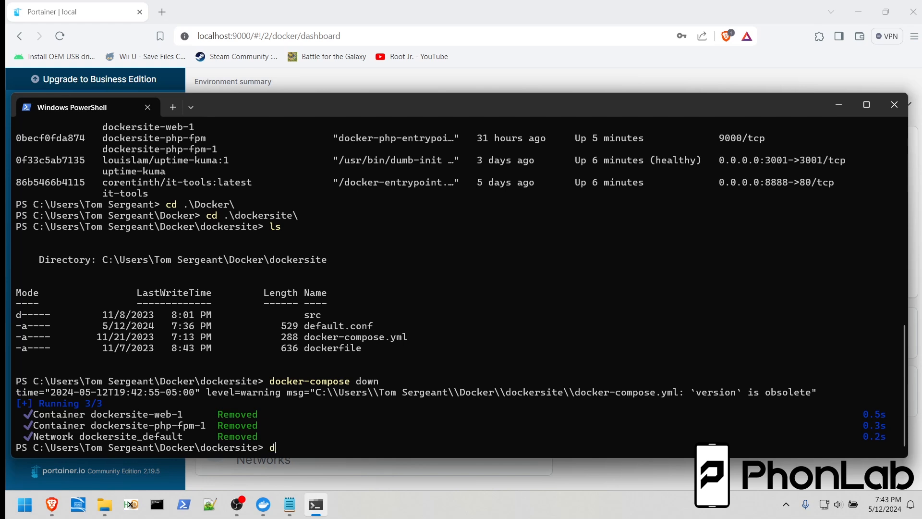
pyautogui.write('ocker-')
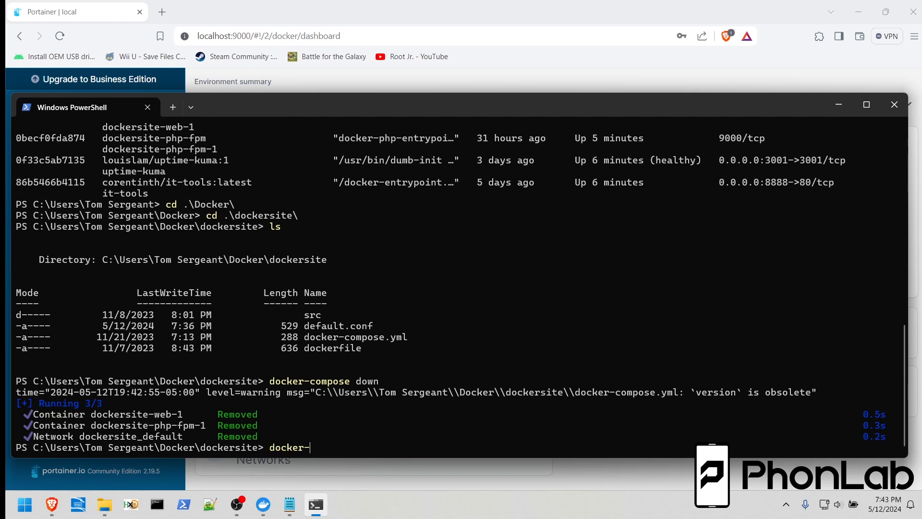
pyautogui.write('copose')
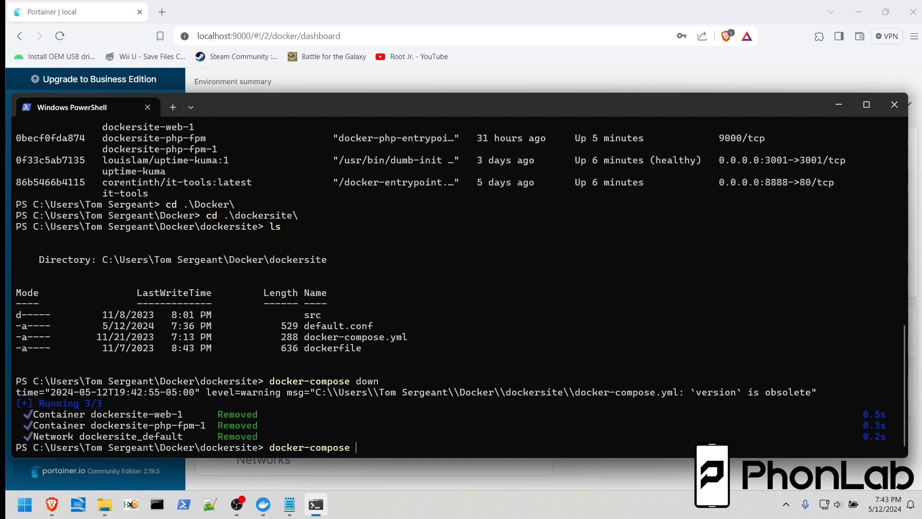
pyautogui.write('up')
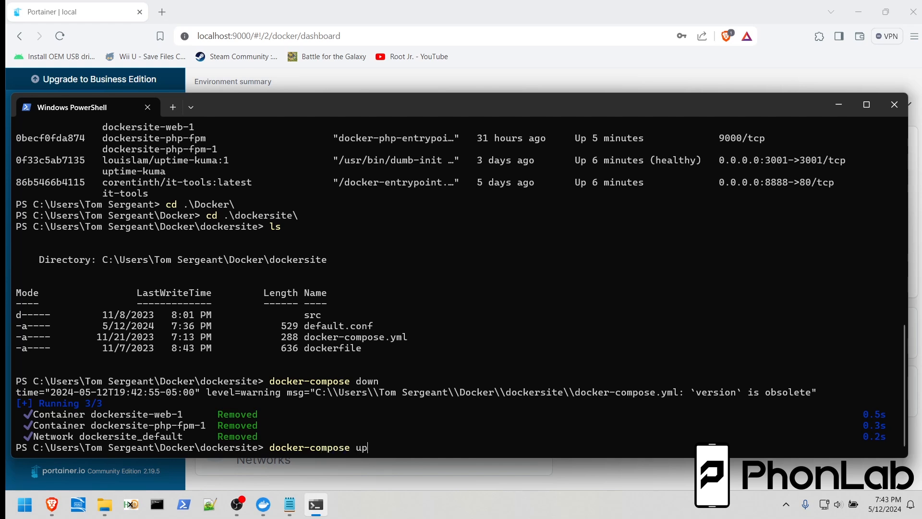
pyautogui.write('-d')
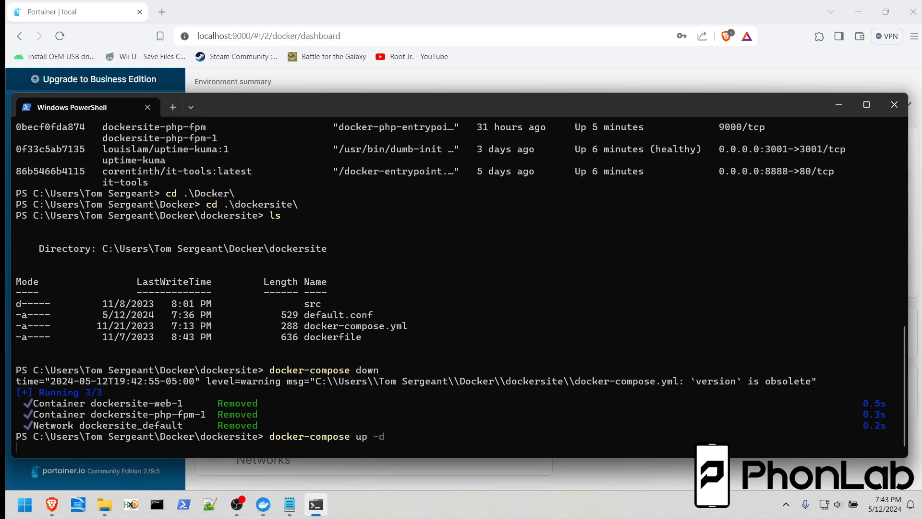
pyautogui.press('Return')
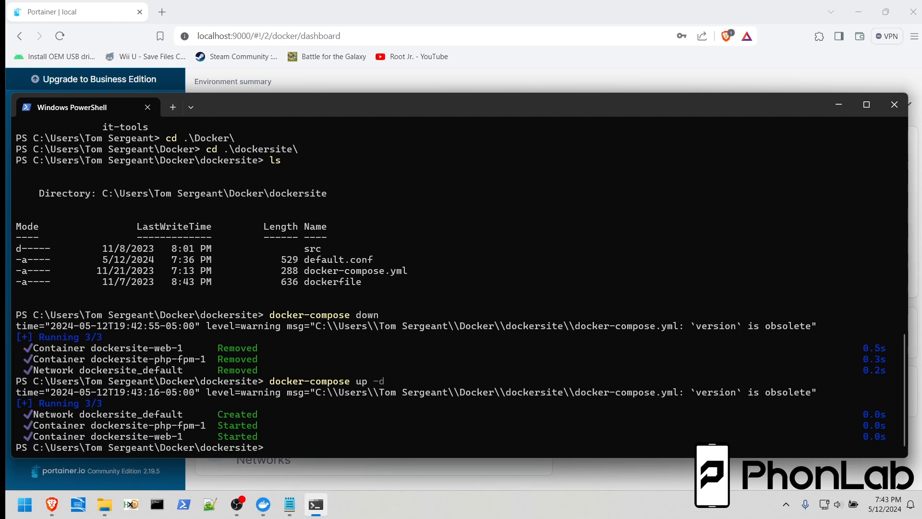
pyautogui.moveTo(404, 433)
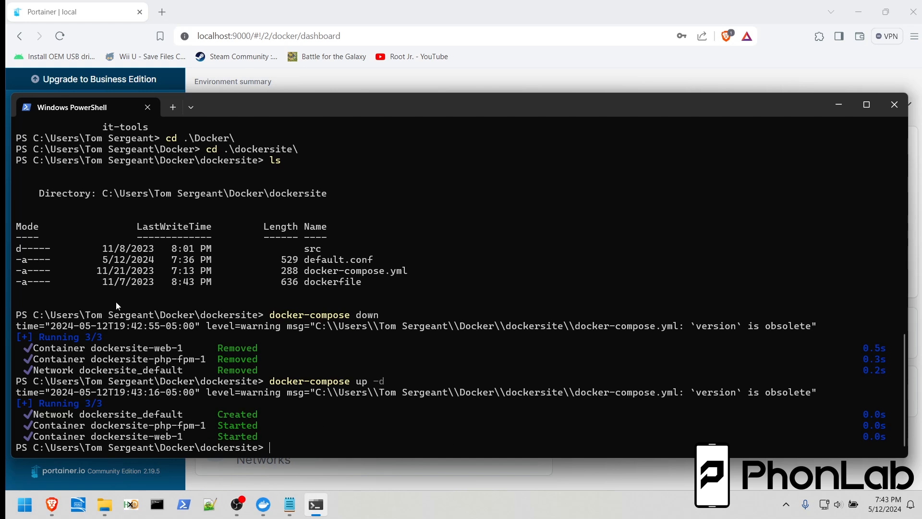
pyautogui.moveTo(206, 406)
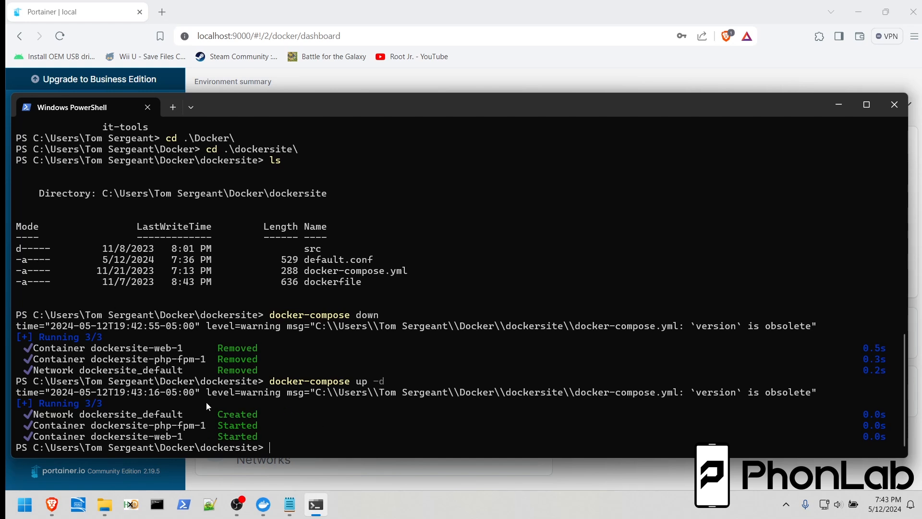
pyautogui.moveTo(167, 406)
pyautogui.write('localhost:8')
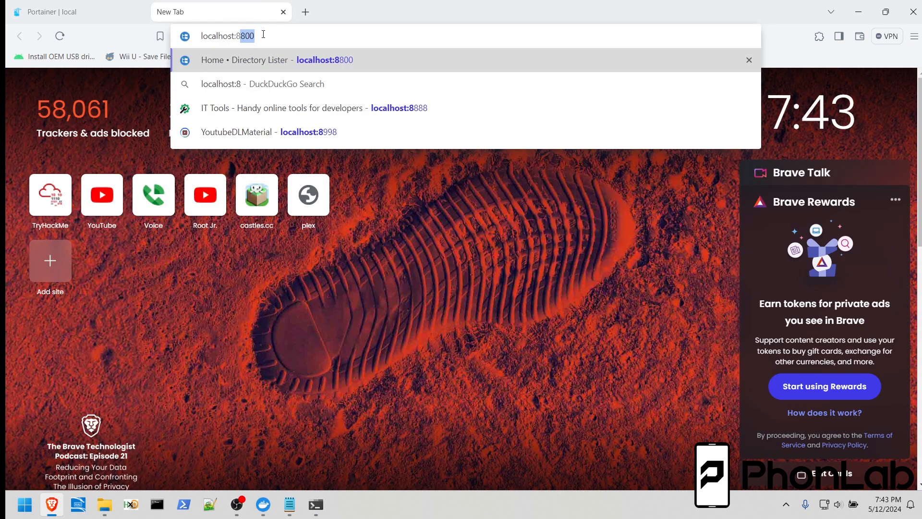
# Load the Directory Lister home page at localhost:8800, then return to Portainer.
pyautogui.press('Return')
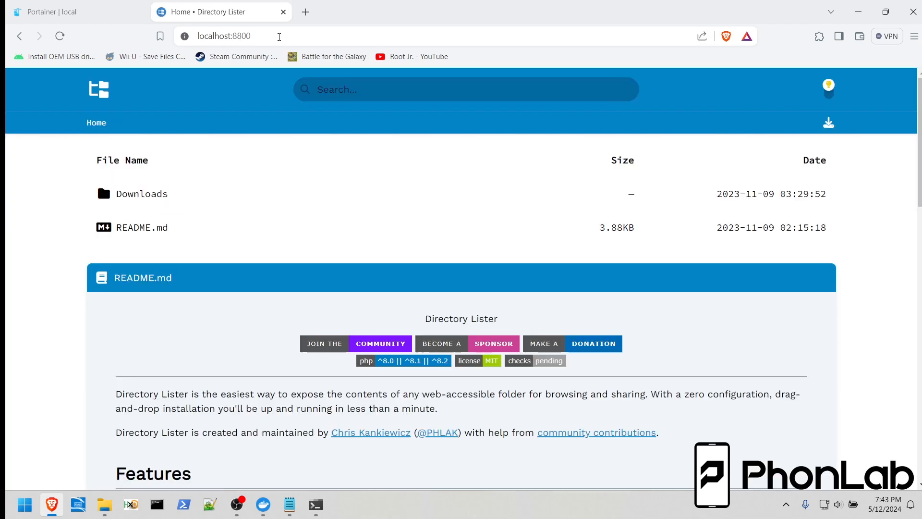
pyautogui.moveTo(160, 111)
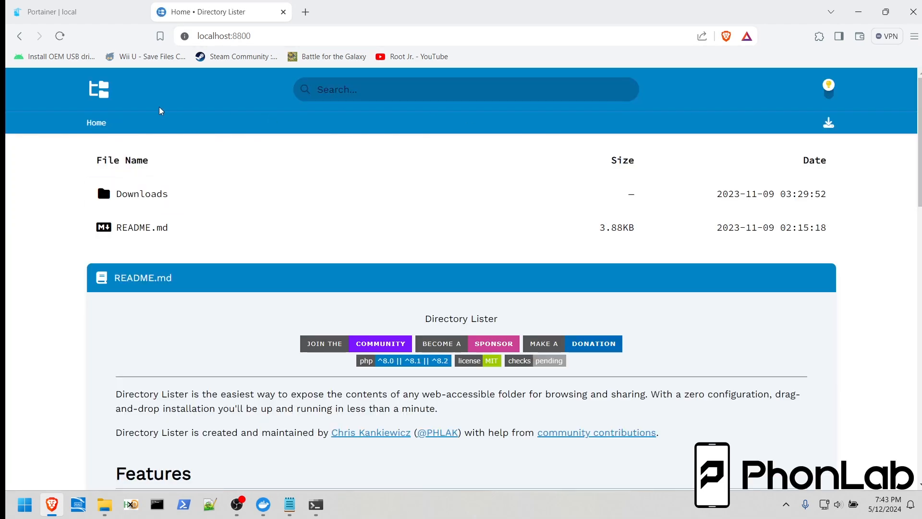
pyautogui.click(53, 12)
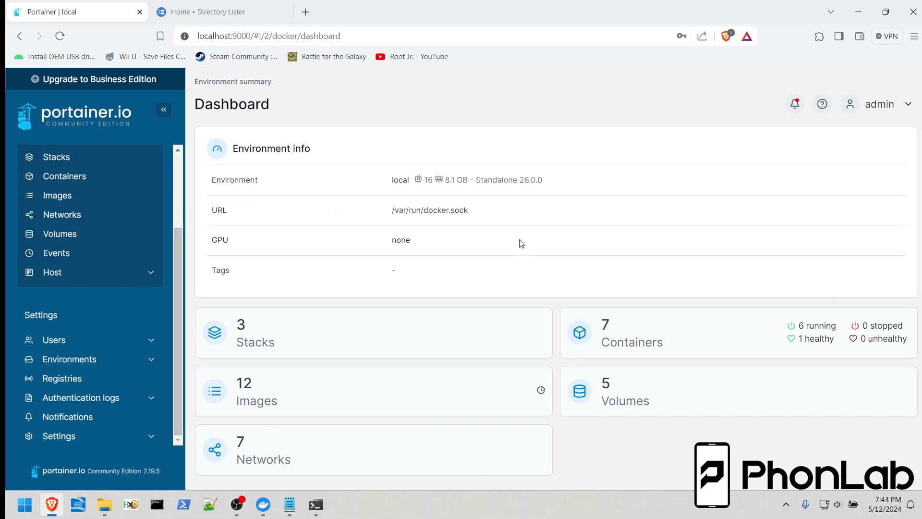
pyautogui.moveTo(555, 263)
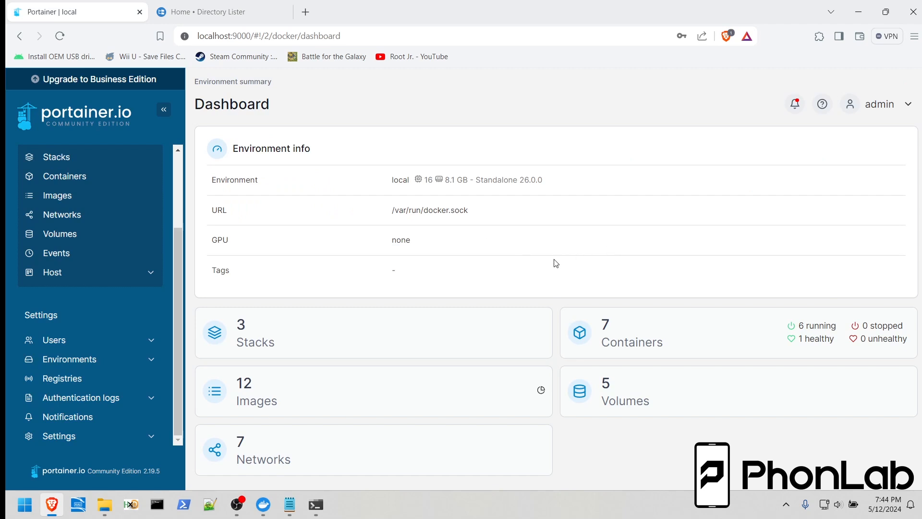
# Show the container list with the recreated dockersite-php-fpm-1 and dockersite-web-1.
pyautogui.click(65, 176)
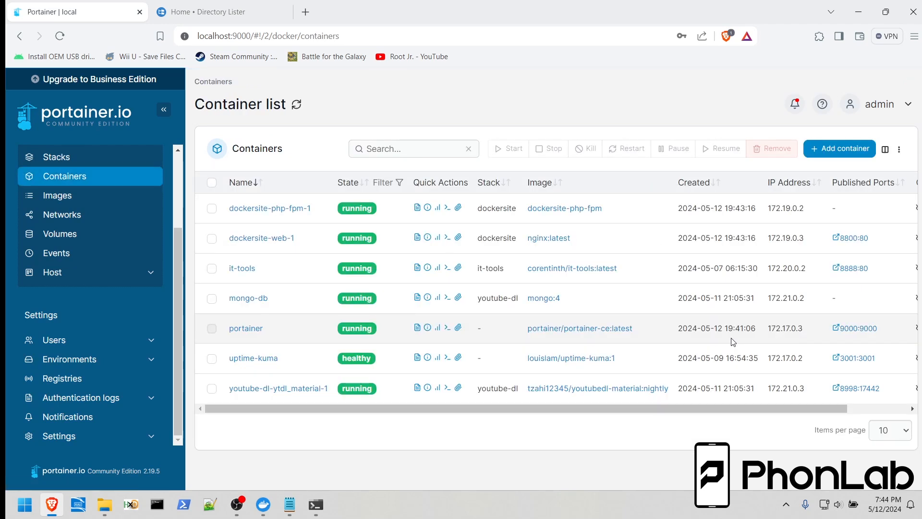
pyautogui.moveTo(536, 256)
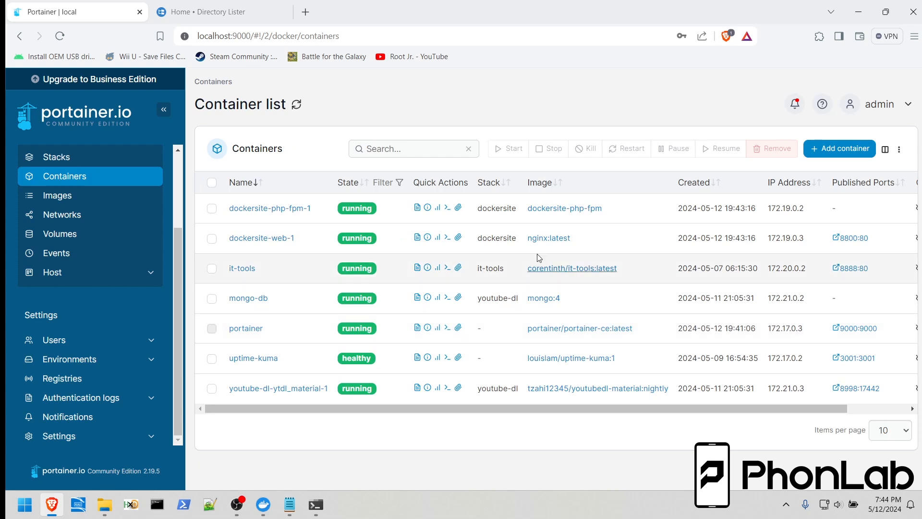
pyautogui.moveTo(481, 313)
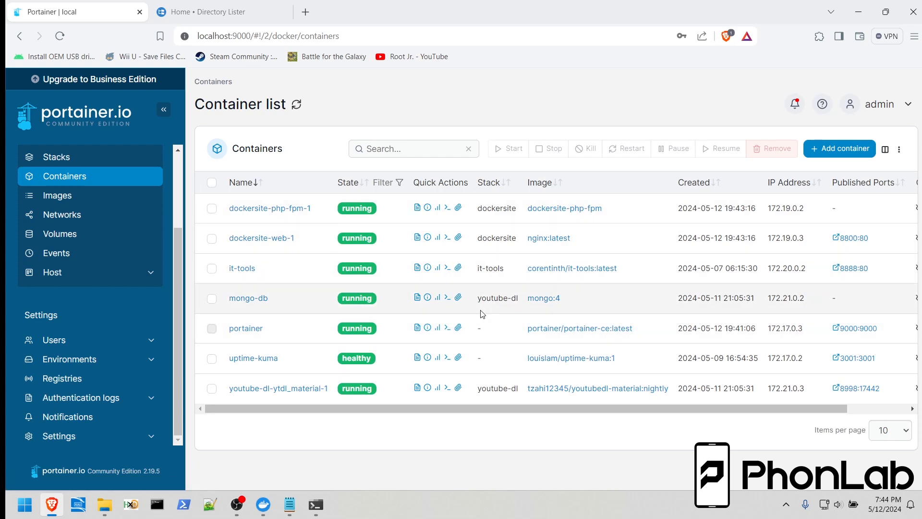
pyautogui.moveTo(325, 268)
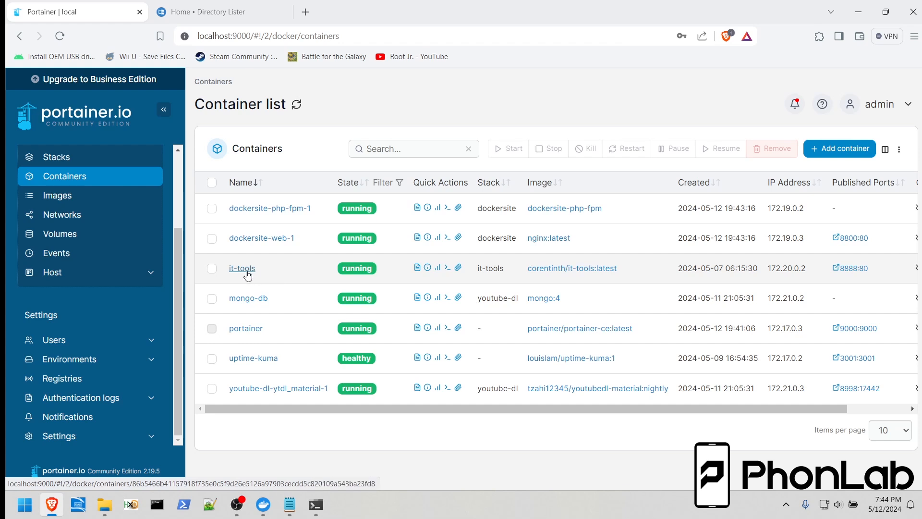
# Stop it-tools and recreate it with Re-pull image enabled.
pyautogui.click(241, 268)
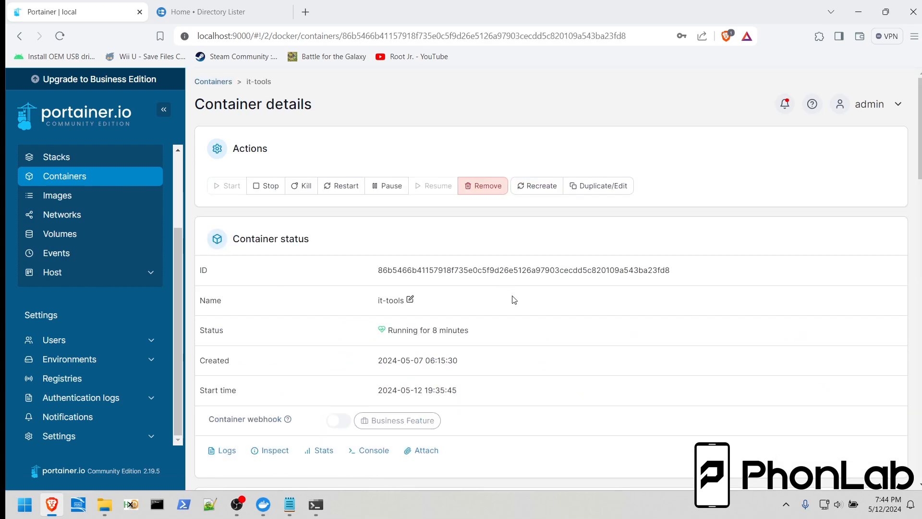
pyautogui.moveTo(692, 253)
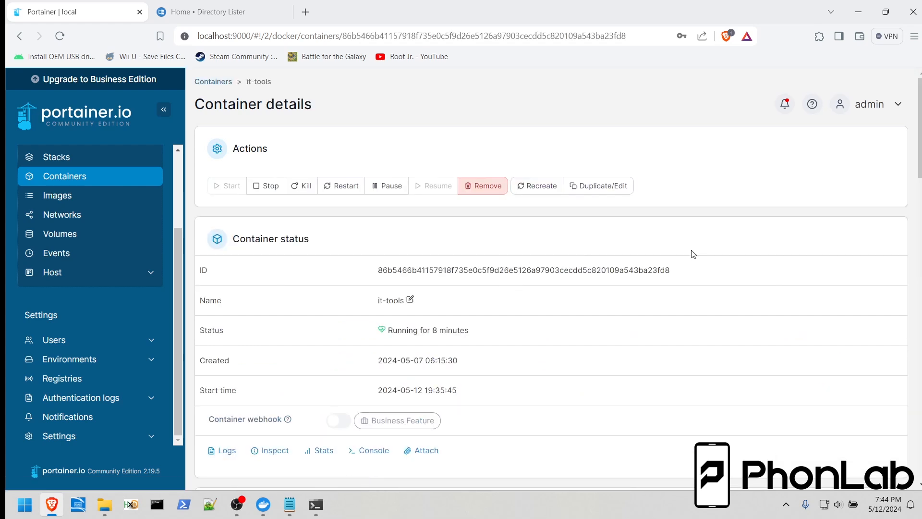
pyautogui.moveTo(676, 238)
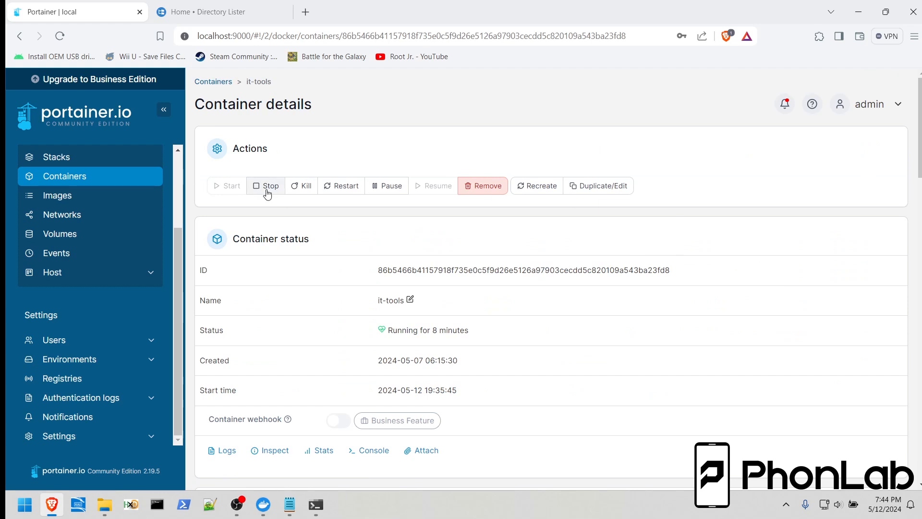
pyautogui.click(265, 186)
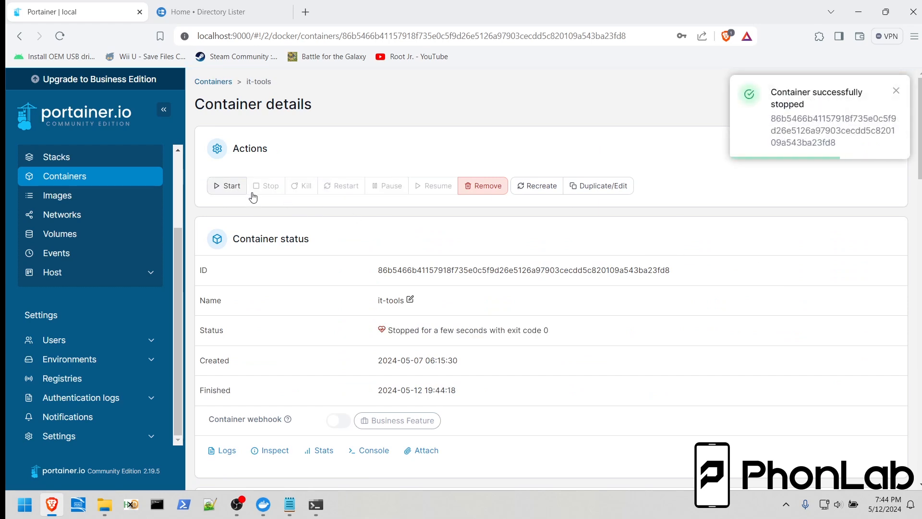
pyautogui.moveTo(540, 186)
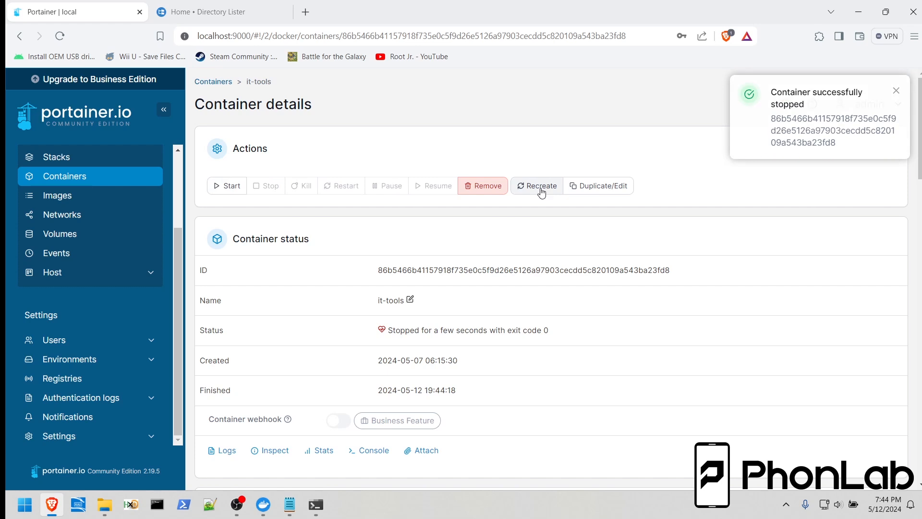
pyautogui.click(536, 185)
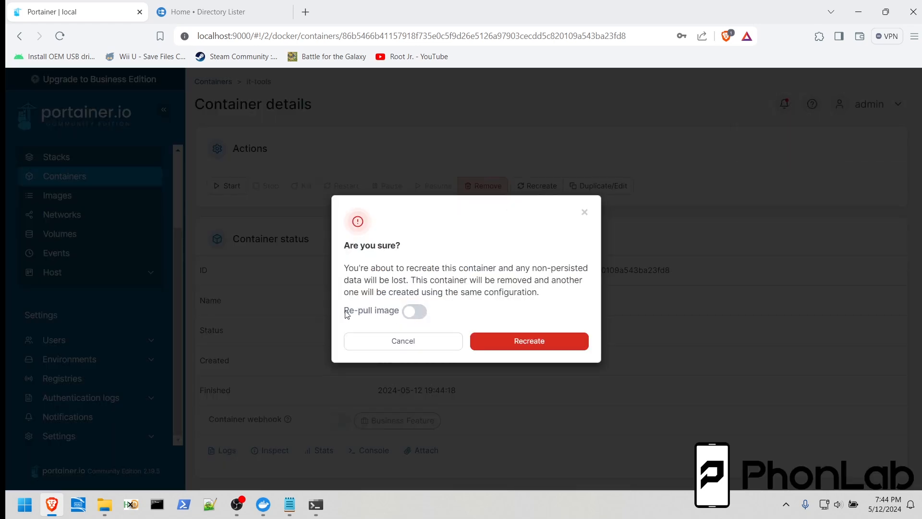
pyautogui.click(414, 311)
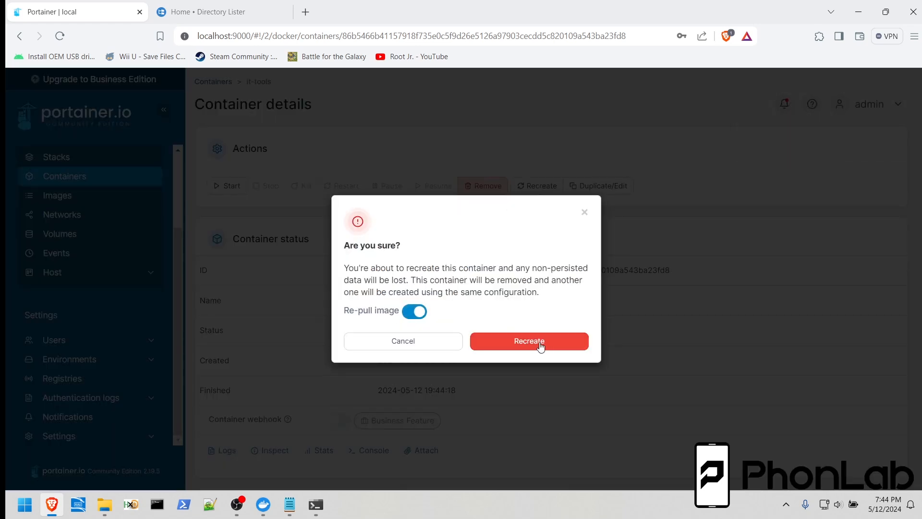
pyautogui.moveTo(535, 344)
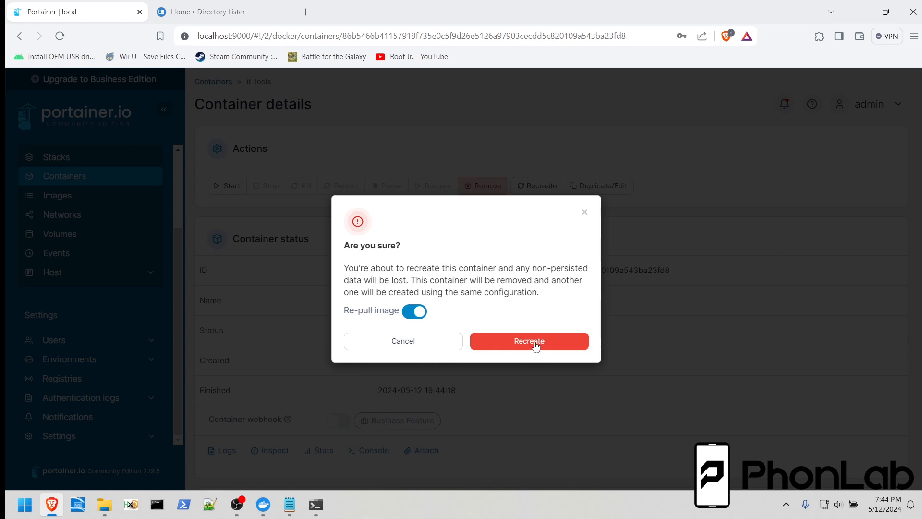
pyautogui.click(529, 340)
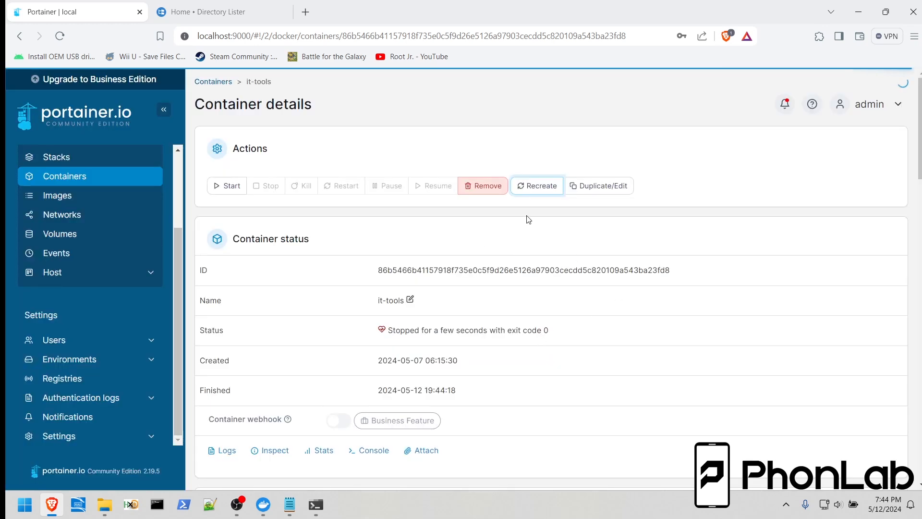
pyautogui.click(536, 185)
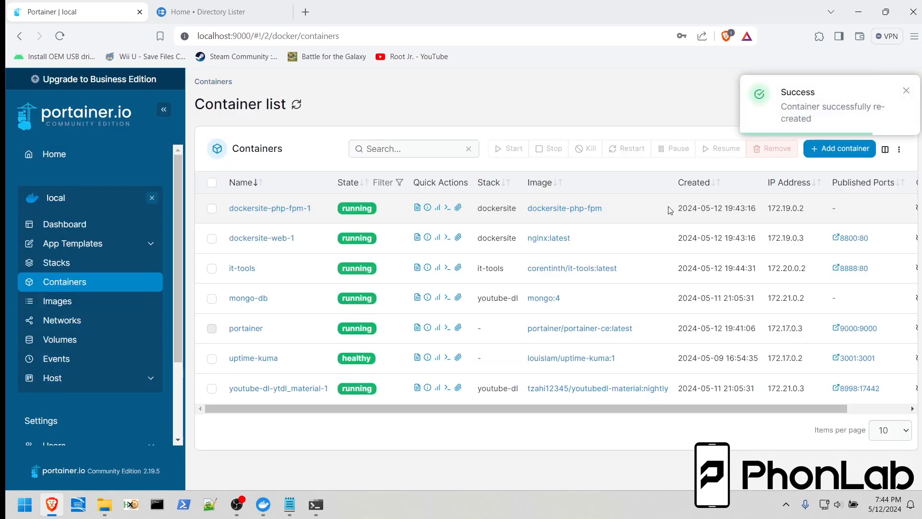
pyautogui.moveTo(254, 272)
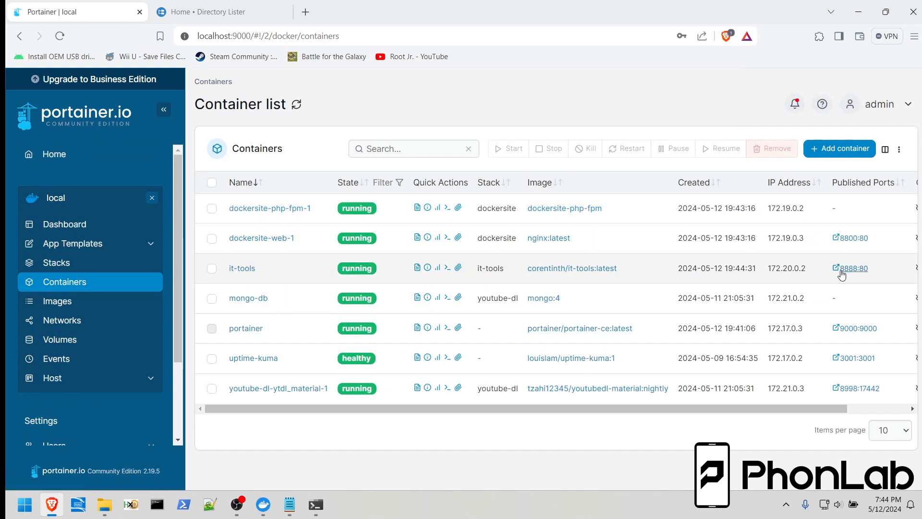
pyautogui.moveTo(850, 268)
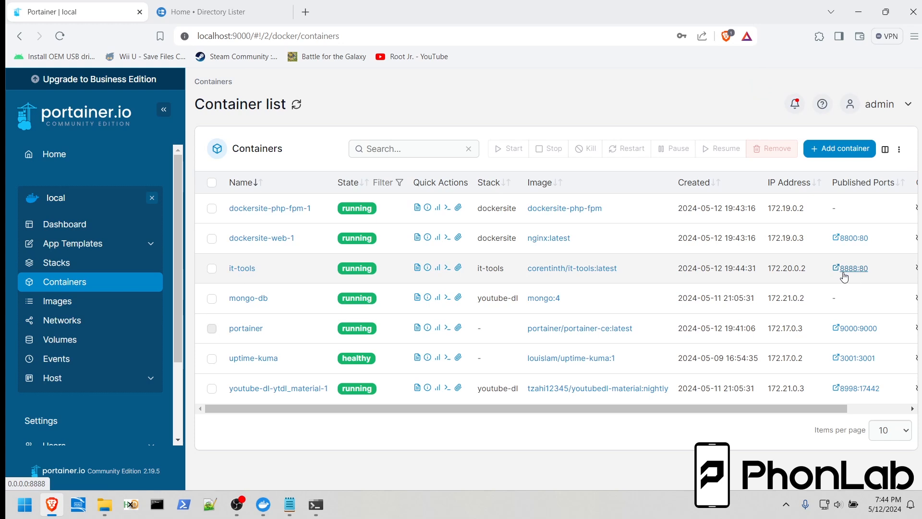
pyautogui.click(853, 268)
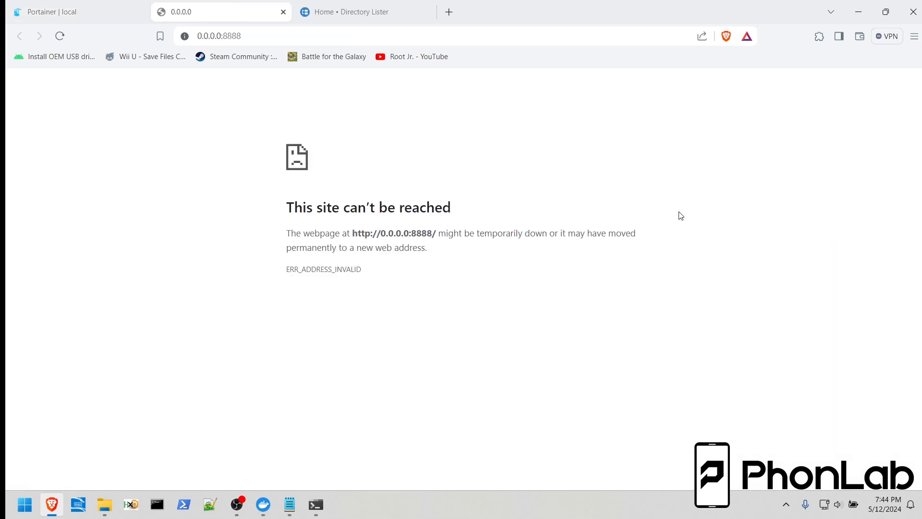
pyautogui.moveTo(350, 92)
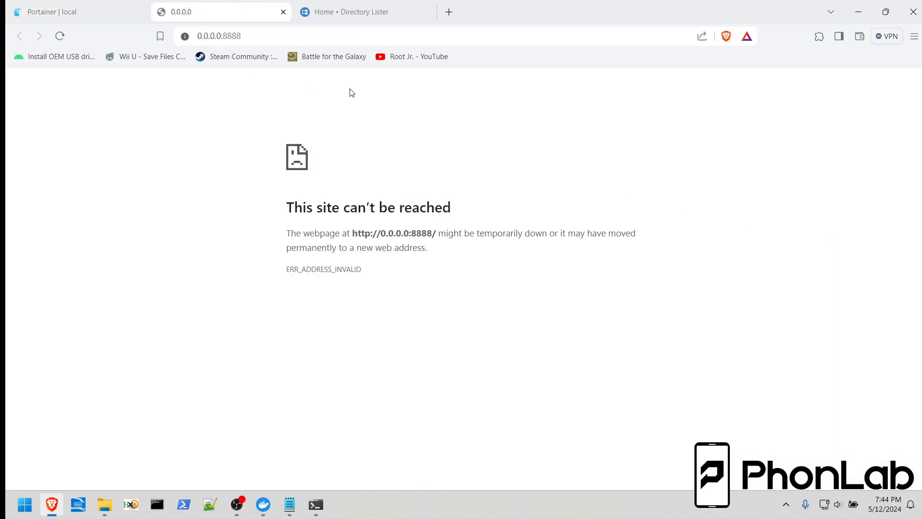
pyautogui.moveTo(198, 41)
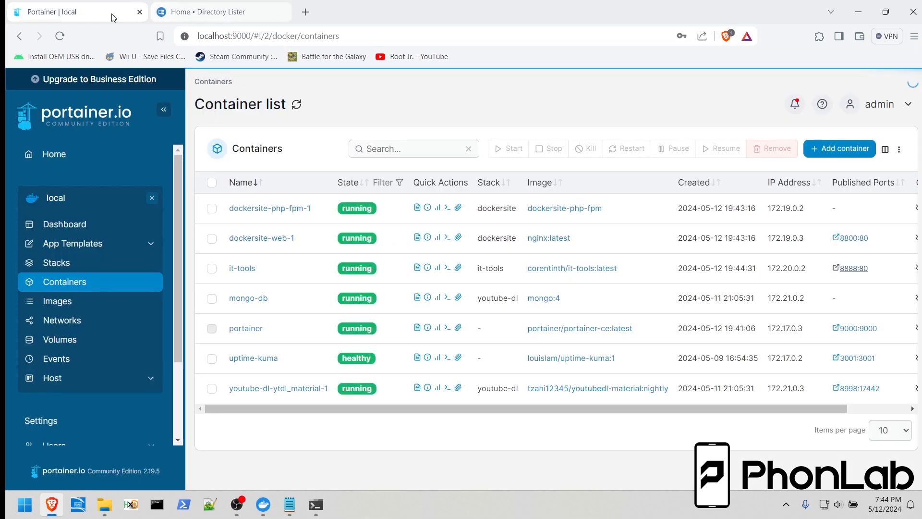
pyautogui.scroll(-3)
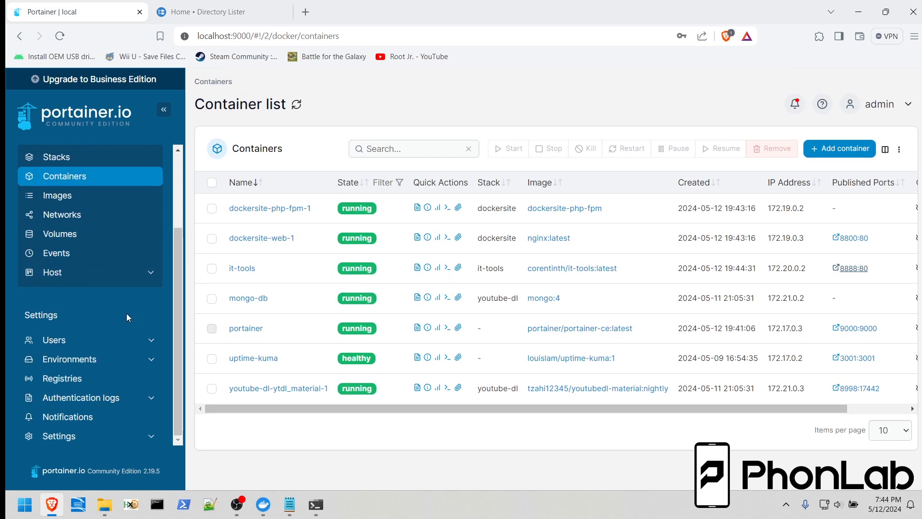
# Update the local environment with public IP 192.168.1.10.
pyautogui.click(69, 359)
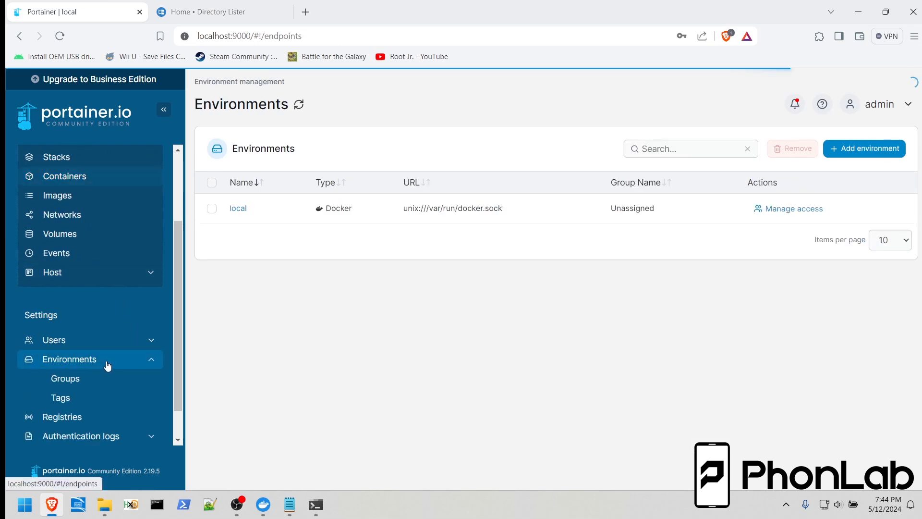
pyautogui.moveTo(237, 208)
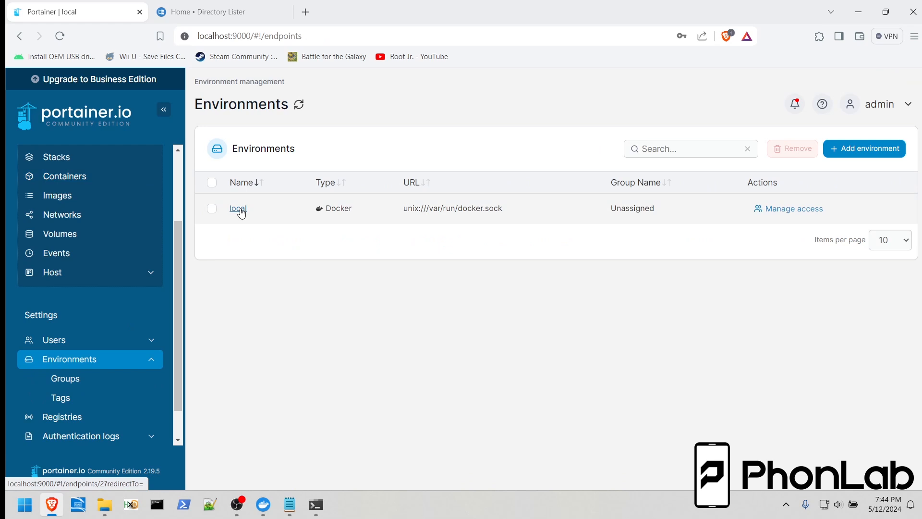
pyautogui.click(238, 208)
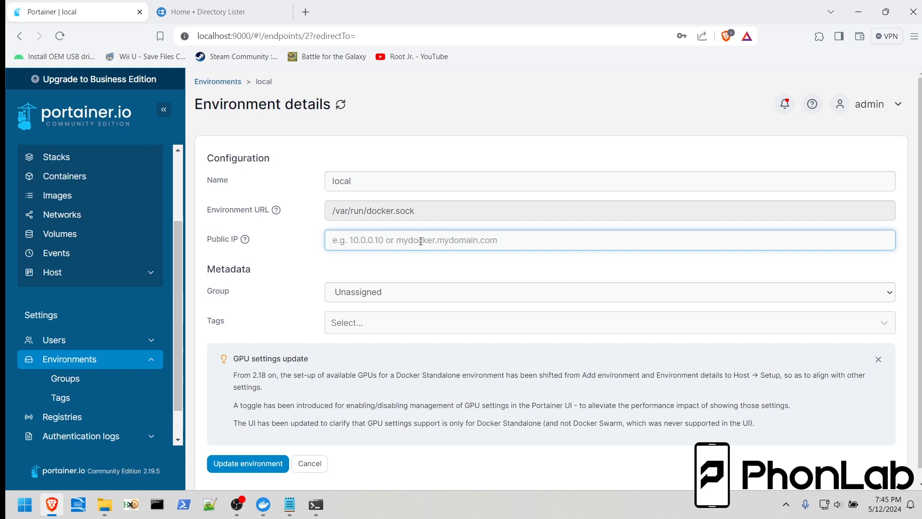
pyautogui.write('1')
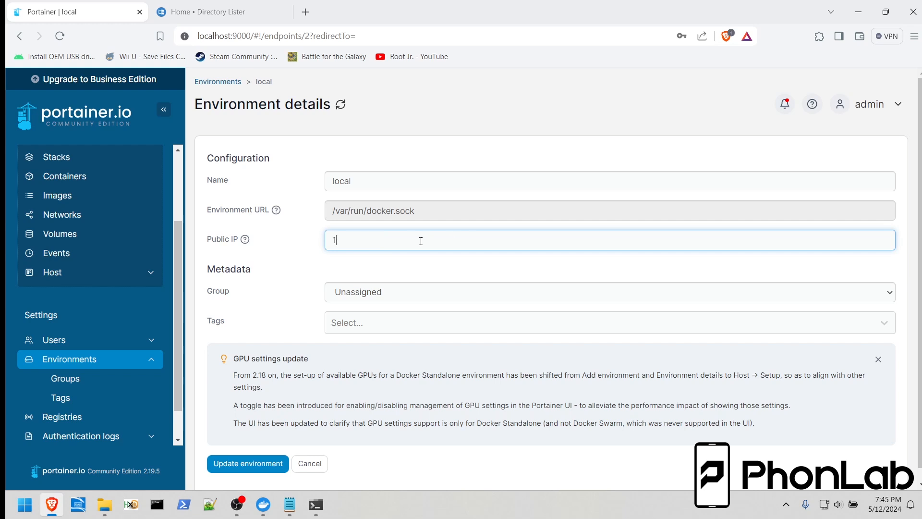
pyautogui.write('92.168.')
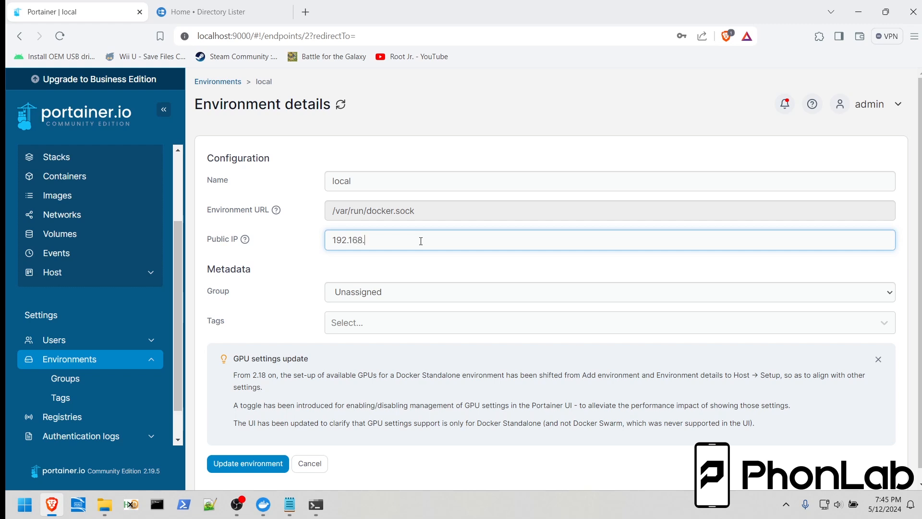
pyautogui.write('1.10')
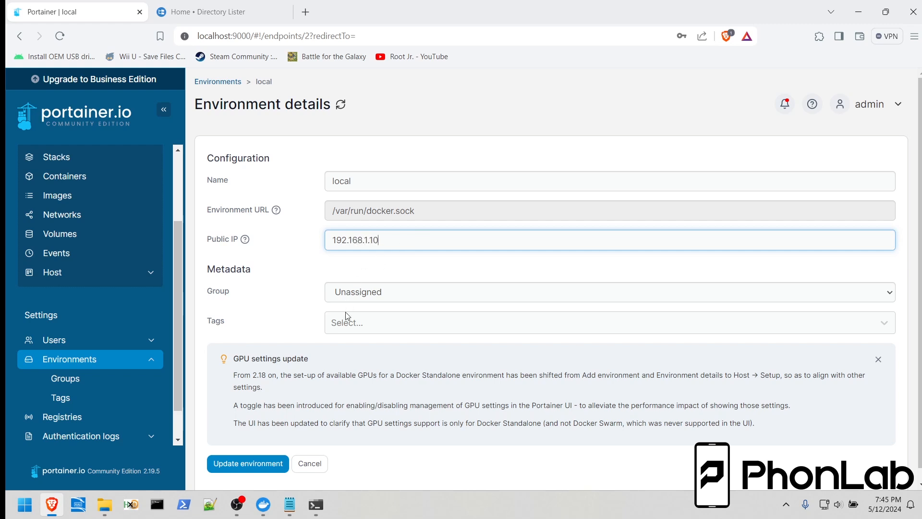
pyautogui.moveTo(372, 332)
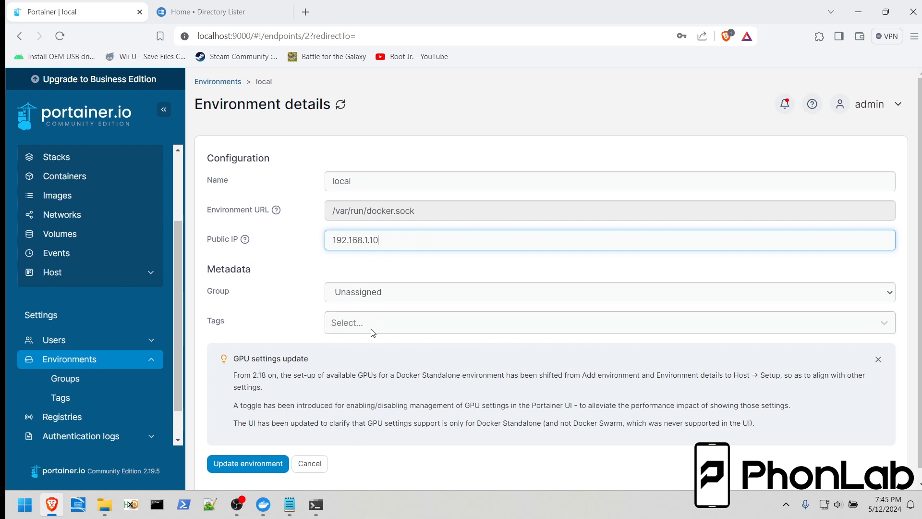
pyautogui.moveTo(247, 463)
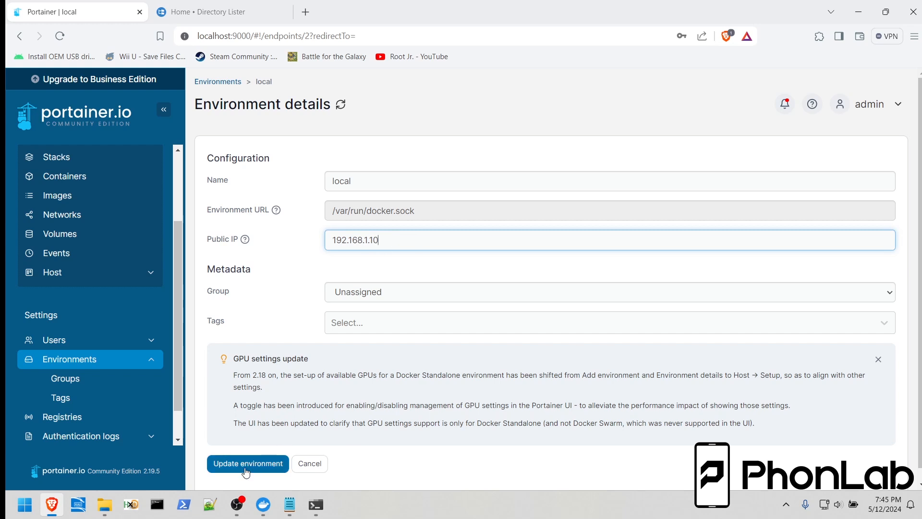
pyautogui.click(248, 463)
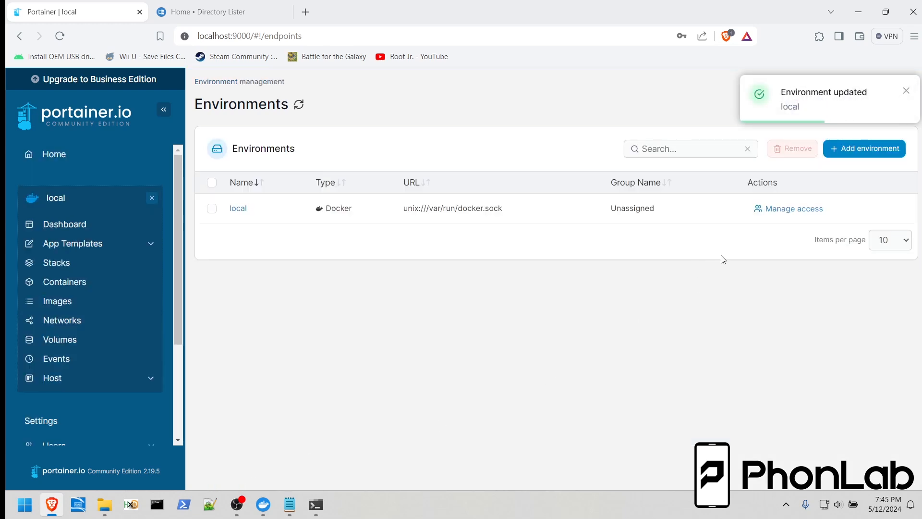
pyautogui.moveTo(65, 225)
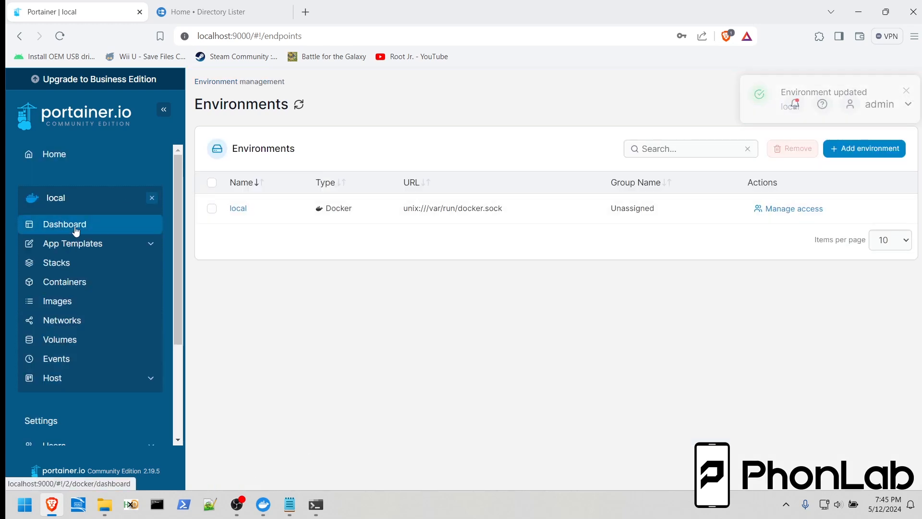
# Open IT Tools on port 8888 and Uptime Kuma on port 3001 via their published port links.
pyautogui.click(65, 281)
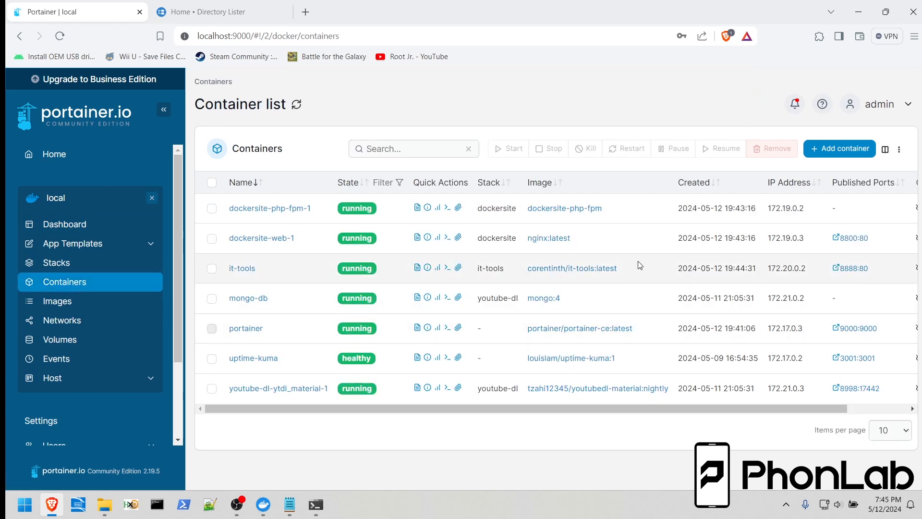
pyautogui.moveTo(850, 268)
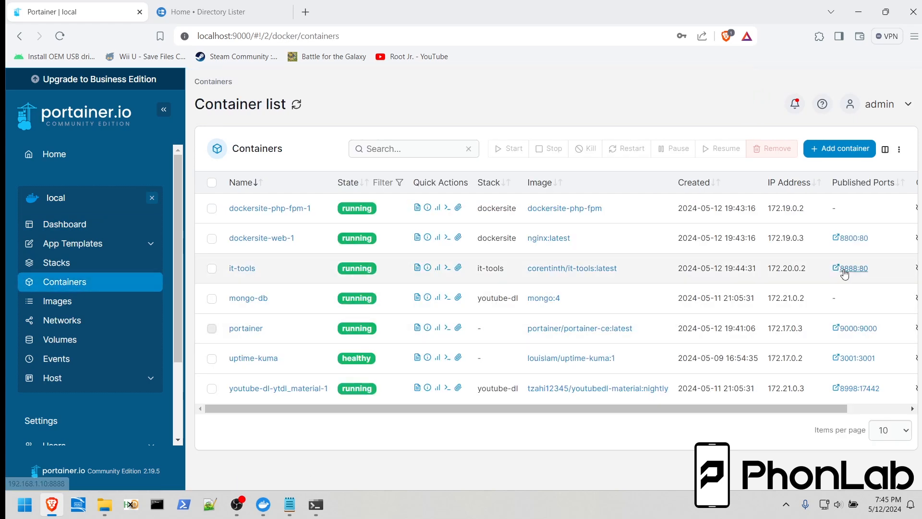
pyautogui.click(852, 267)
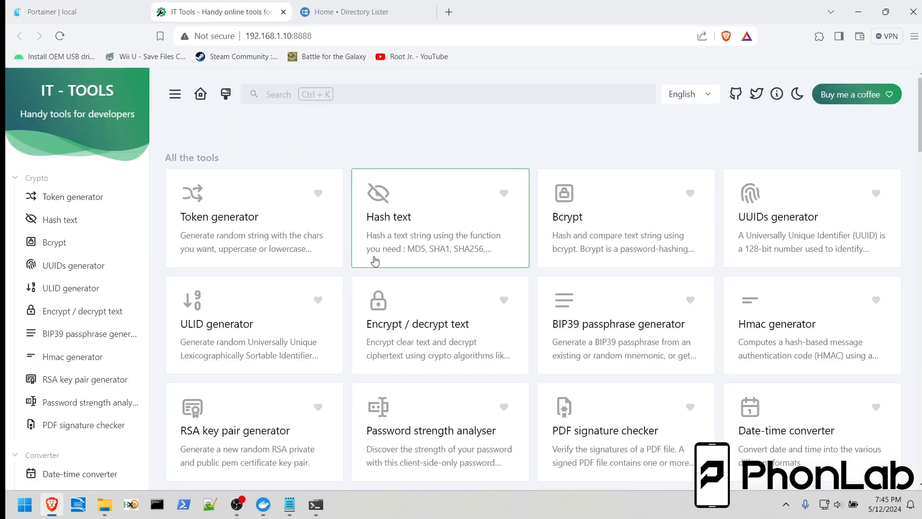
pyautogui.moveTo(487, 152)
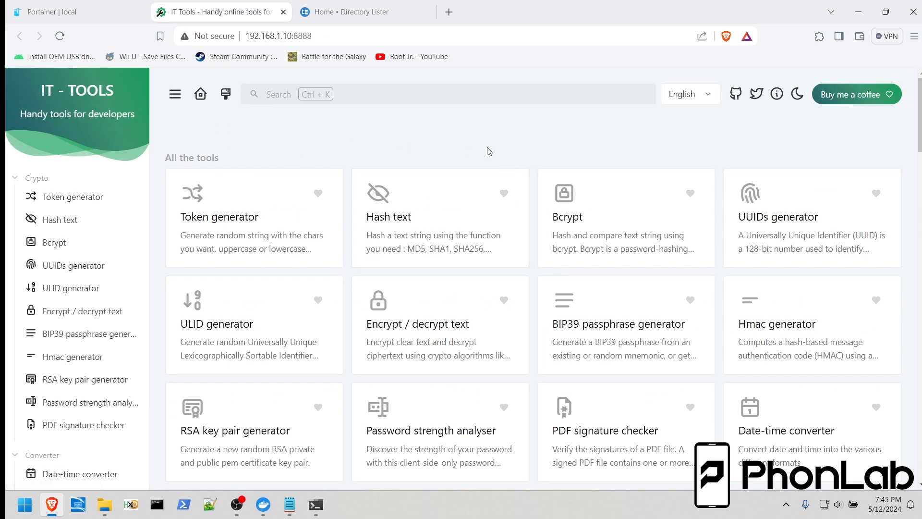
pyautogui.click(280, 36)
pyautogui.write('localhost')
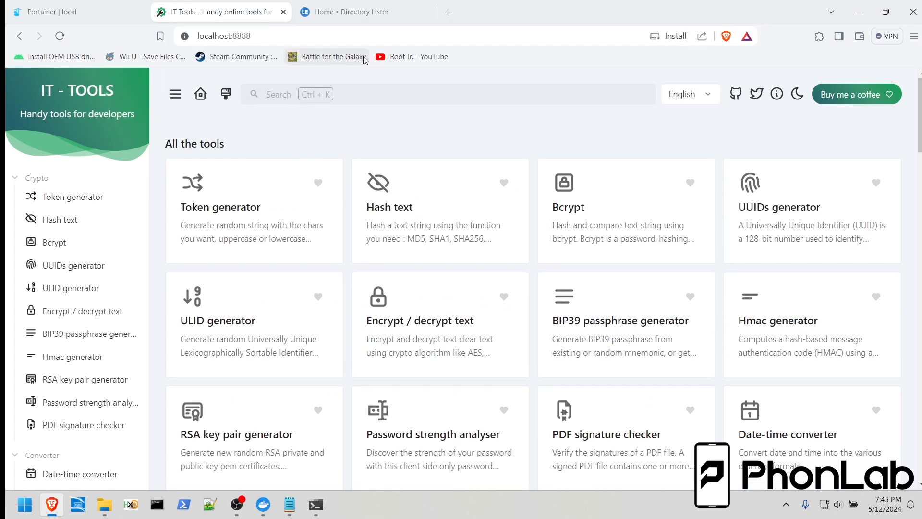
pyautogui.click(59, 12)
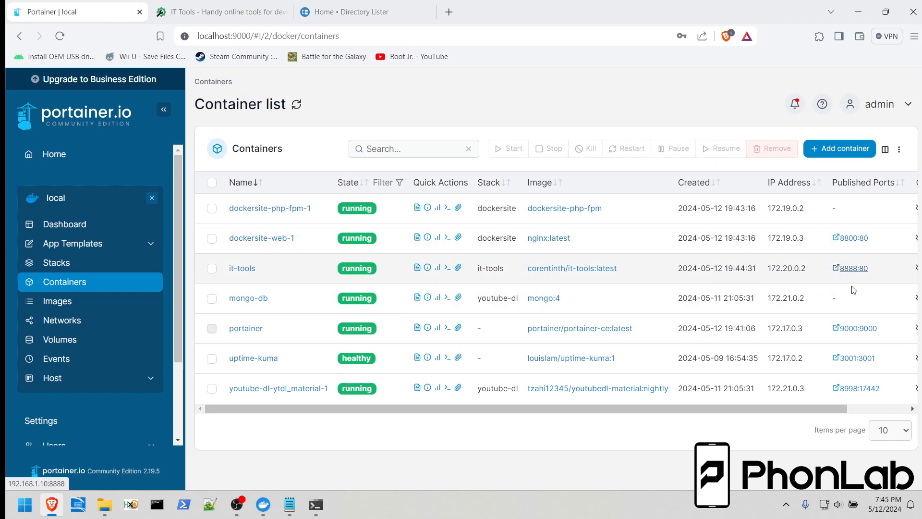
pyautogui.moveTo(853, 357)
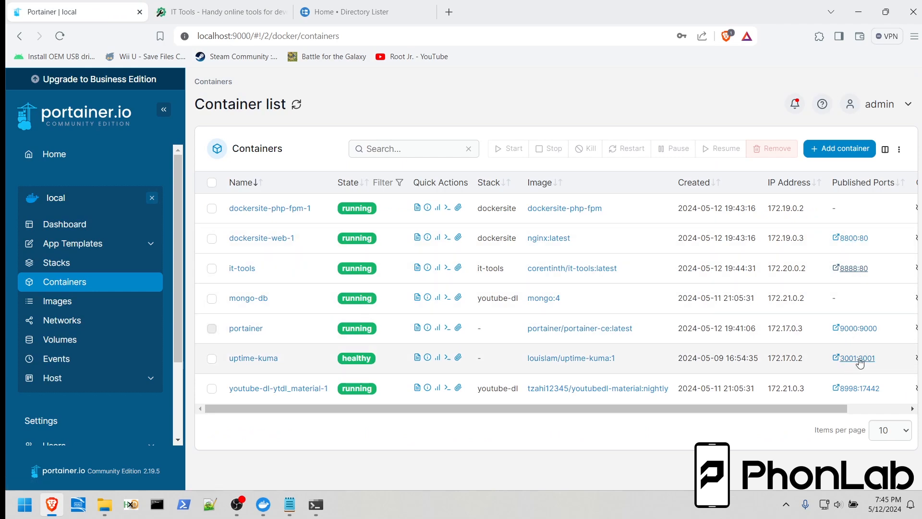
pyautogui.click(854, 357)
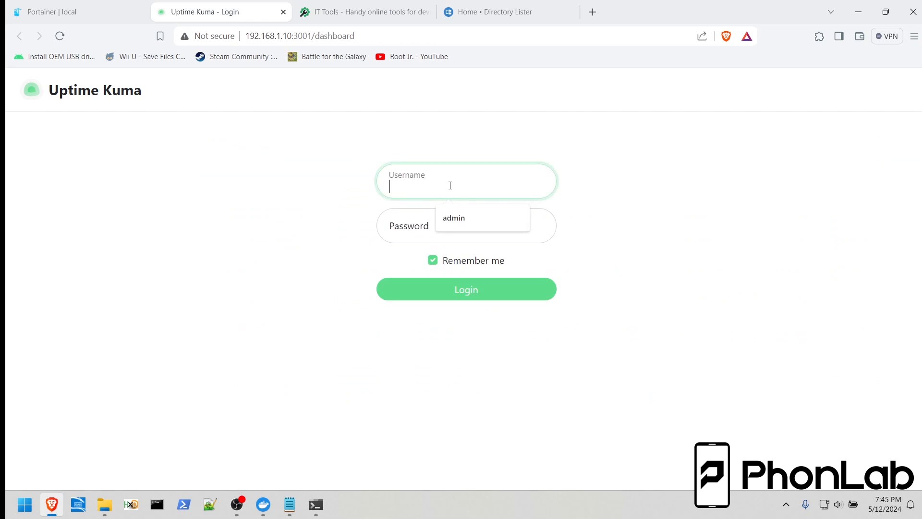
# Log in to Uptime Kuma as admin and save the password in the browser.
pyautogui.click(453, 217)
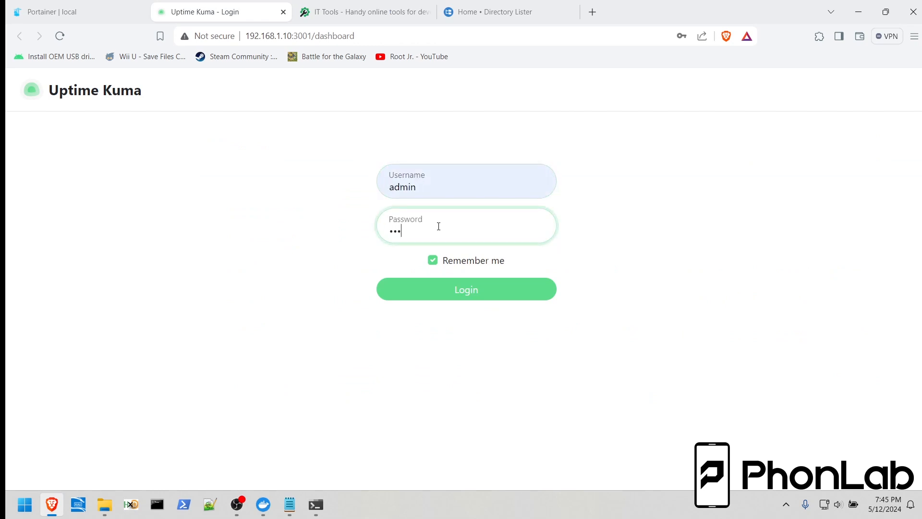
pyautogui.click(466, 289)
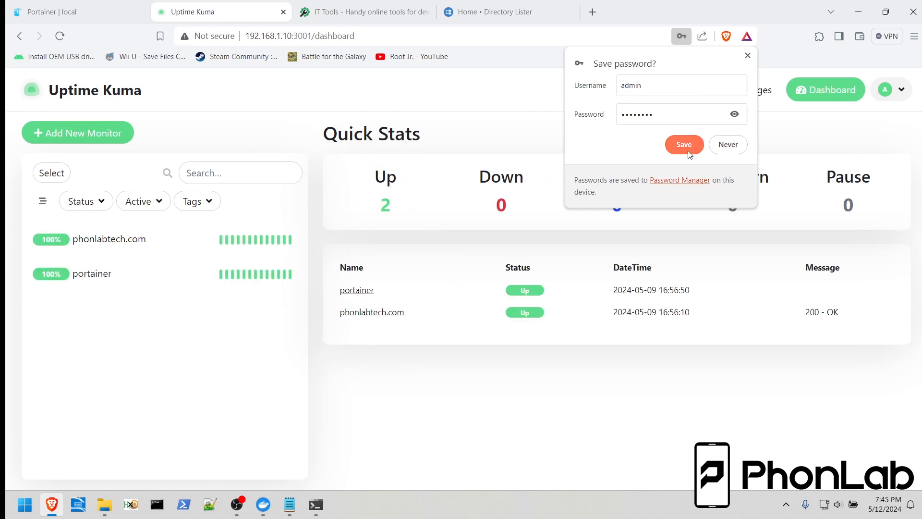
pyautogui.click(684, 145)
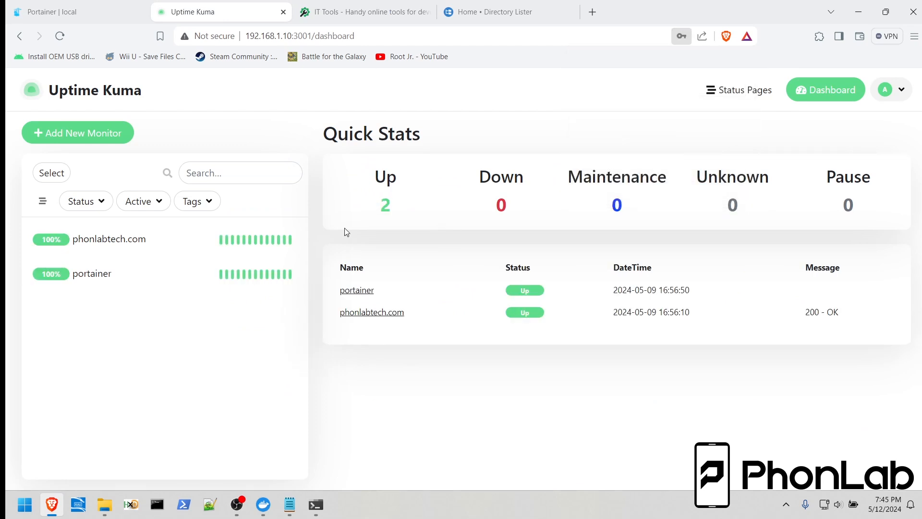
pyautogui.moveTo(792, 200)
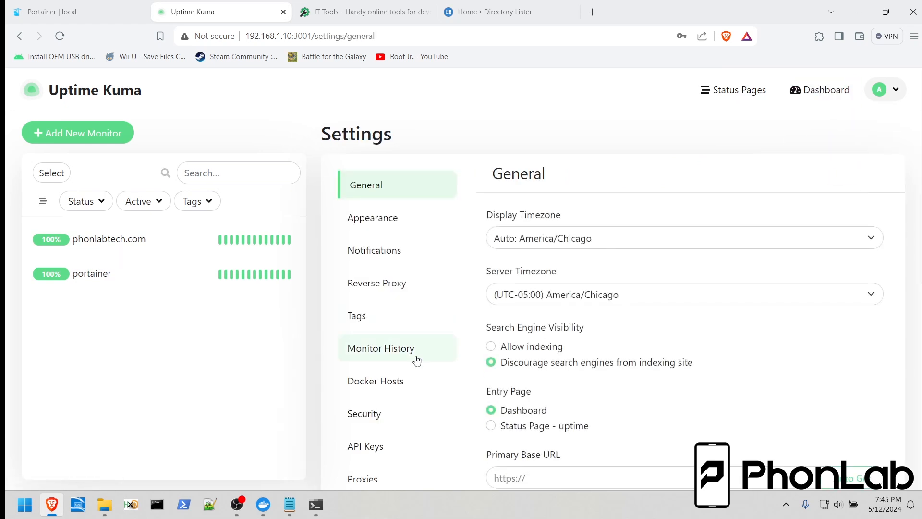
pyautogui.moveTo(438, 356)
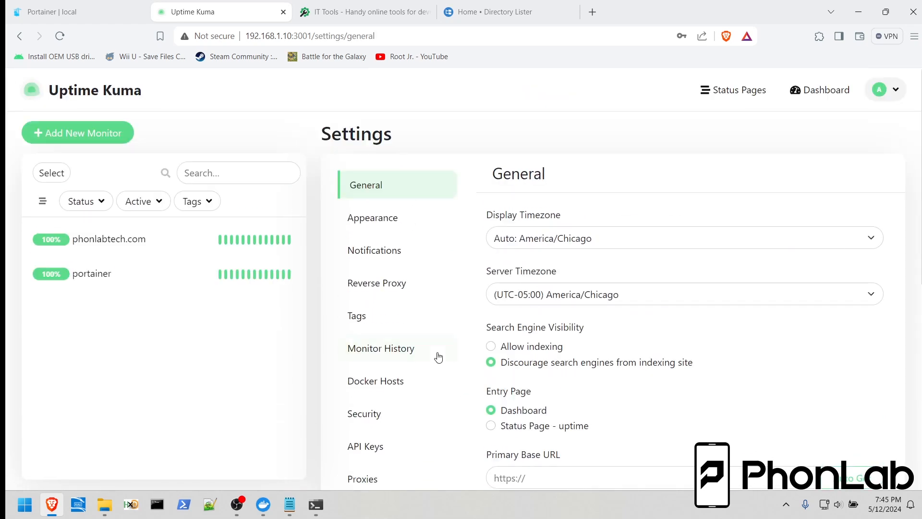
# View the Appearance settings and the phonlabtech.com monitor, then return to Portainer.
pyautogui.click(372, 217)
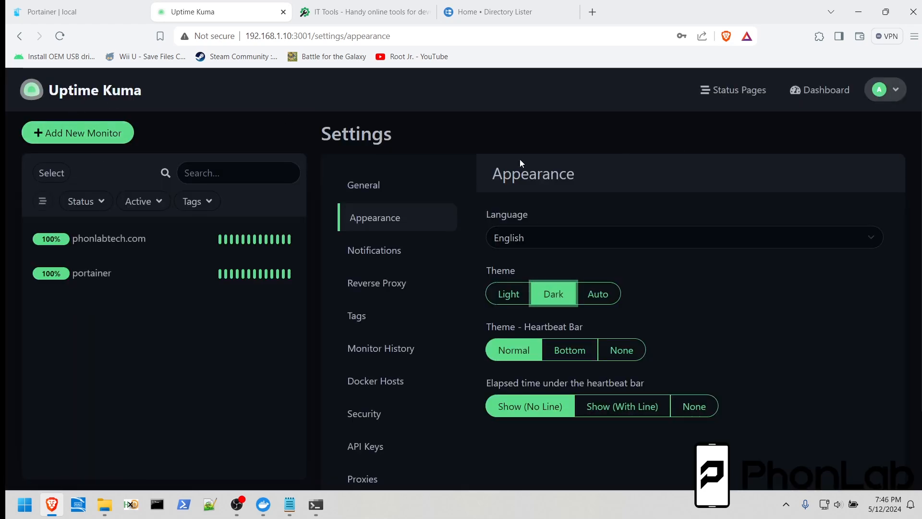
pyautogui.click(109, 238)
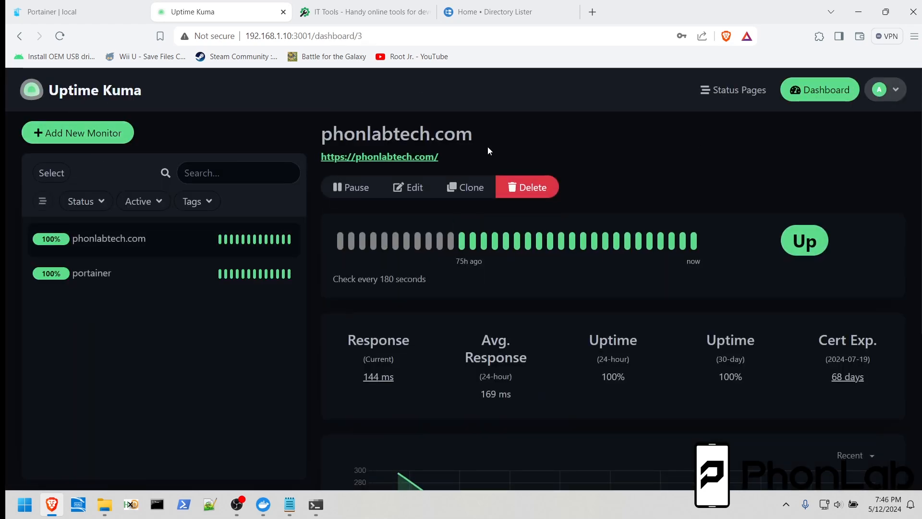
pyautogui.click(68, 11)
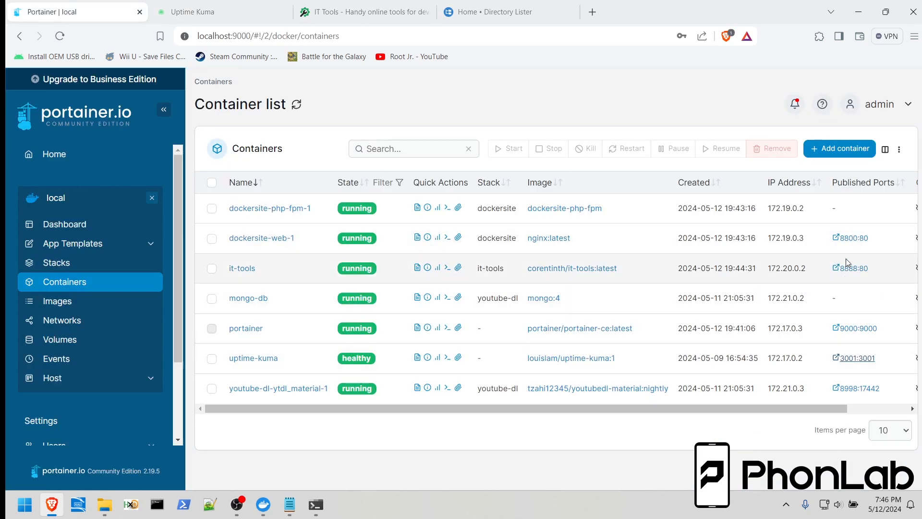
pyautogui.moveTo(854, 388)
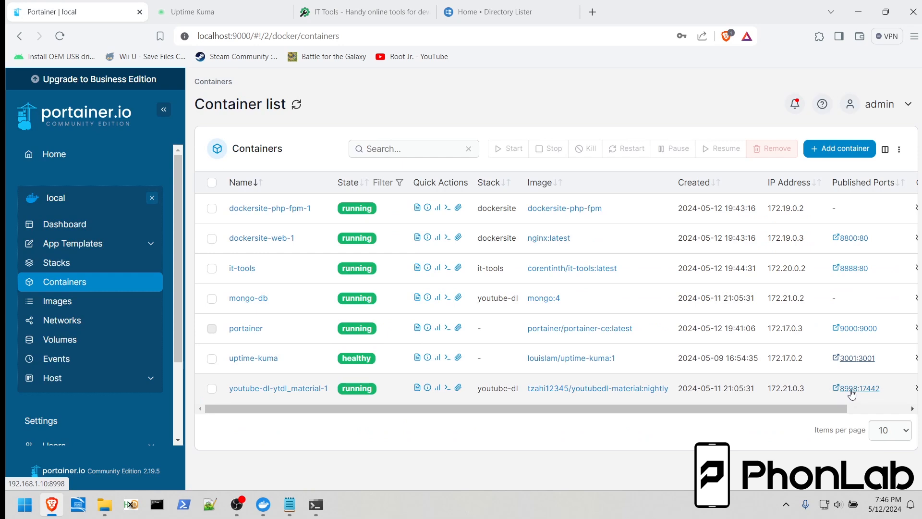
# Open YoutubeDL-Material via the 8998:17442 port link, then show the local dashboard.
pyautogui.click(855, 388)
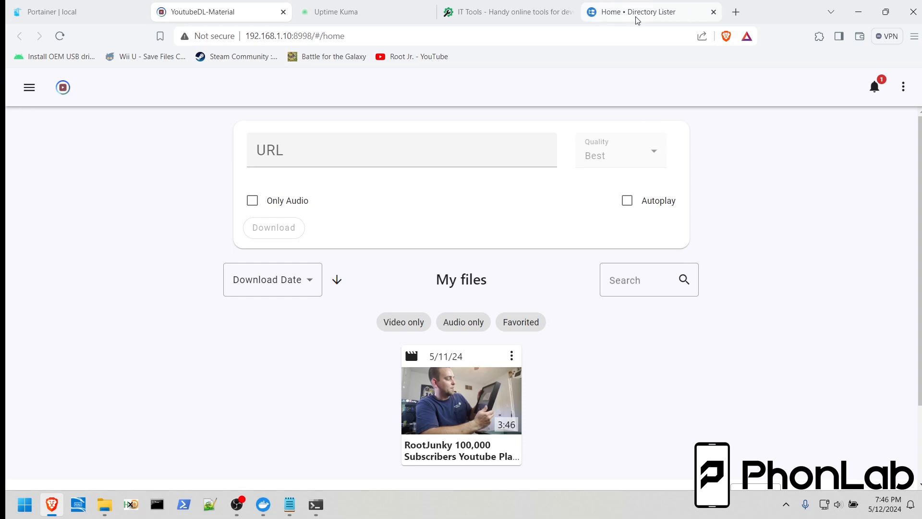
pyautogui.click(505, 11)
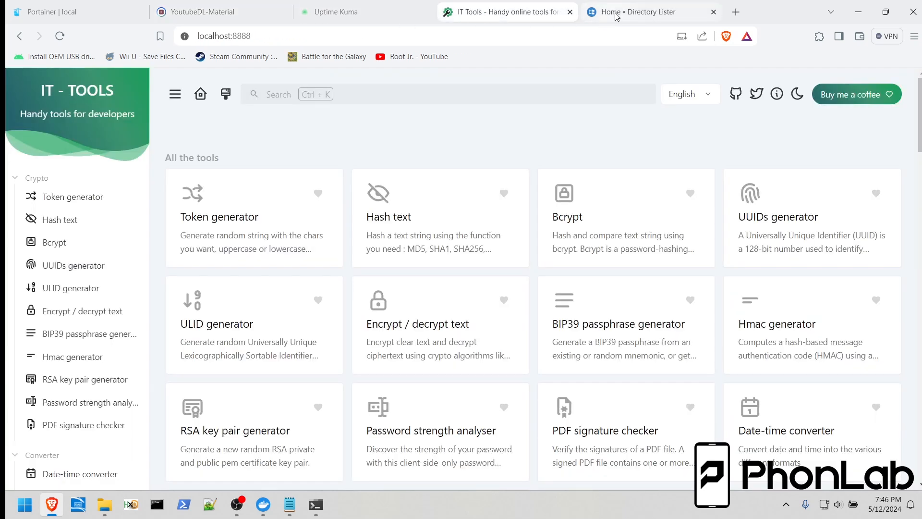
pyautogui.click(71, 11)
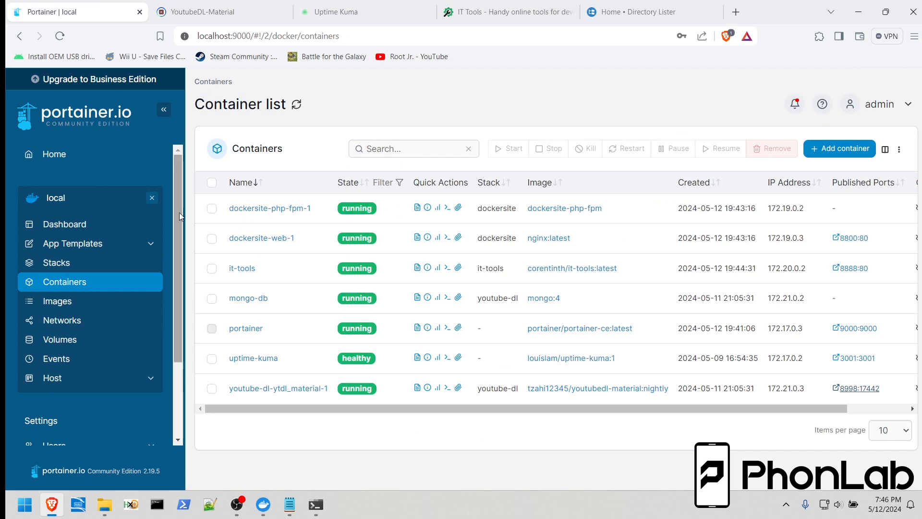
pyautogui.moveTo(186, 250)
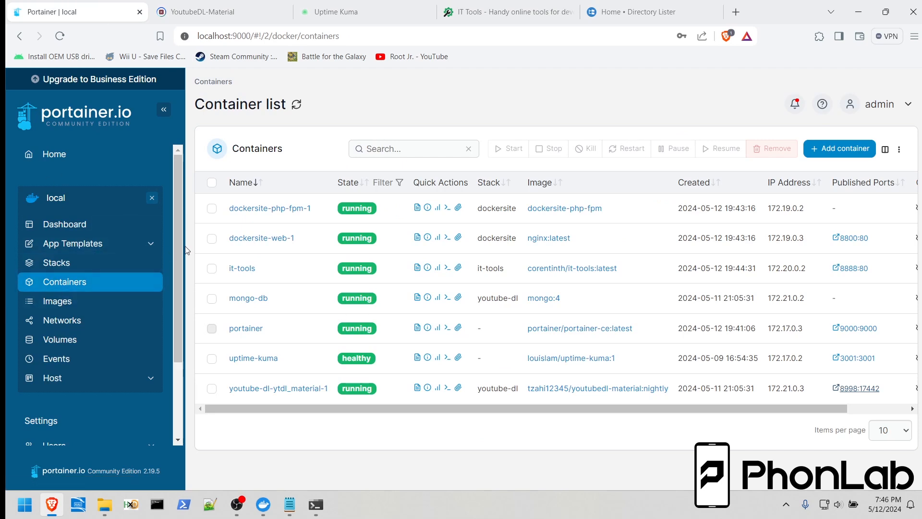
pyautogui.moveTo(717, 123)
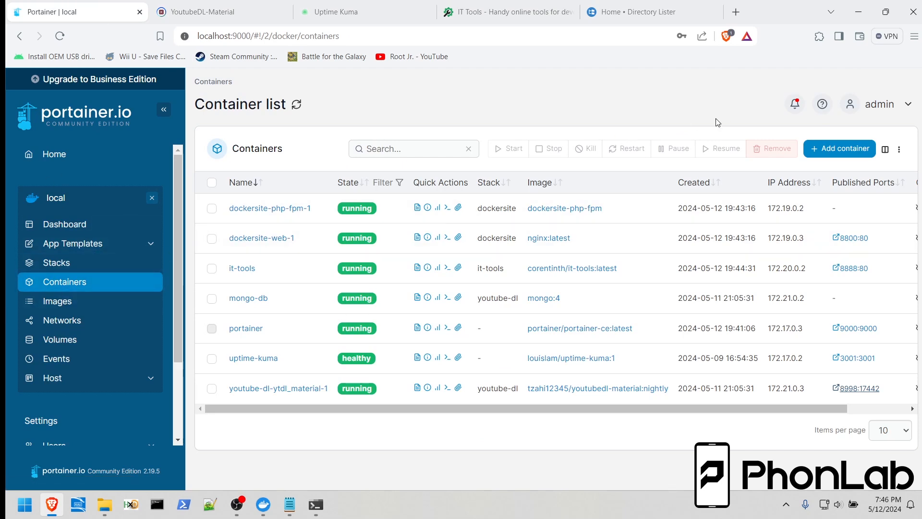
pyautogui.click(64, 224)
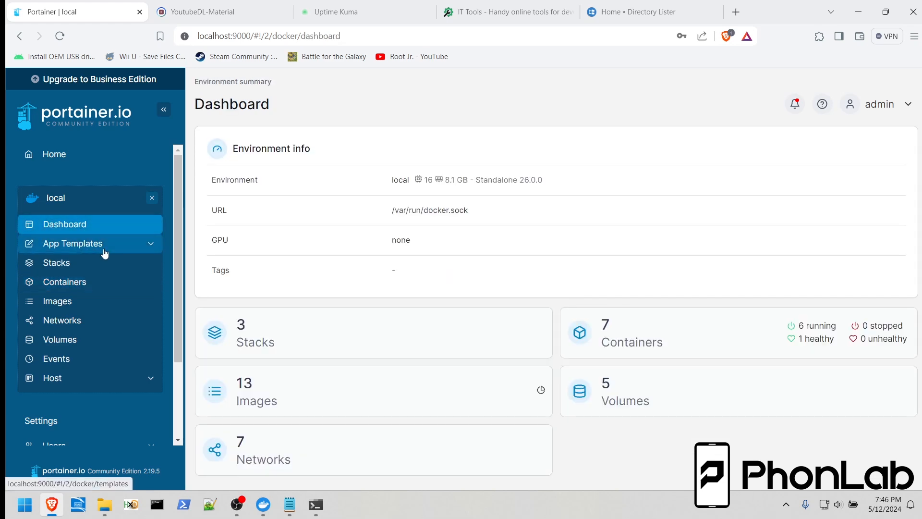
# View App Templates and the empty Custom Templates list, then the Docker folder in File Explorer.
pyautogui.click(73, 243)
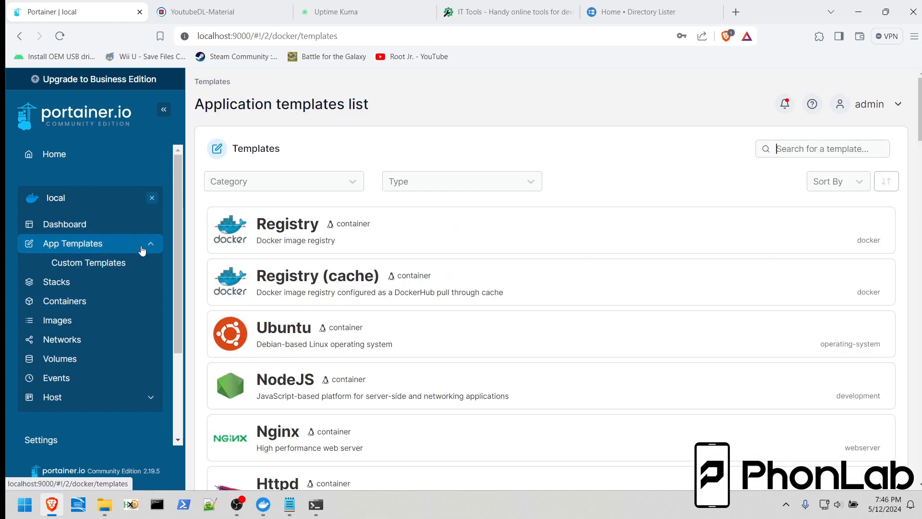
pyautogui.click(89, 262)
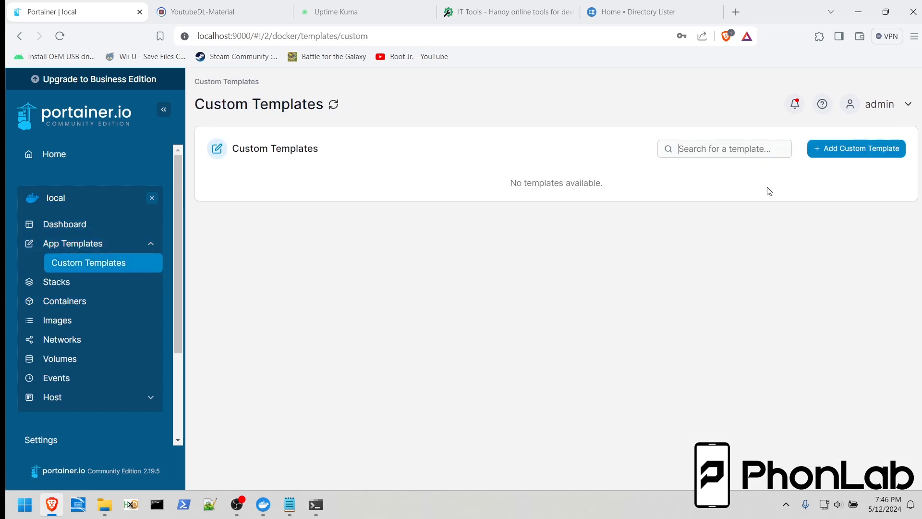
pyautogui.moveTo(856, 149)
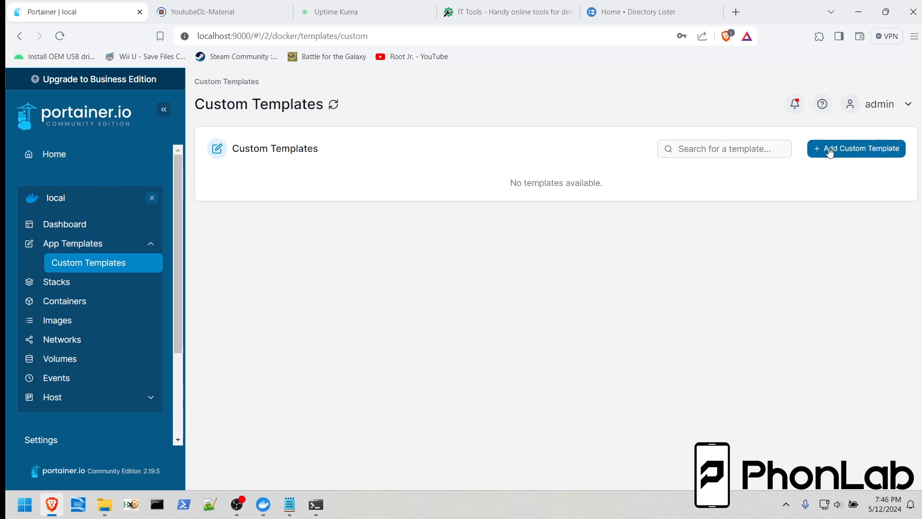
pyautogui.moveTo(129, 508)
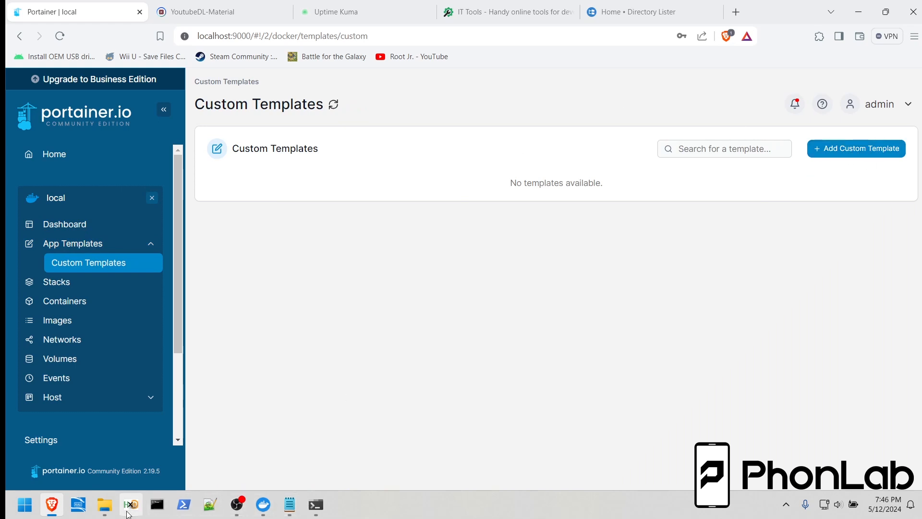
pyautogui.click(104, 505)
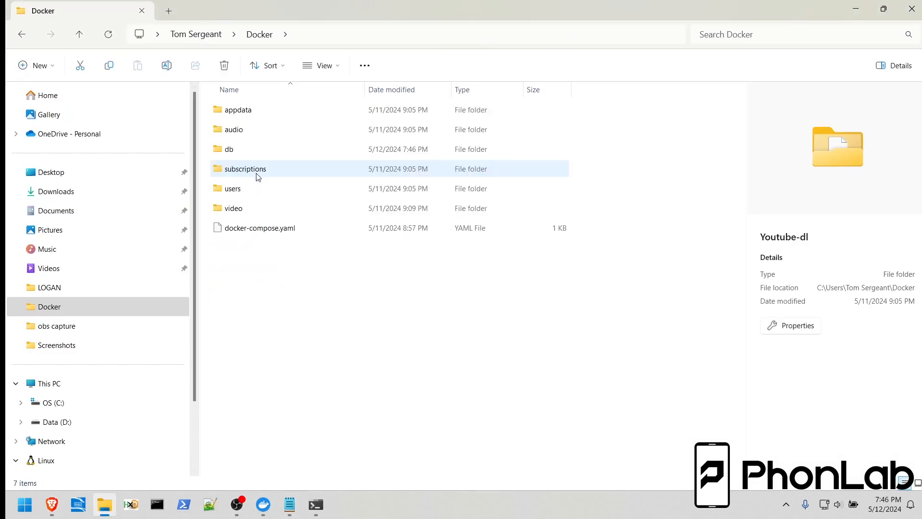
# Open the youtube-dl docker-compose.yaml in Notepad++, select all its contents, and return to Portainer.
pyautogui.rightClick(259, 228)
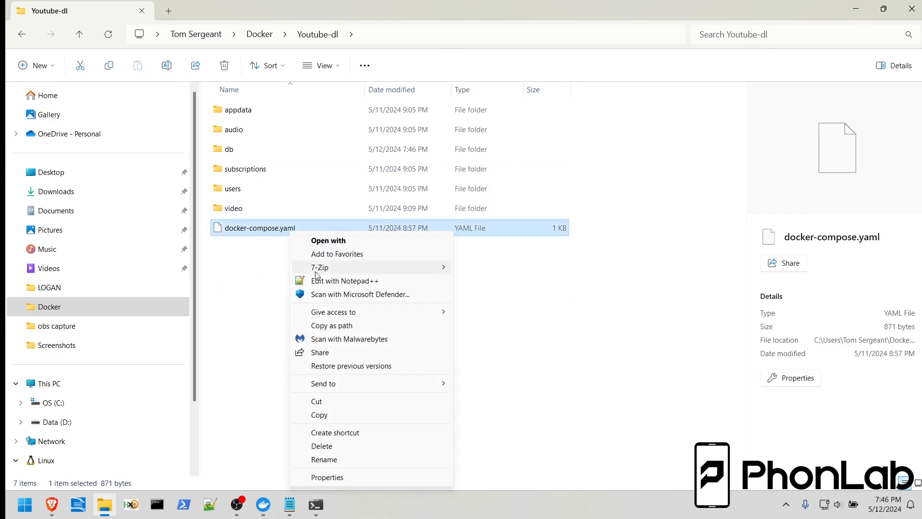
pyautogui.click(344, 281)
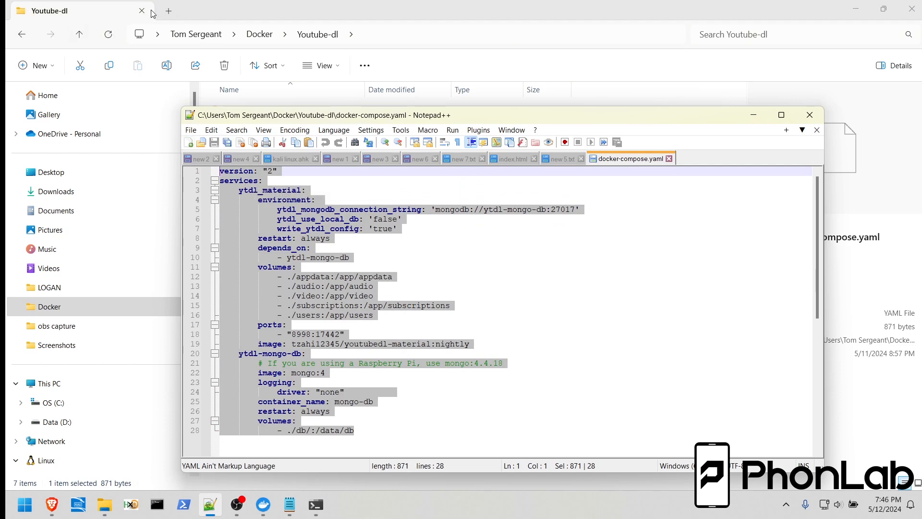
pyautogui.click(51, 505)
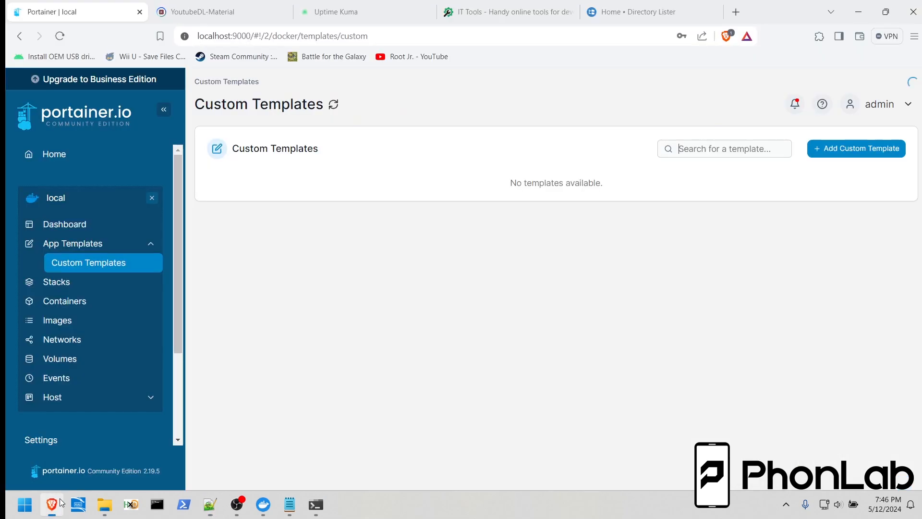
# Start a new custom template titled youtube-dl with the description 'youtube download'.
pyautogui.click(856, 148)
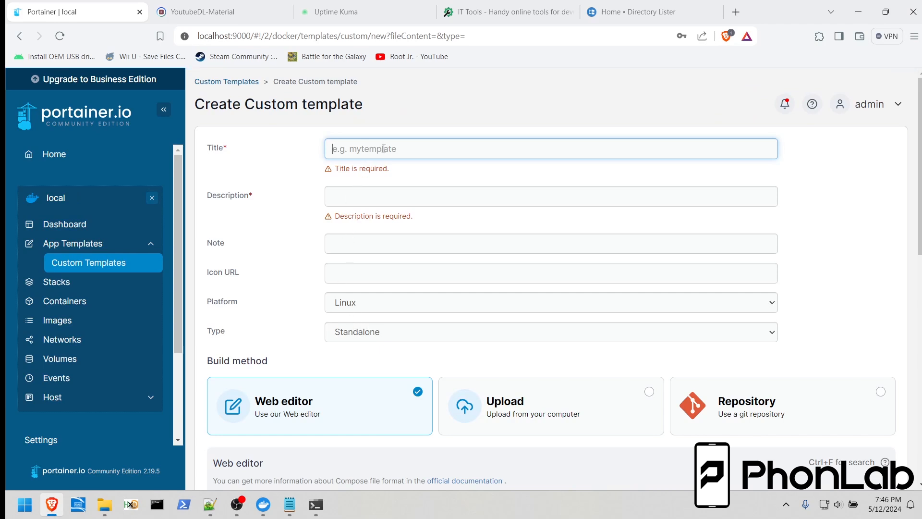
pyautogui.write('youtub')
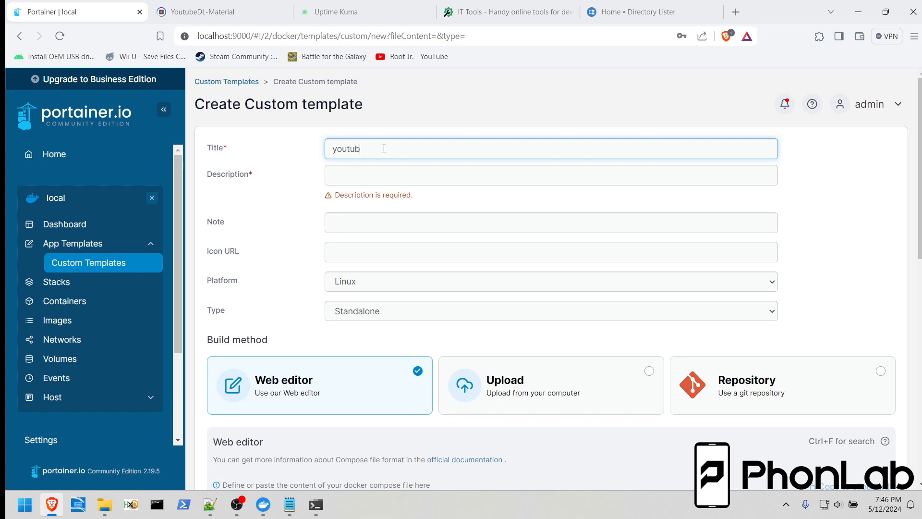
pyautogui.write('e-dl')
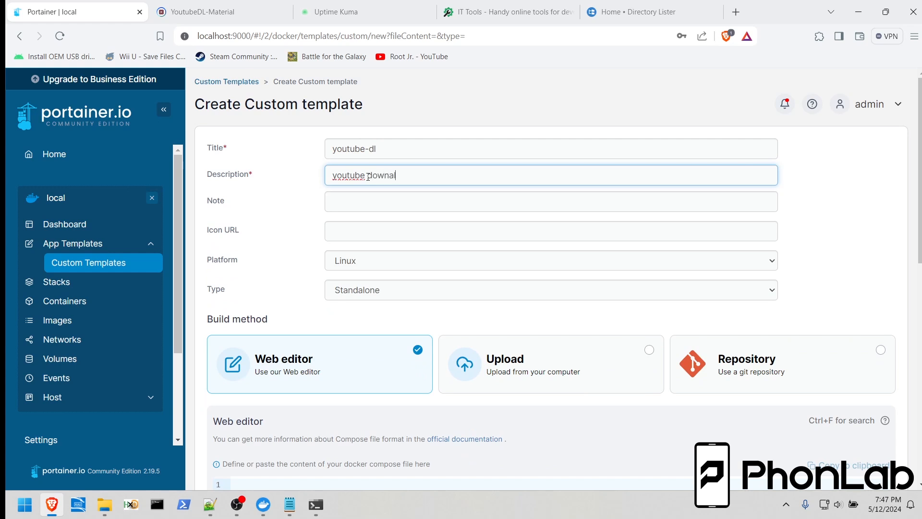
pyautogui.write('d')
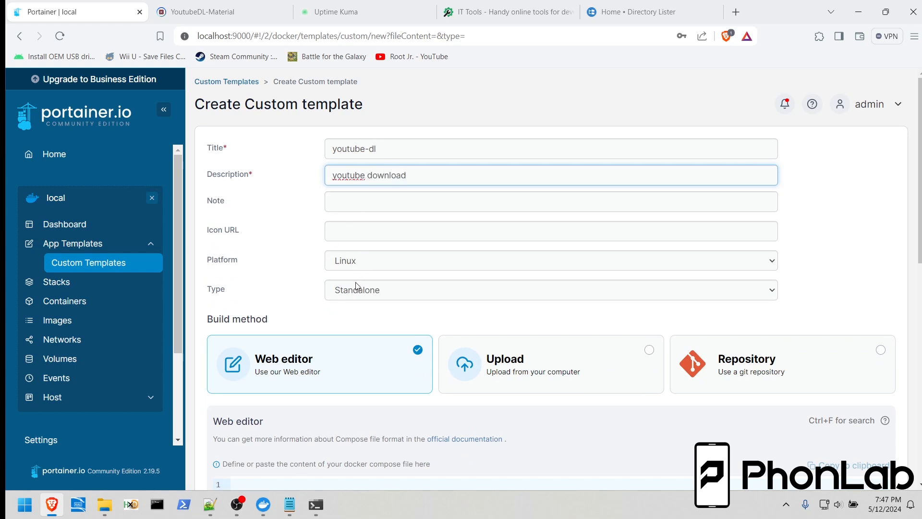
# Paste the YoutubeDL-Material and mongo-db compose definition into the template's web editor.
pyautogui.scroll(3)
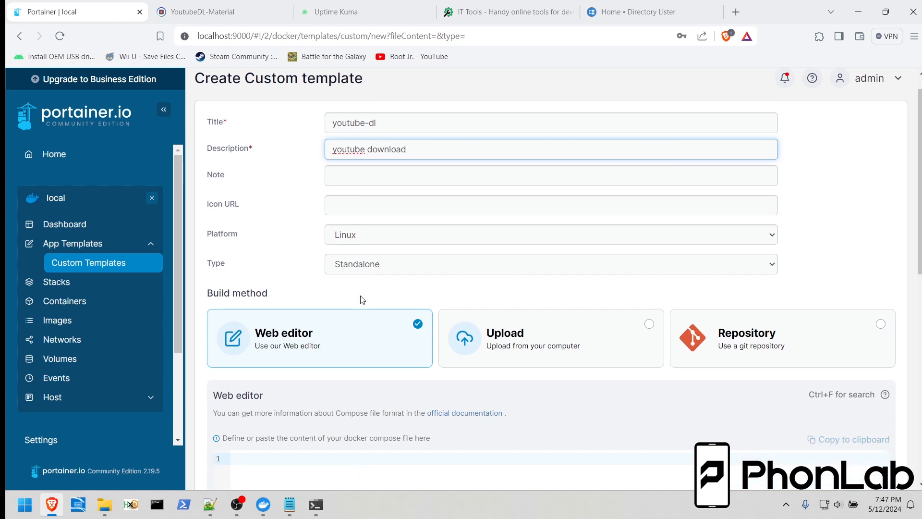
pyautogui.rightClick(283, 379)
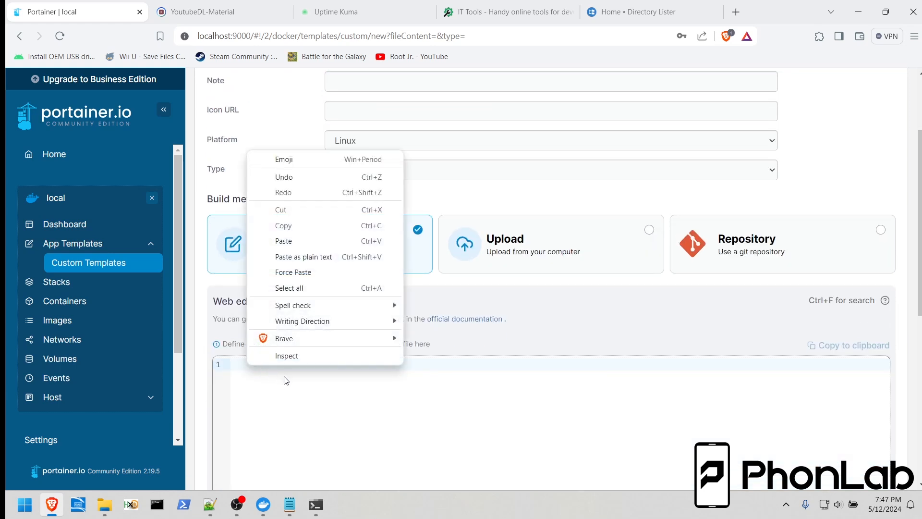
pyautogui.click(283, 241)
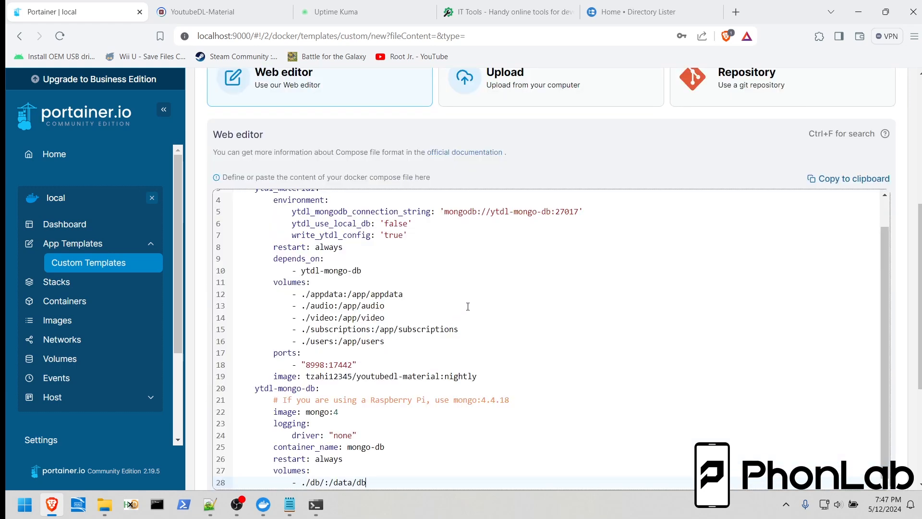
pyautogui.scroll(-3)
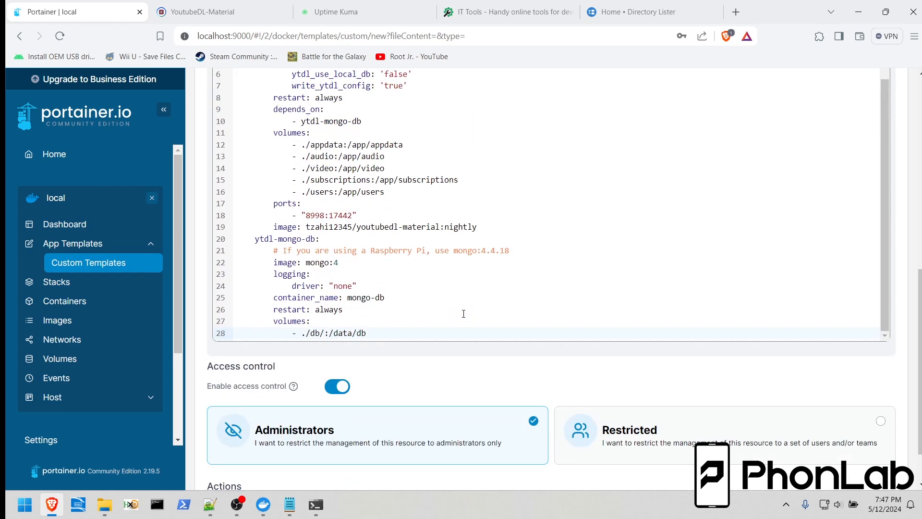
pyautogui.scroll(3)
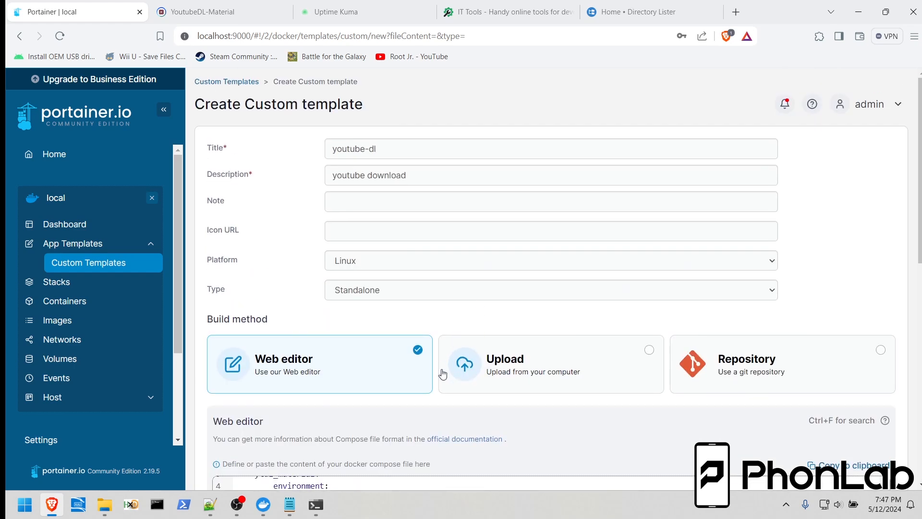
pyautogui.moveTo(327, 365)
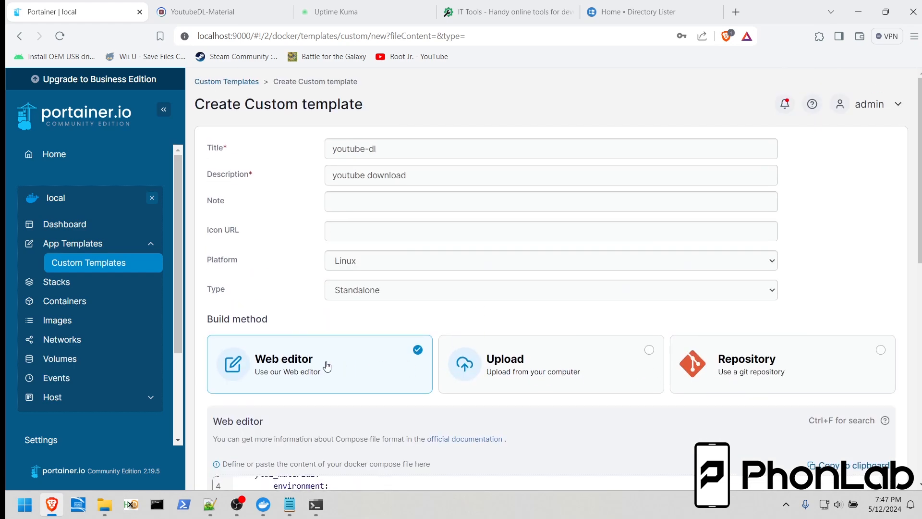
pyautogui.moveTo(348, 304)
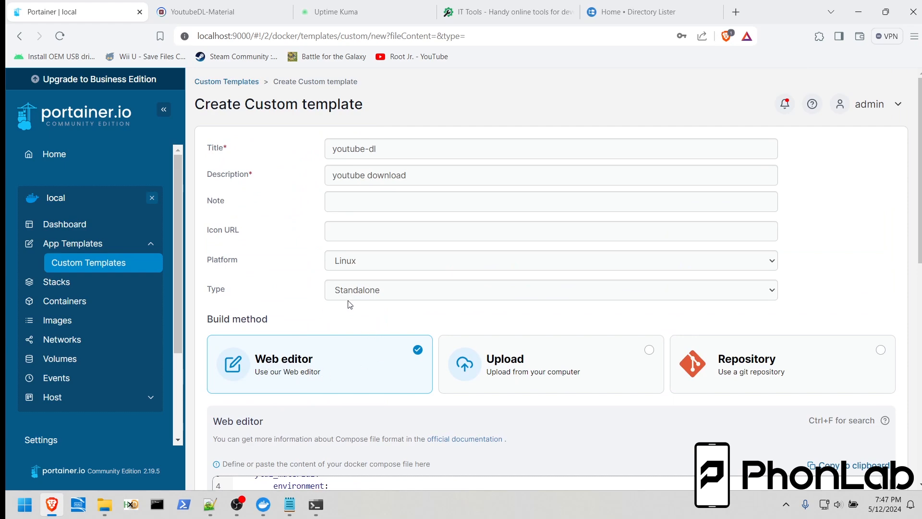
pyautogui.moveTo(318, 301)
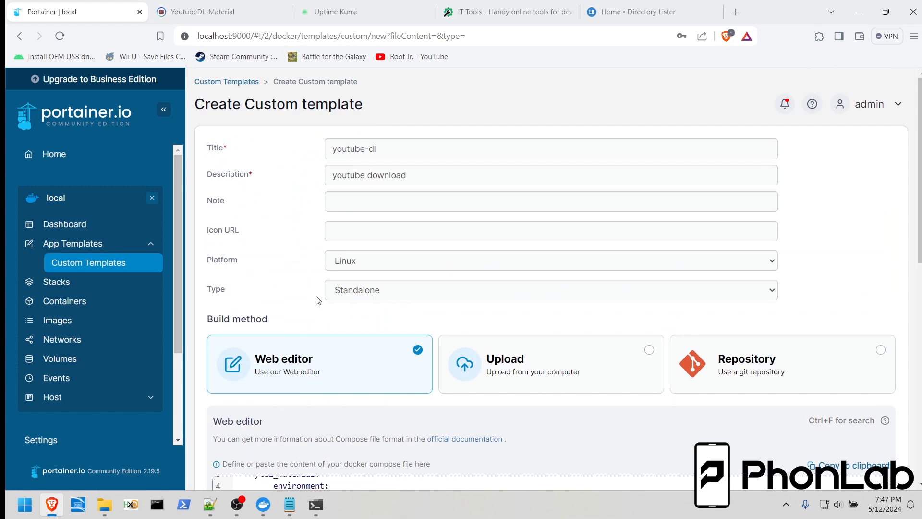
pyautogui.scroll(-3)
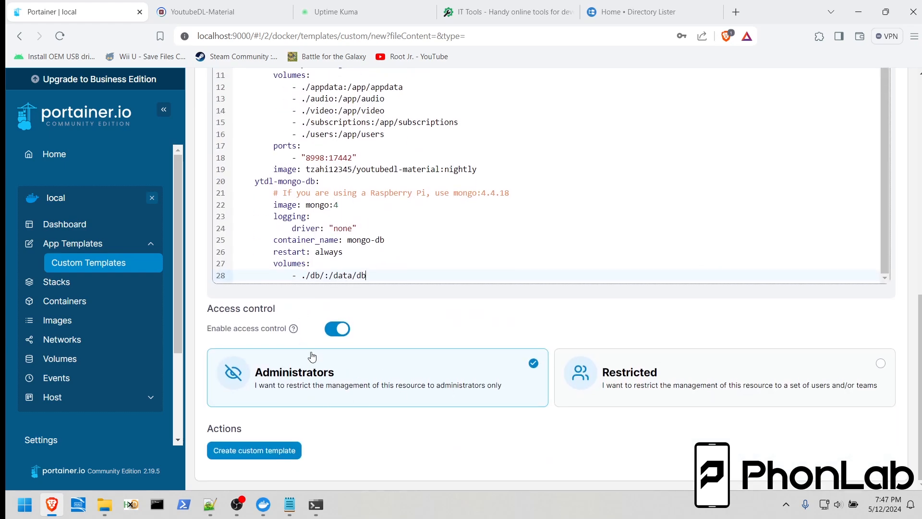
pyautogui.moveTo(253, 450)
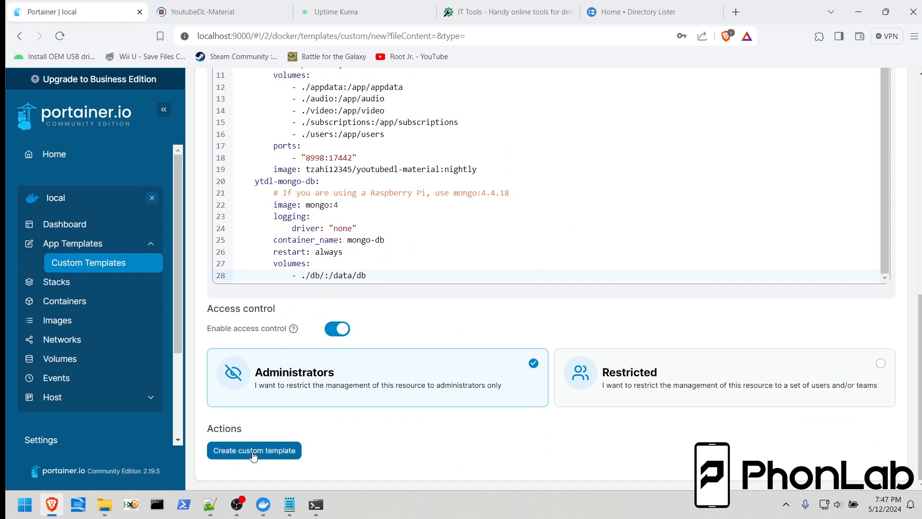
# Save the youtube-dl custom template, view its deploy form, then show the built-in App Templates list.
pyautogui.click(253, 450)
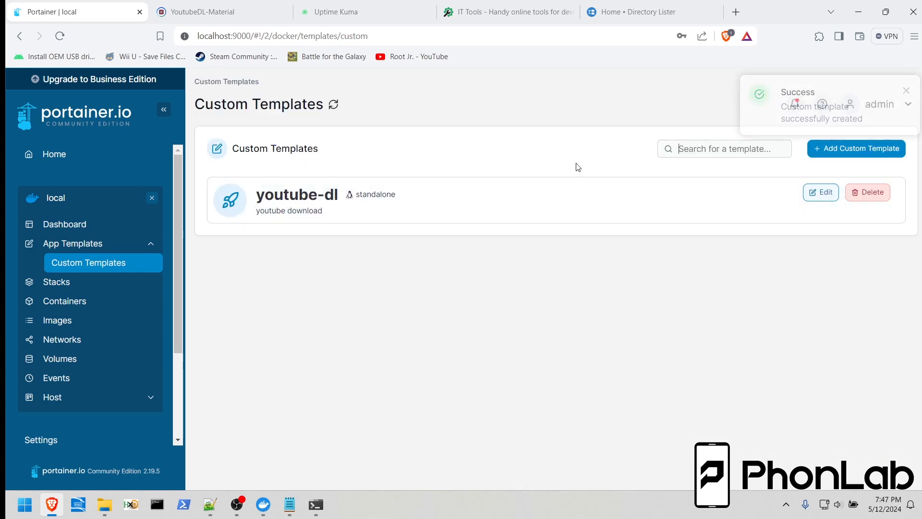
pyautogui.click(73, 243)
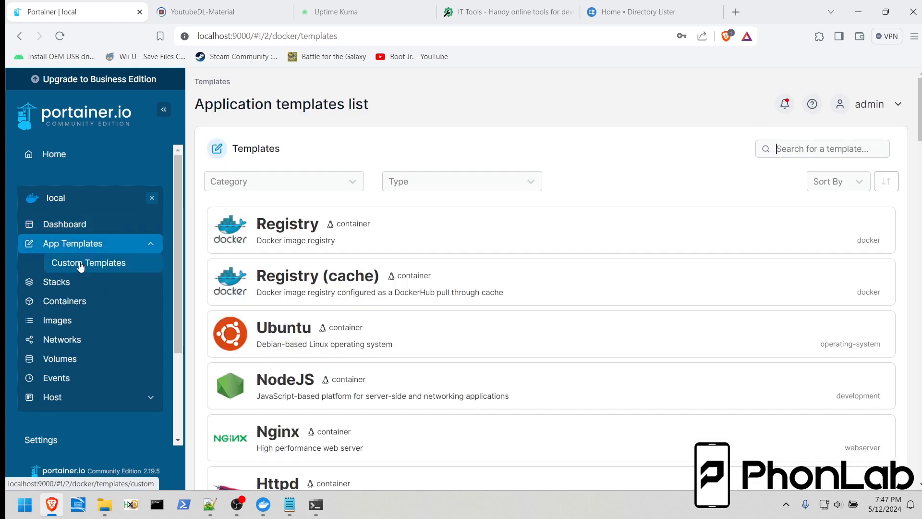
pyautogui.click(88, 262)
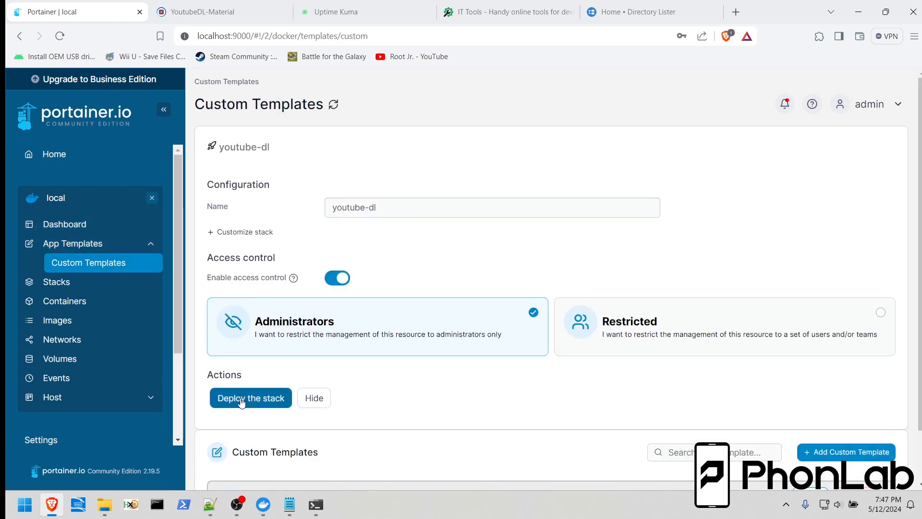
pyautogui.moveTo(353, 236)
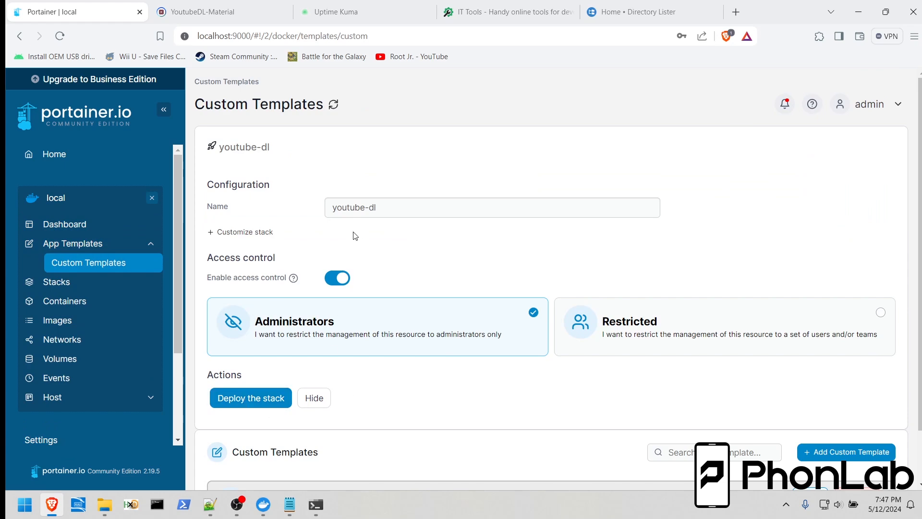
pyautogui.moveTo(103, 262)
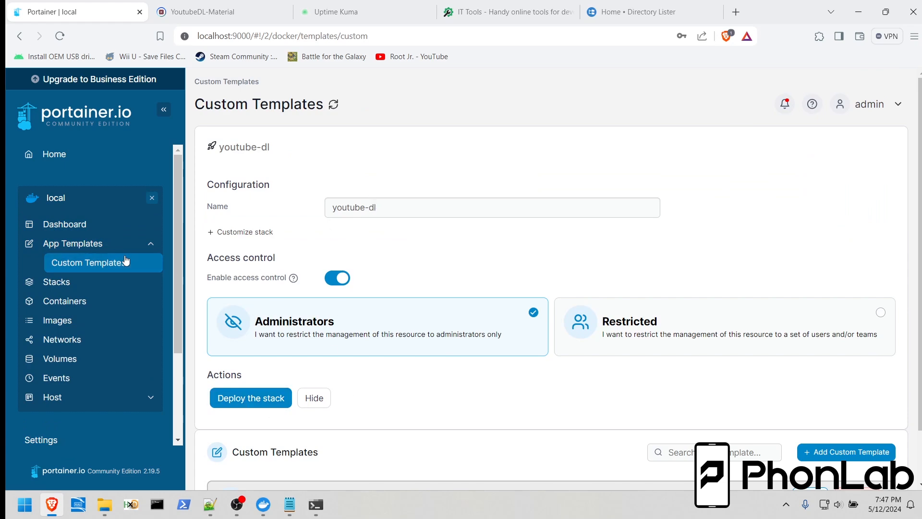
pyautogui.click(72, 243)
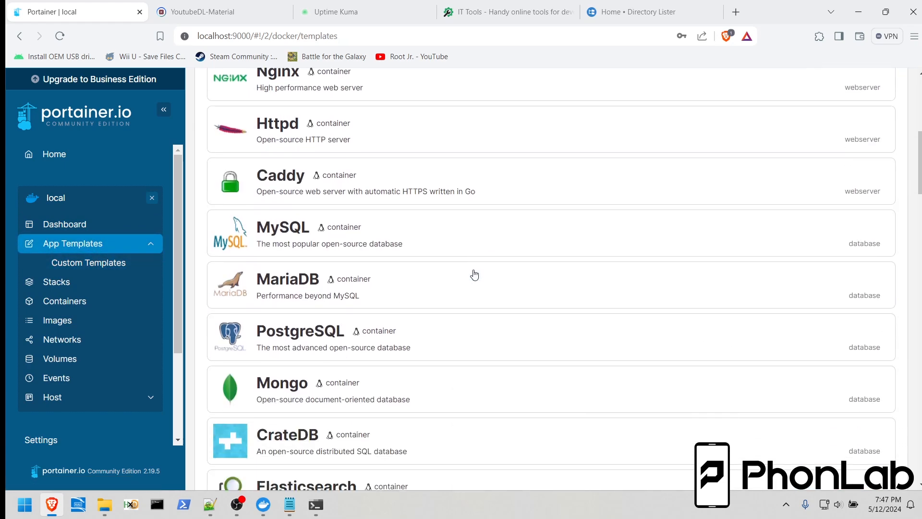
# Choose the File browser app template, enter a container name and attempt to deploy it.
pyautogui.scroll(-3)
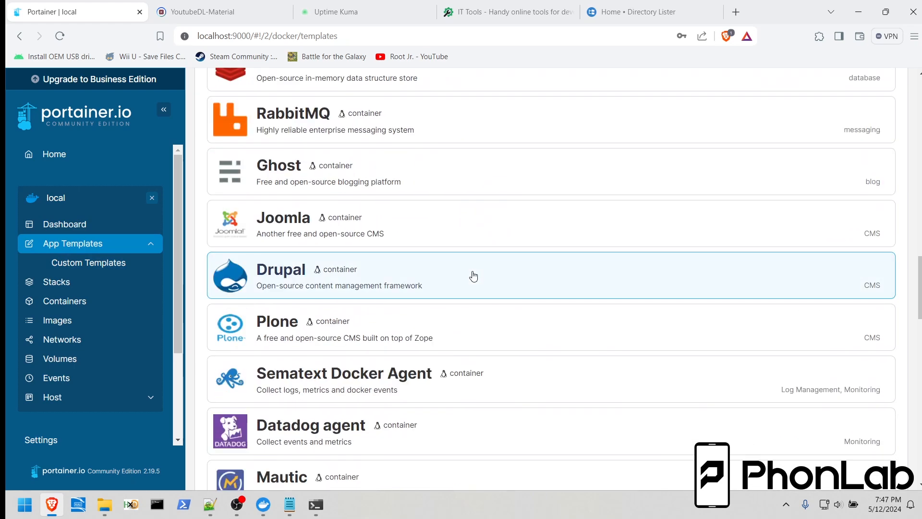
pyautogui.scroll(-3)
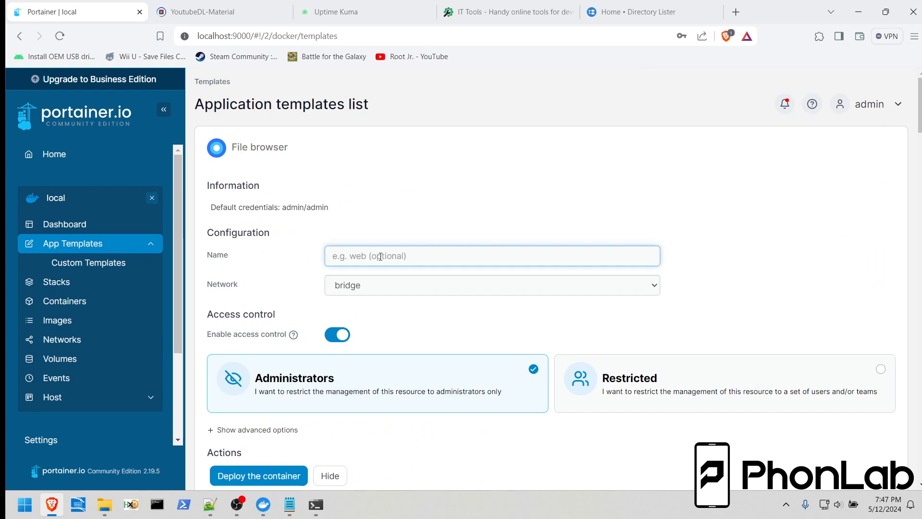
pyautogui.write('f')
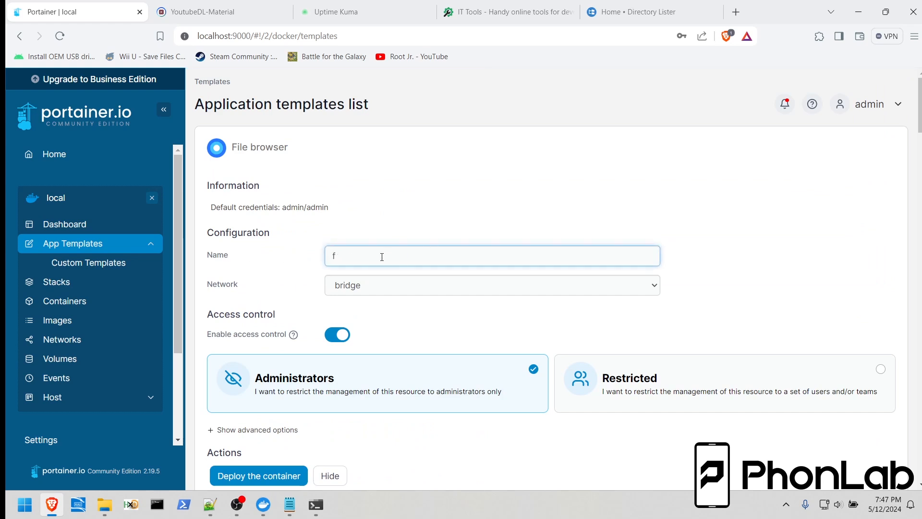
pyautogui.write('ile brows')
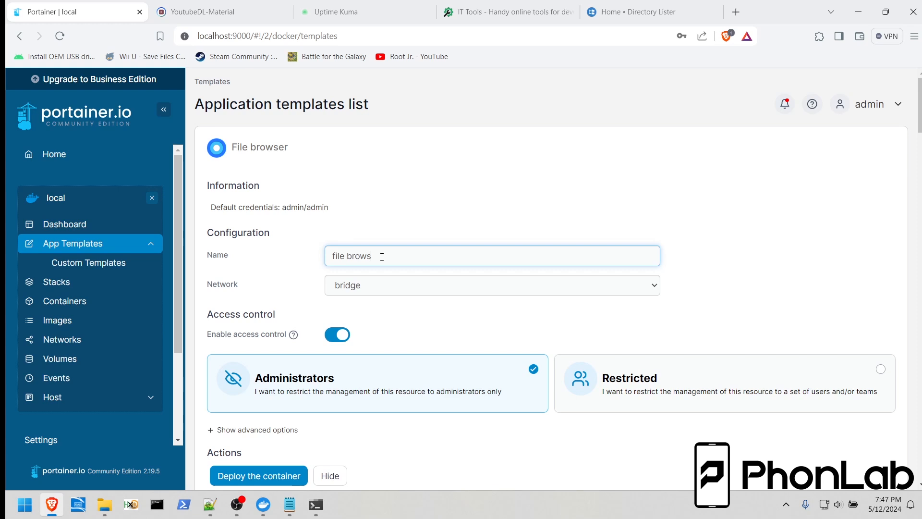
pyautogui.scroll(-3)
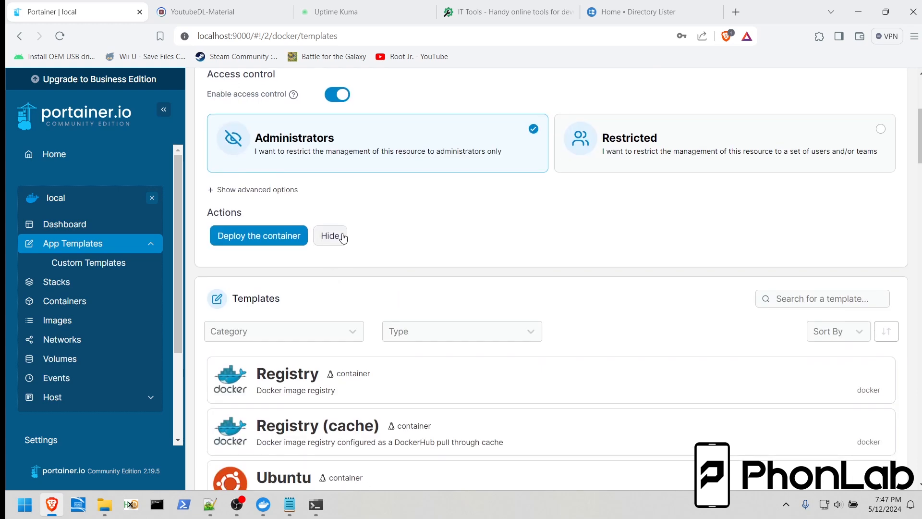
pyautogui.click(258, 235)
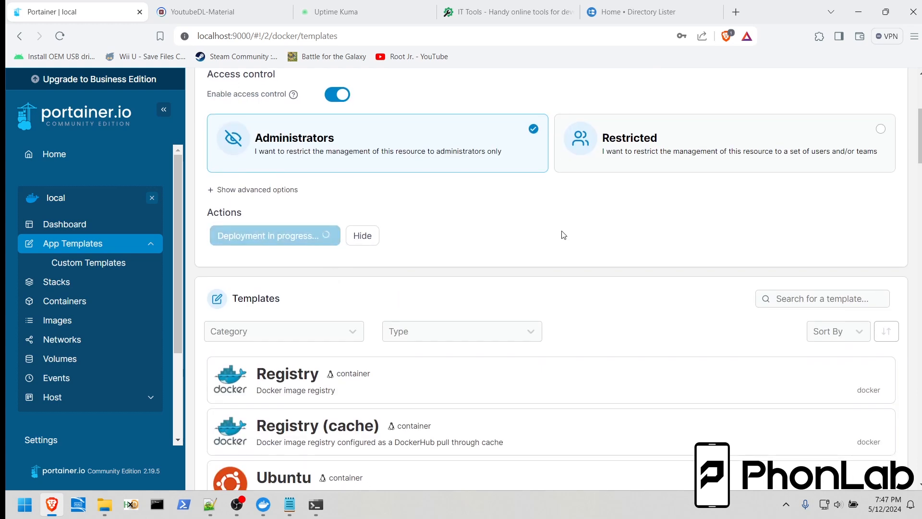
# Correct the name to file-browser, deploy the container and open its 63136:80 published page.
pyautogui.click(274, 236)
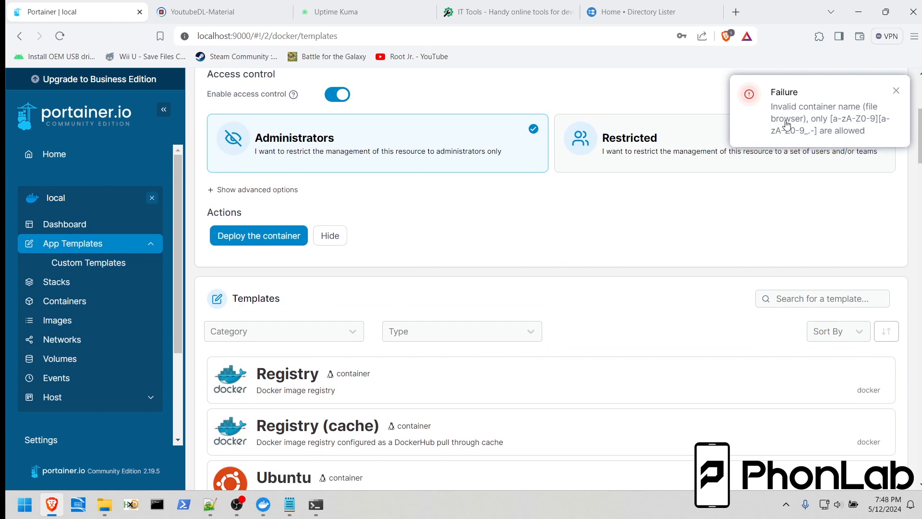
pyautogui.scroll(3)
pyautogui.write('file-browser')
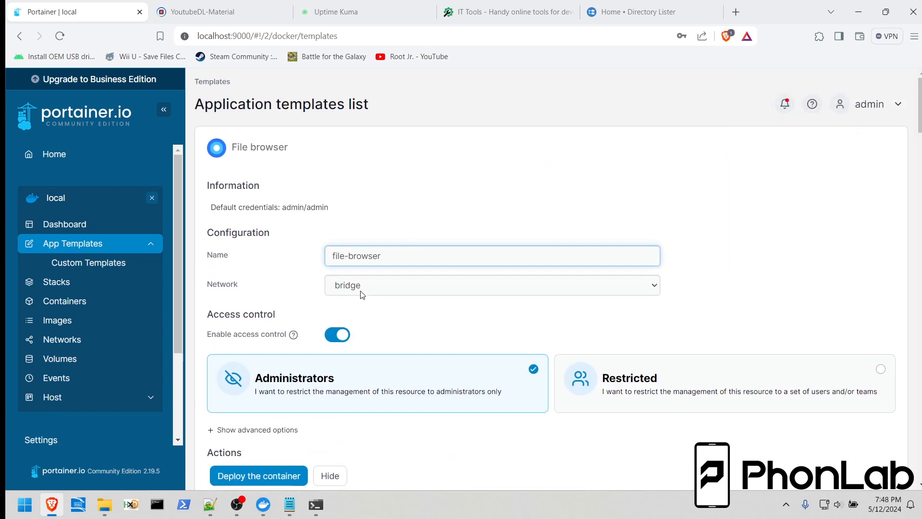
pyautogui.click(257, 475)
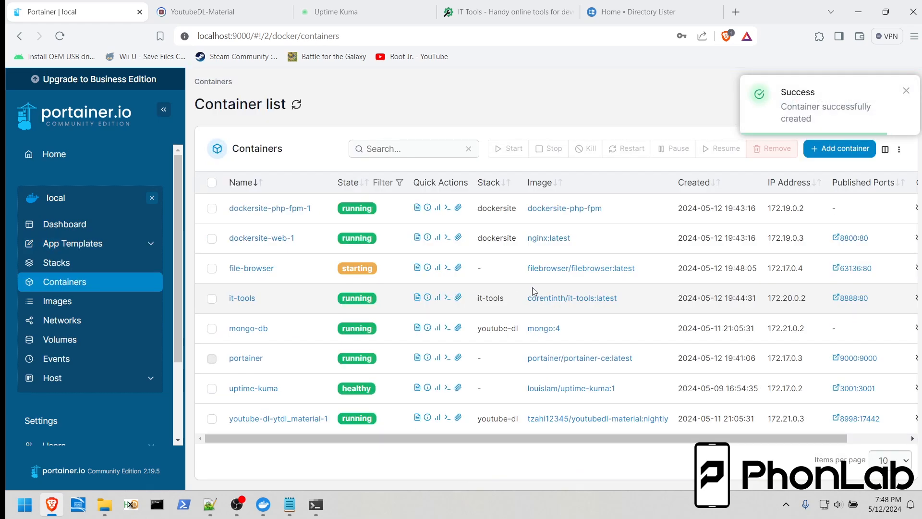
pyautogui.moveTo(745, 283)
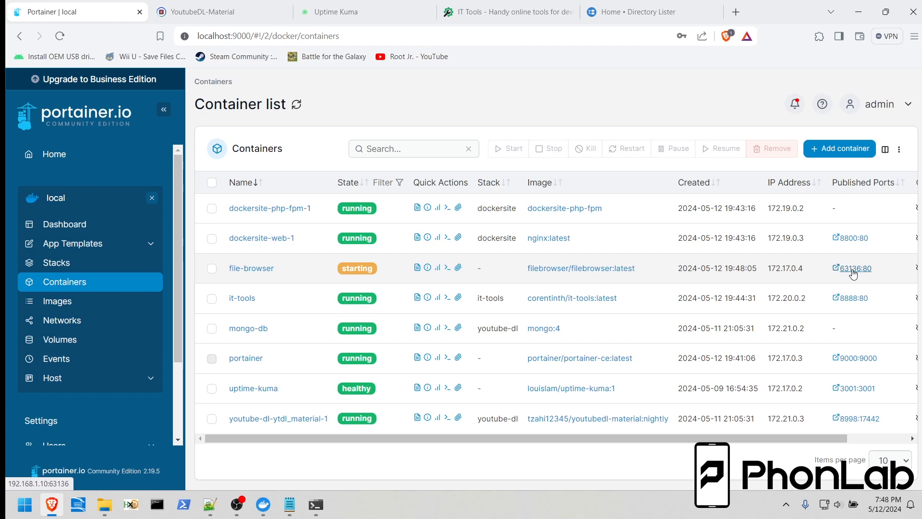
pyautogui.click(852, 267)
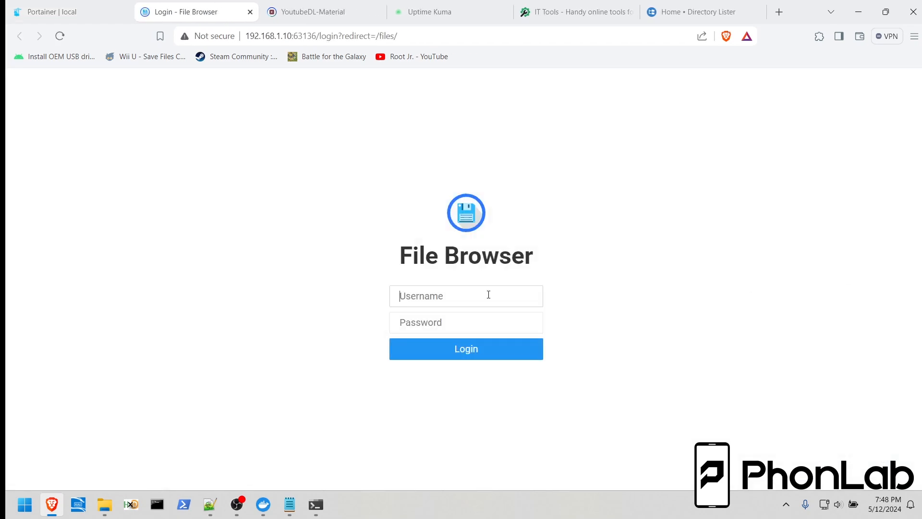
pyautogui.moveTo(596, 288)
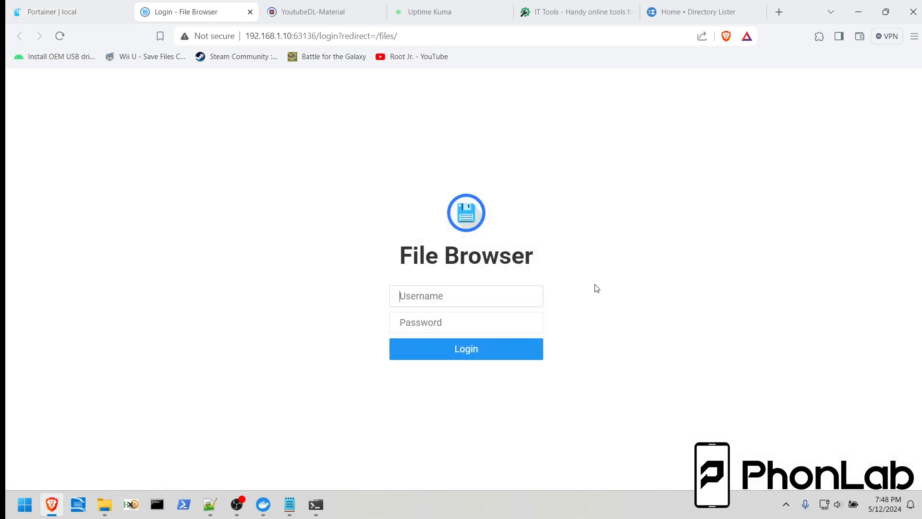
pyautogui.moveTo(443, 280)
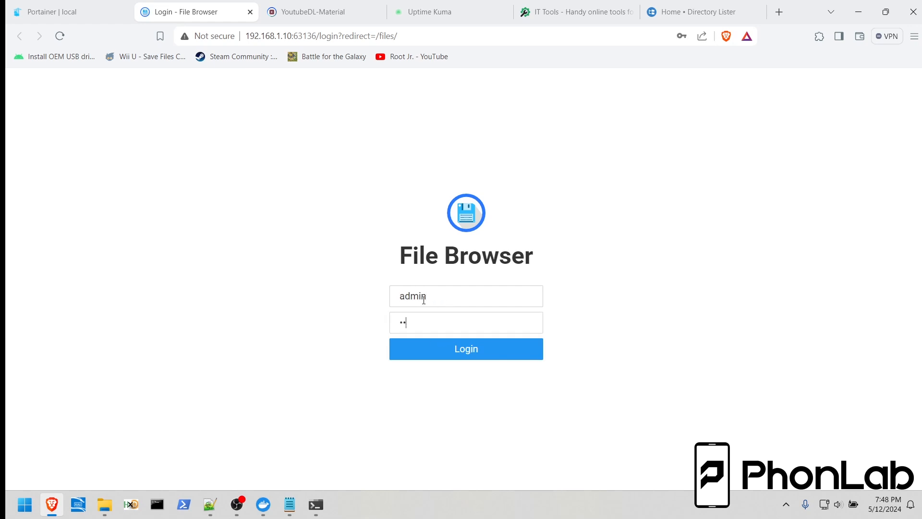
# Submit the admin login to File Browser, get Wrong credentials, and return to Portainer's container list.
pyautogui.click(466, 348)
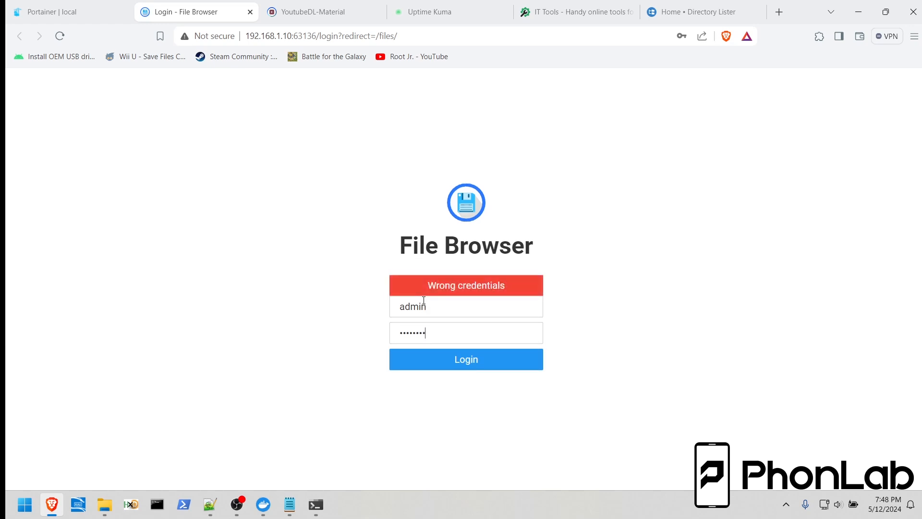
pyautogui.moveTo(419, 217)
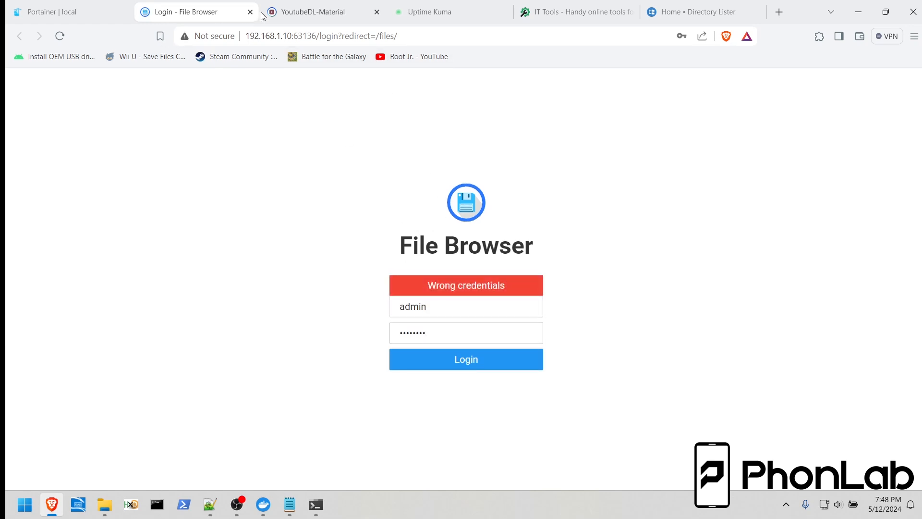
pyautogui.click(53, 12)
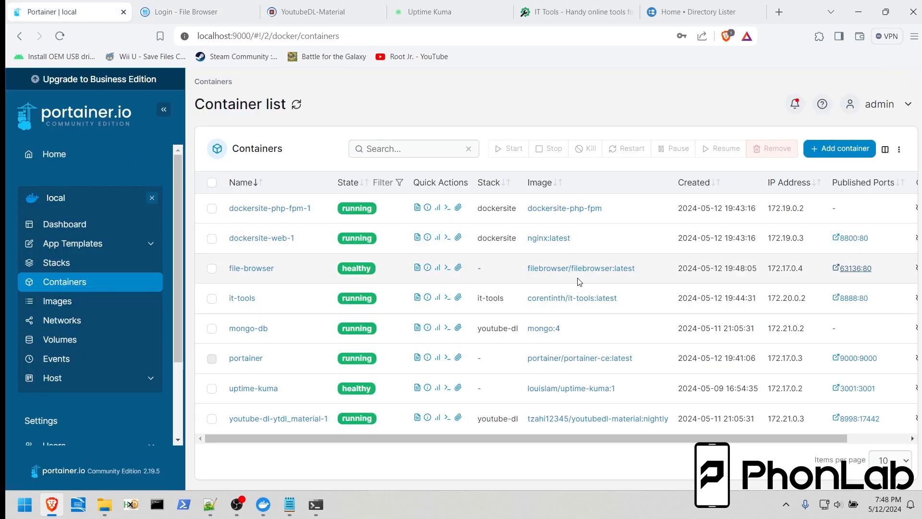
pyautogui.moveTo(73, 243)
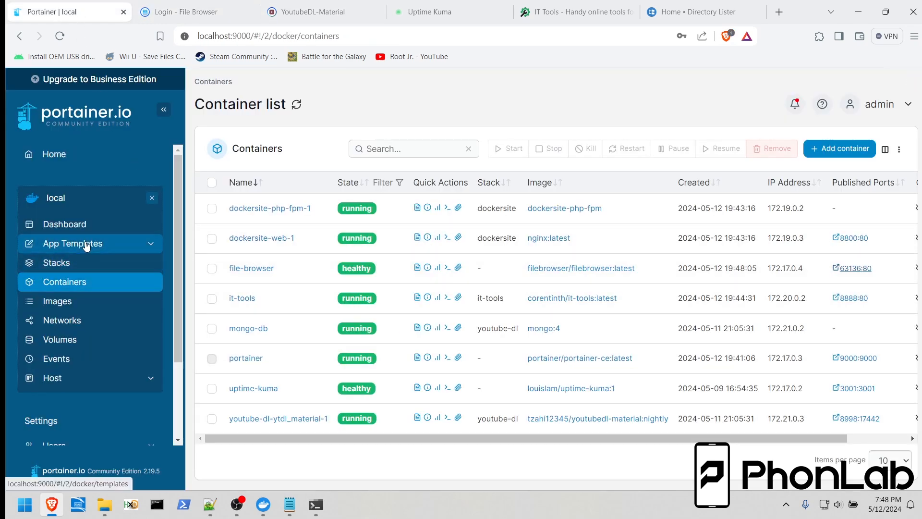
# Open the WordPress template form, focus its Database root password field, then show the local dashboard summary.
pyautogui.click(72, 243)
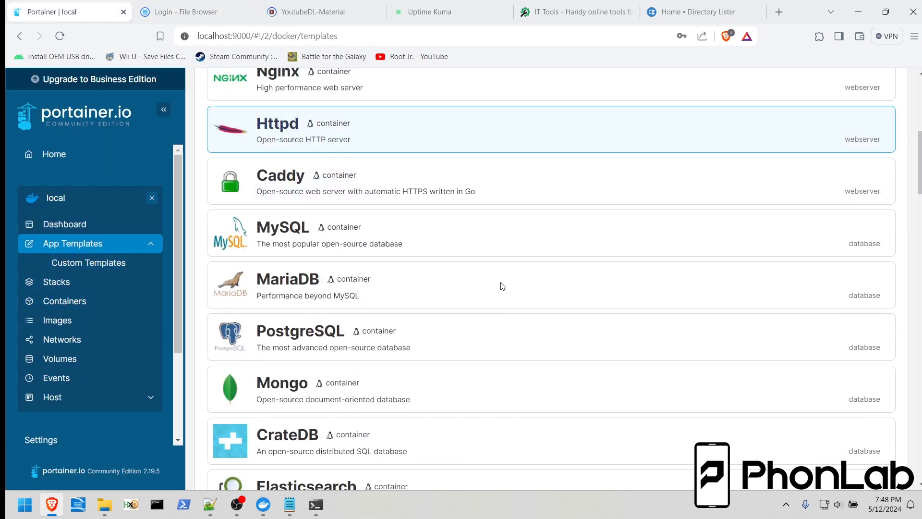
pyautogui.scroll(-3)
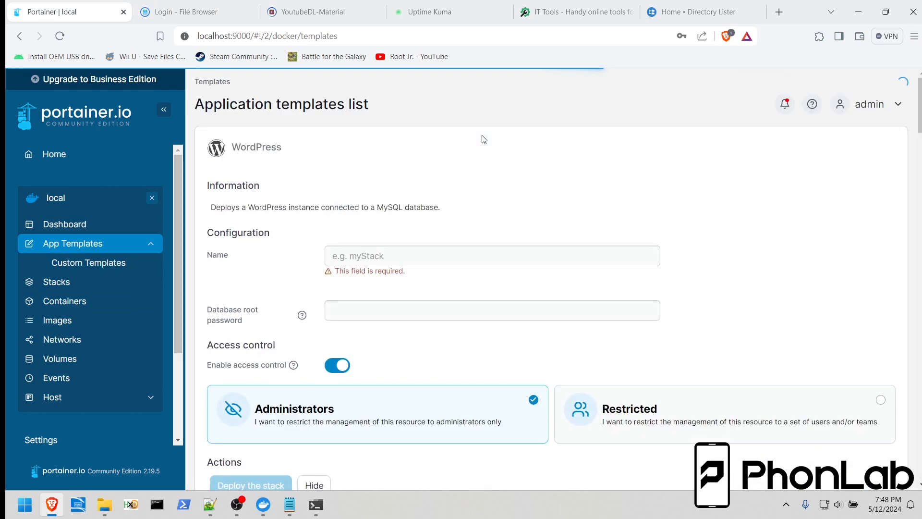
pyautogui.click(492, 310)
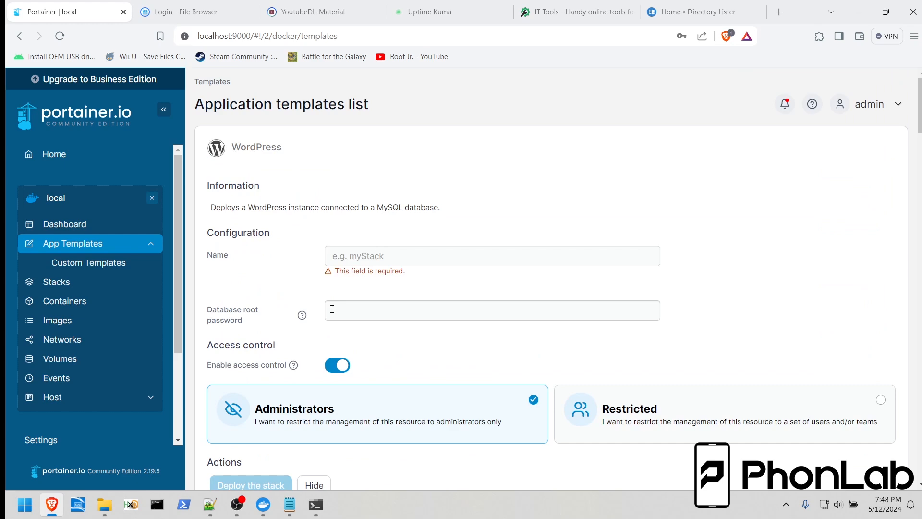
pyautogui.click(492, 310)
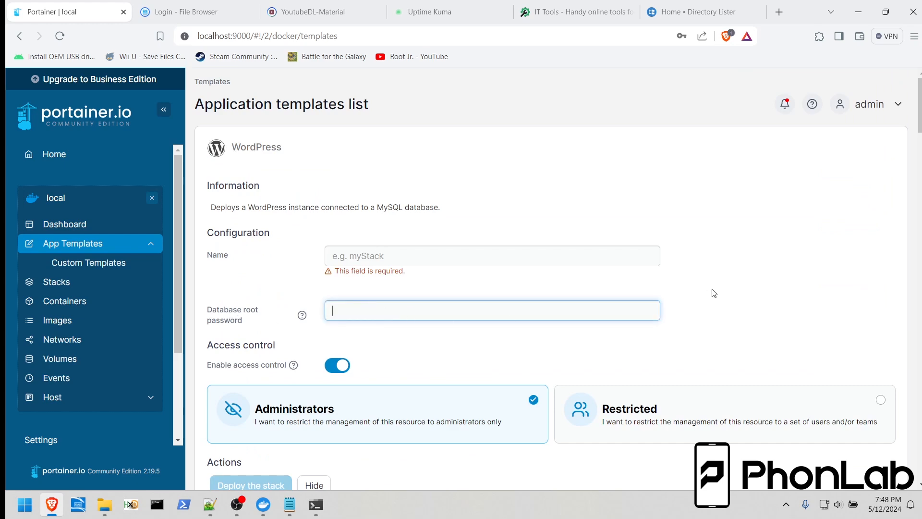
pyautogui.scroll(-3)
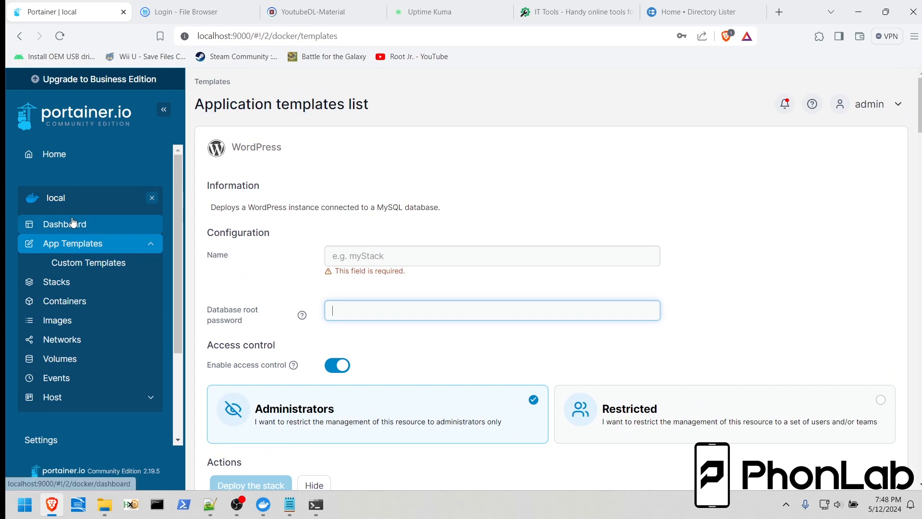
pyautogui.click(64, 224)
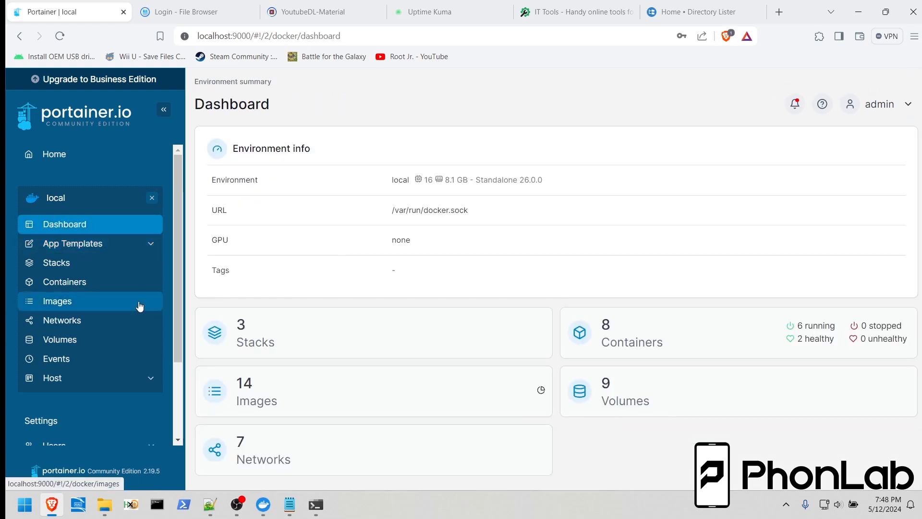
pyautogui.moveTo(108, 351)
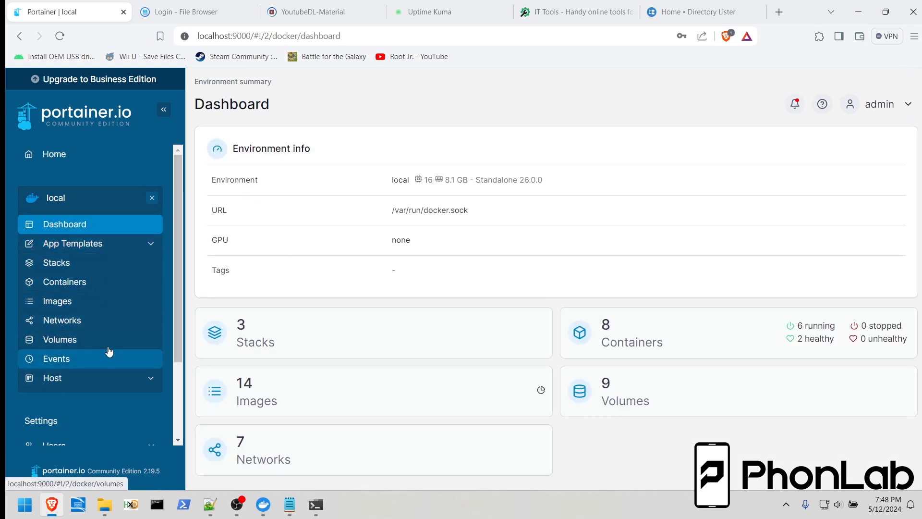
pyautogui.moveTo(74, 269)
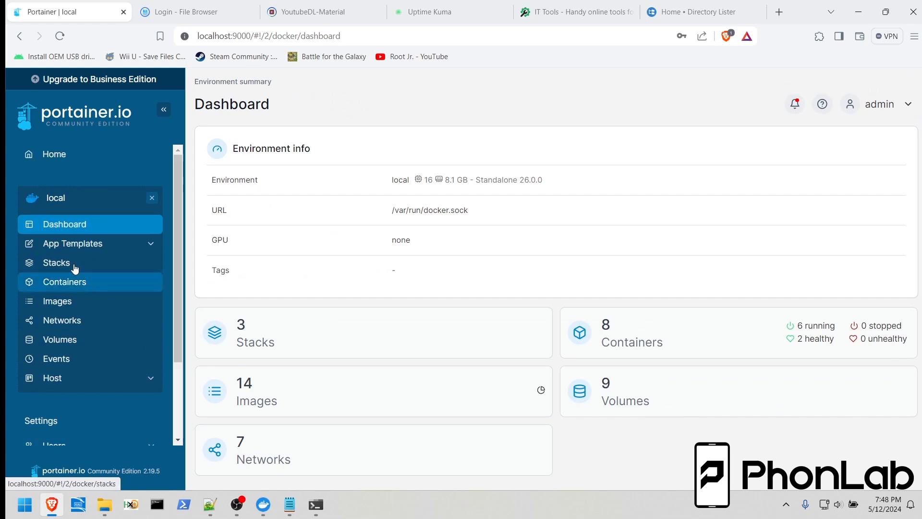
# Go from App Templates to the Containers list of the local environment.
pyautogui.click(73, 243)
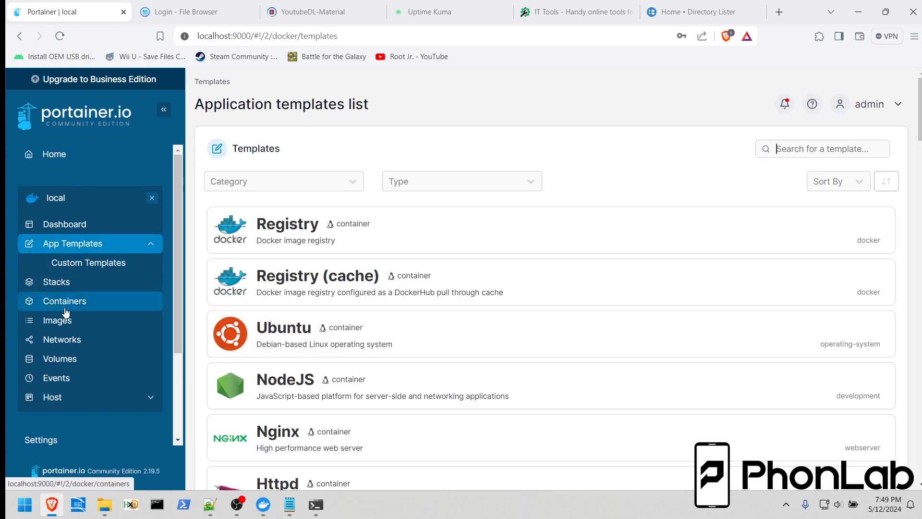
pyautogui.click(64, 300)
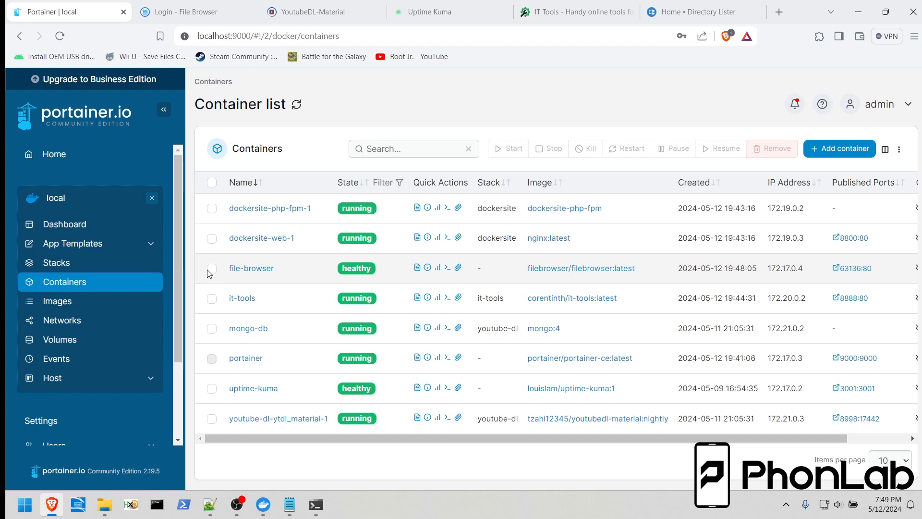
# Stop the file-browser container, then remove it with confirmation so seven containers remain.
pyautogui.click(211, 267)
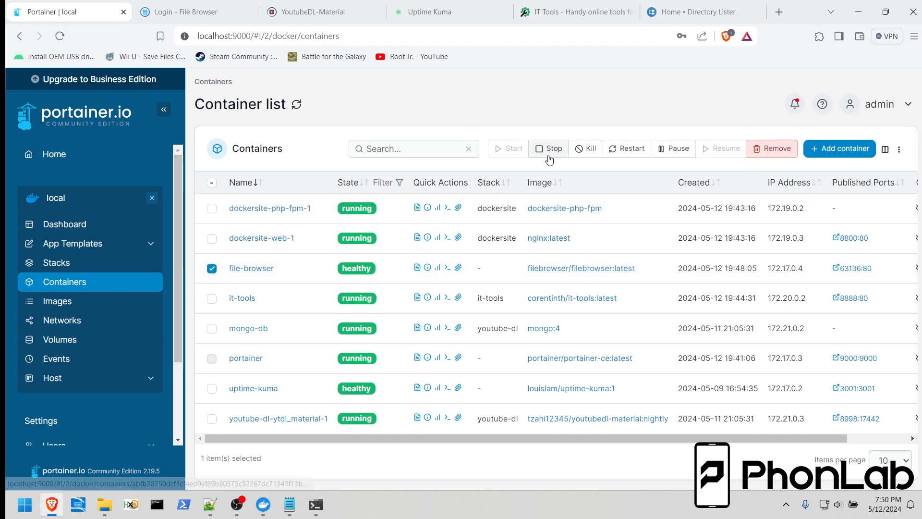
pyautogui.click(547, 149)
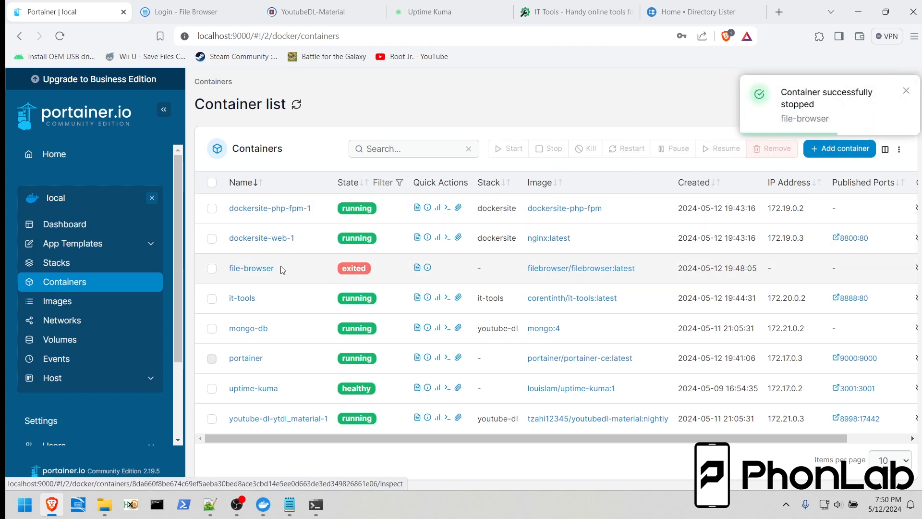
pyautogui.click(211, 268)
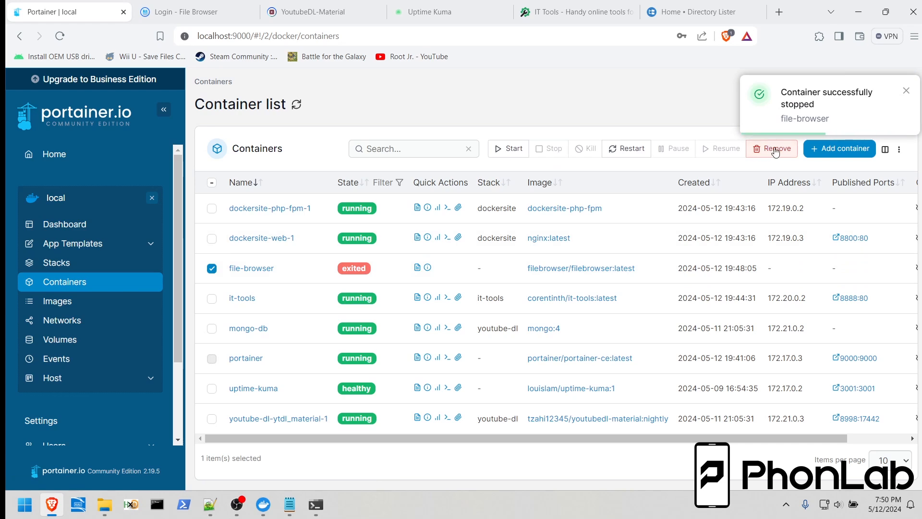
pyautogui.click(771, 149)
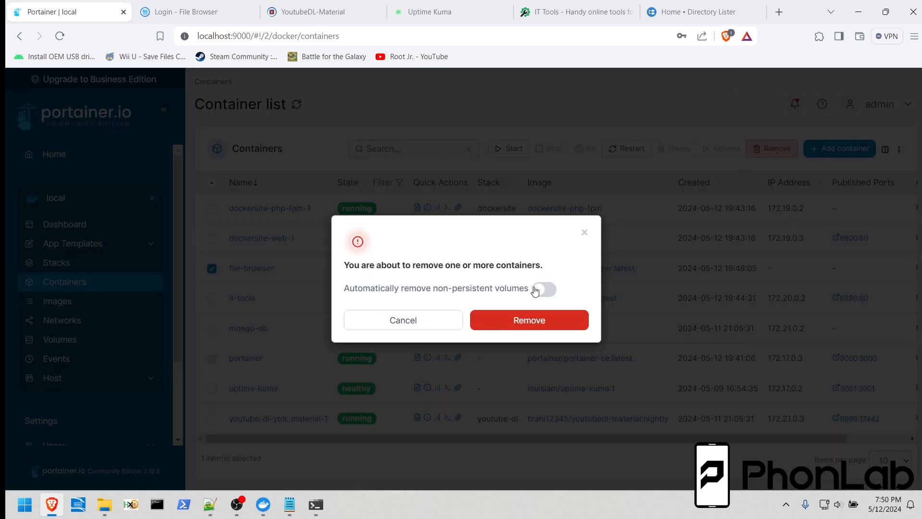
pyautogui.click(528, 320)
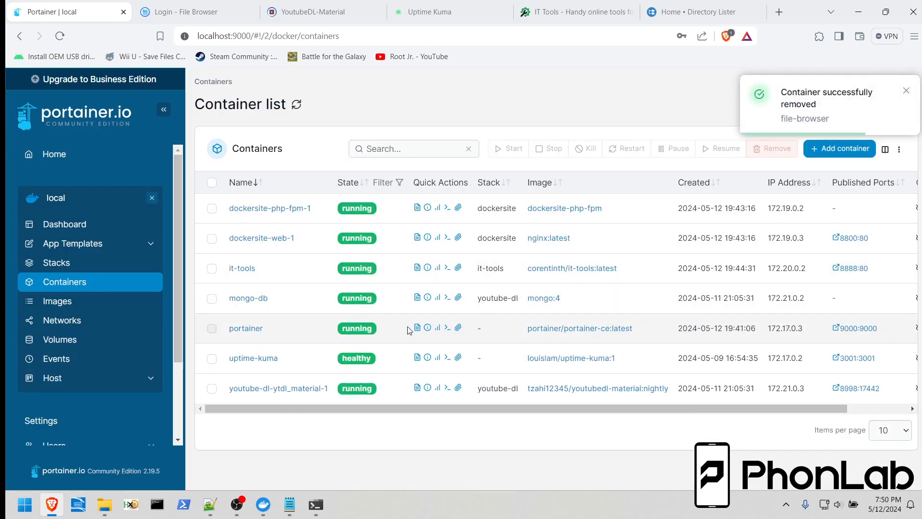
pyautogui.moveTo(379, 231)
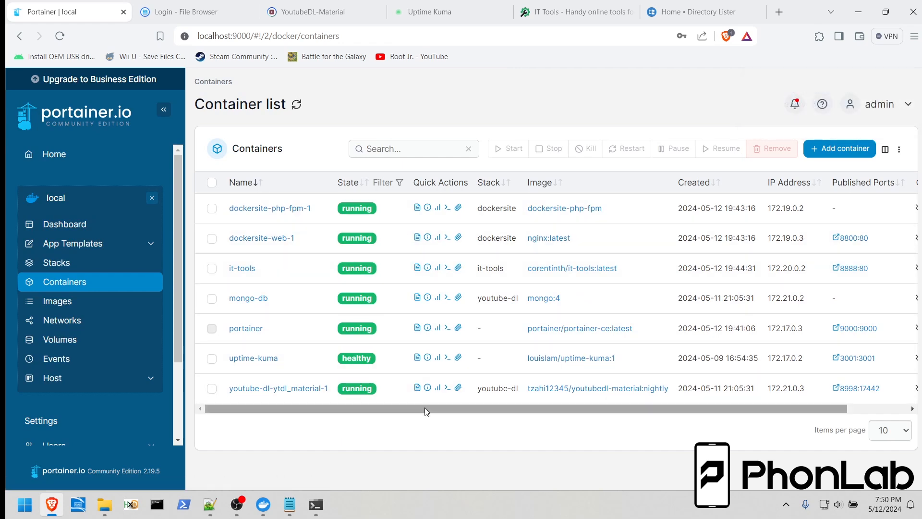
pyautogui.moveTo(378, 368)
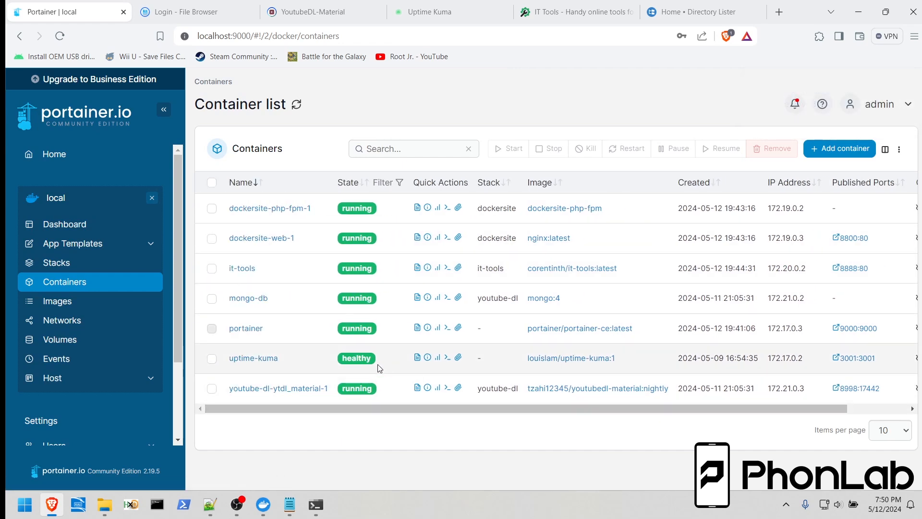
pyautogui.moveTo(132, 287)
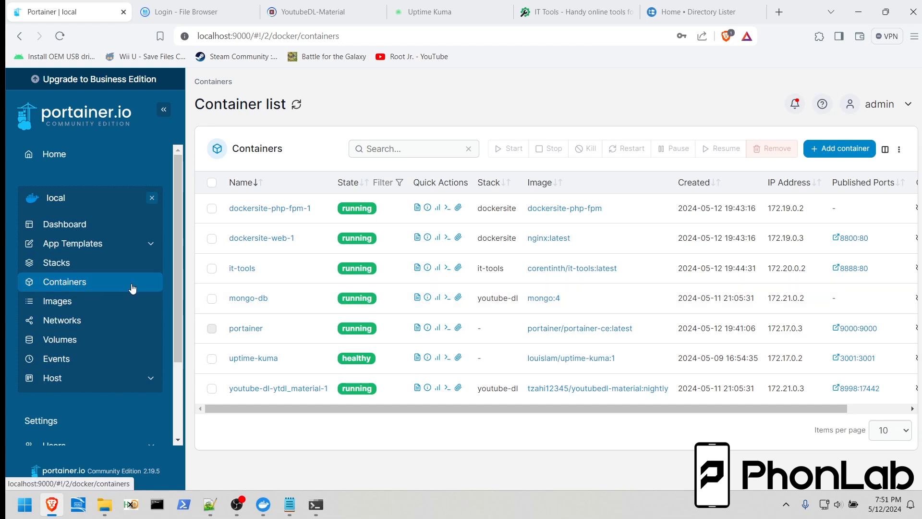
pyautogui.moveTo(842, 149)
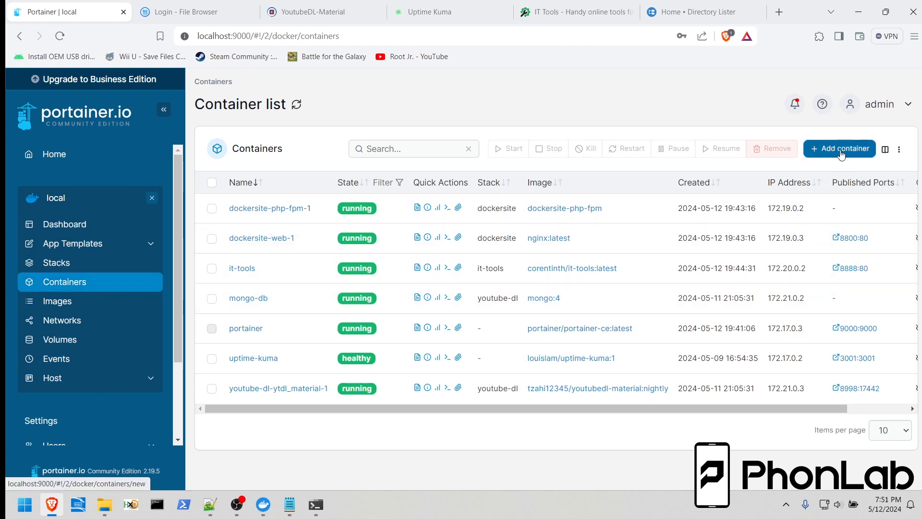
# Begin a new container, toggle Publish all exposed ports and add a blank host-to-container port mapping row.
pyautogui.click(839, 149)
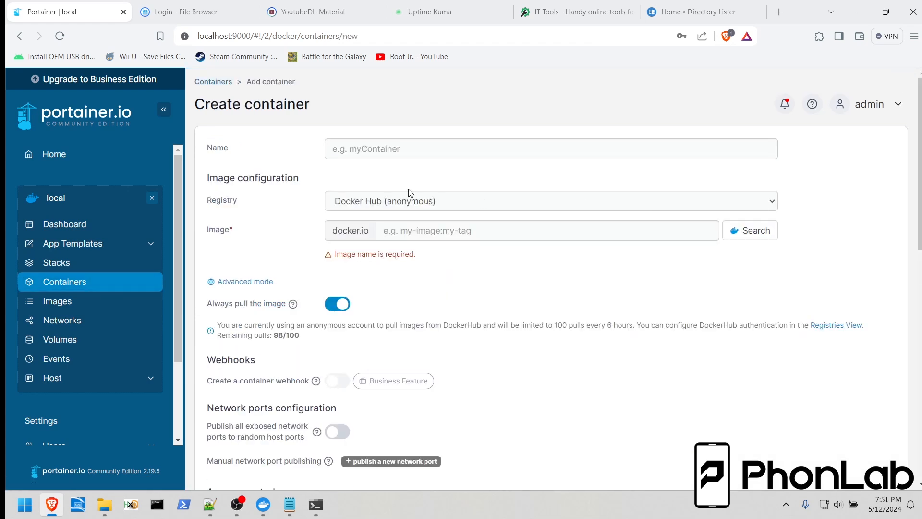
pyautogui.moveTo(348, 247)
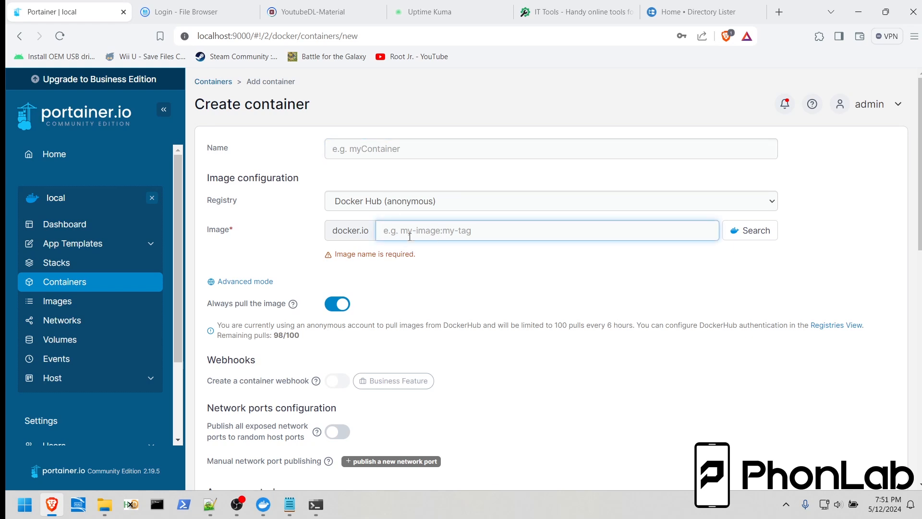
pyautogui.scroll(-3)
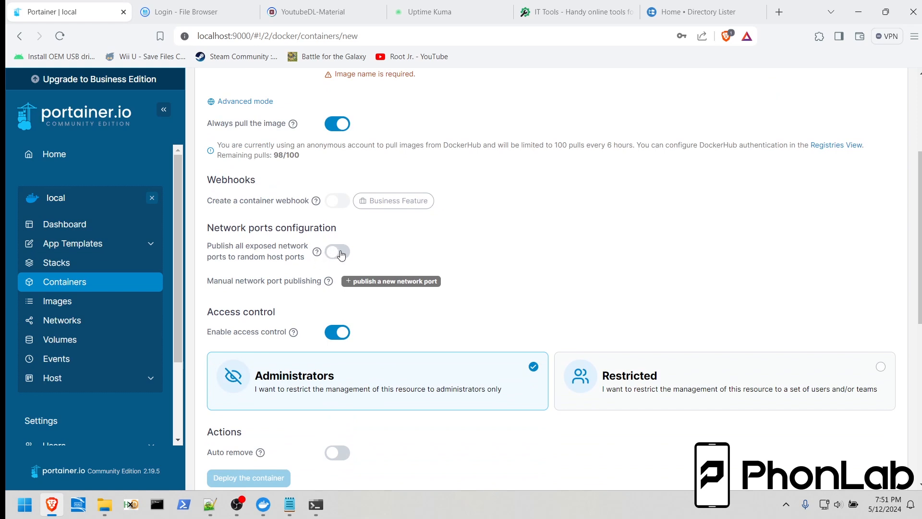
pyautogui.click(337, 252)
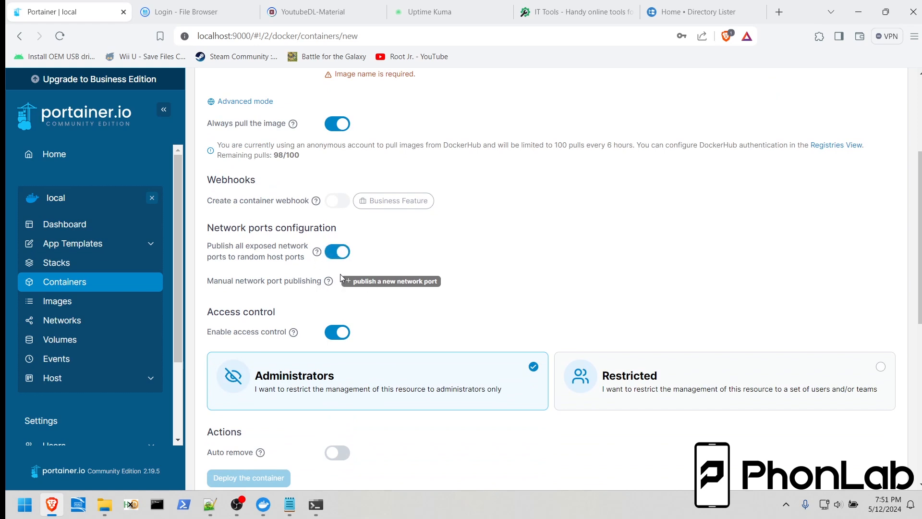
pyautogui.click(337, 252)
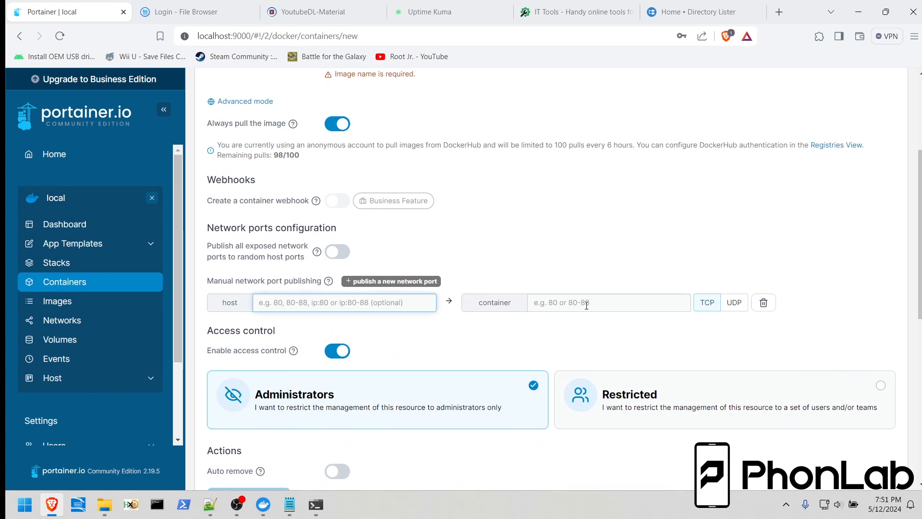
pyautogui.scroll(-3)
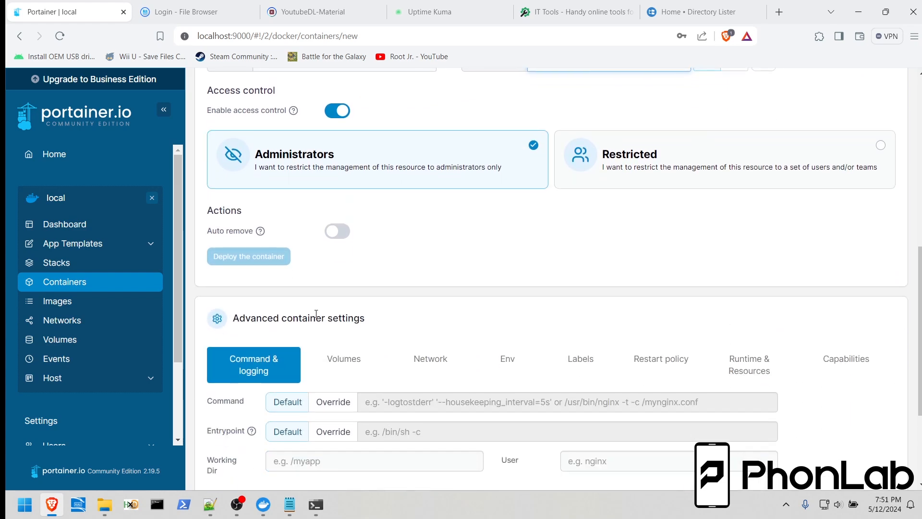
# Browse the advanced settings Env, Labels and Restart policy sections of the new container form.
pyautogui.scroll(-3)
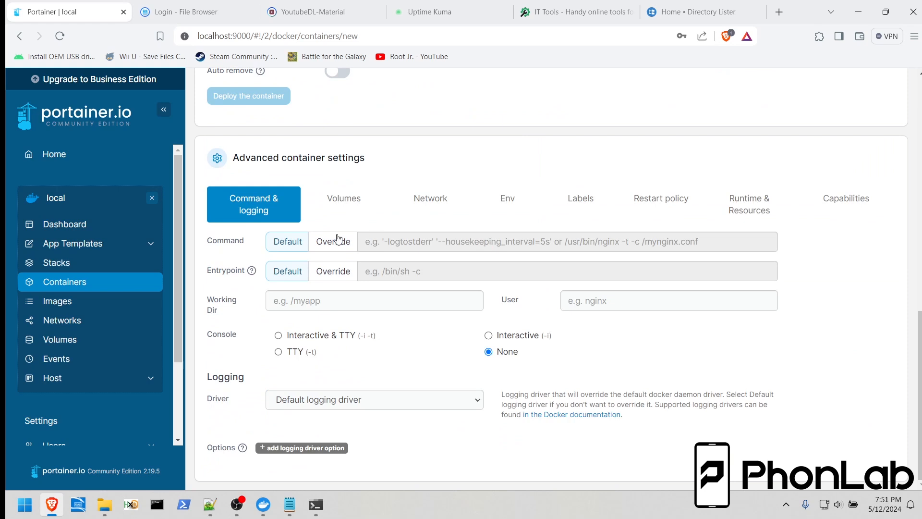
pyautogui.scroll(3)
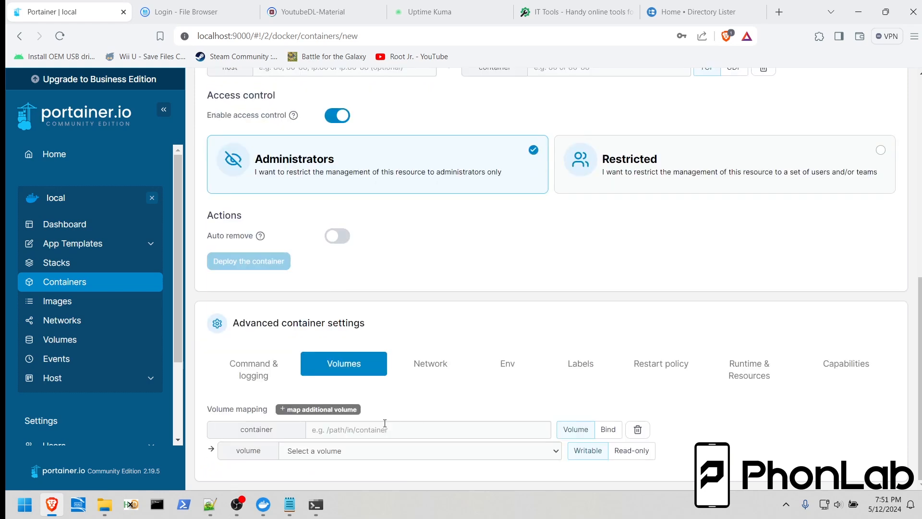
pyautogui.moveTo(430, 363)
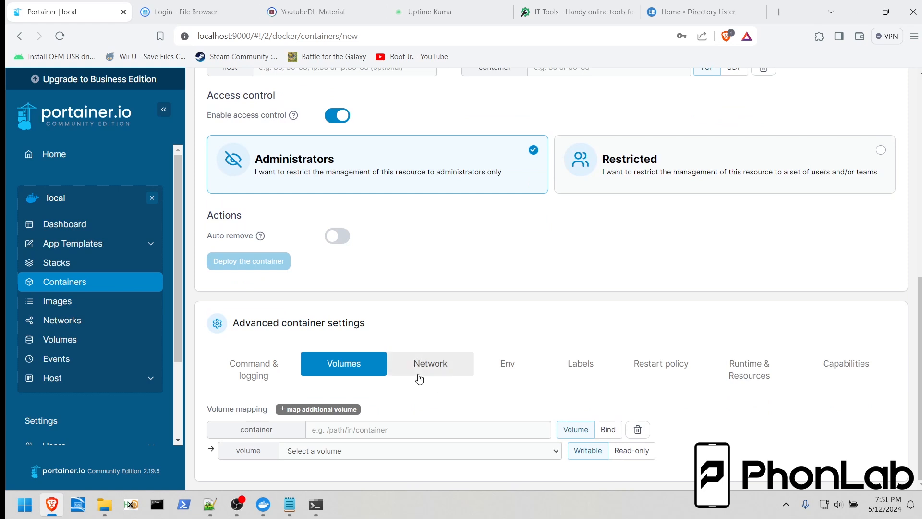
pyautogui.click(506, 363)
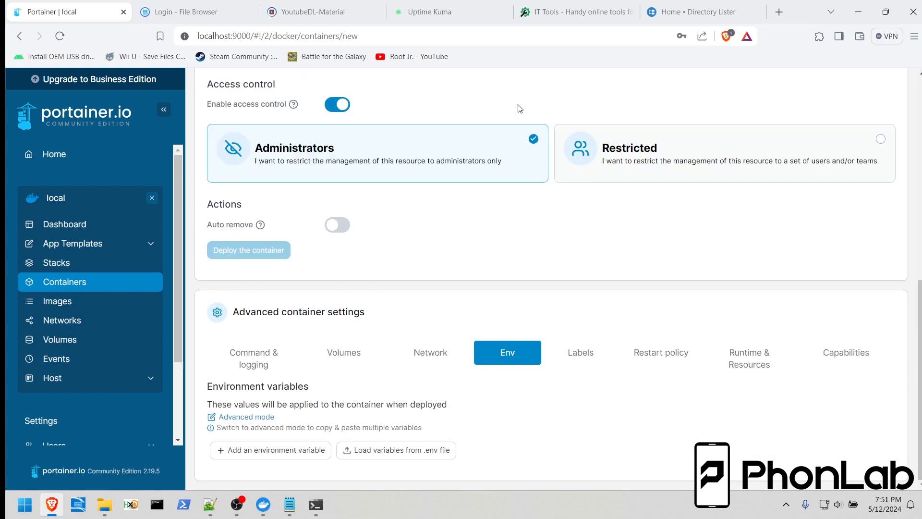
pyautogui.click(579, 401)
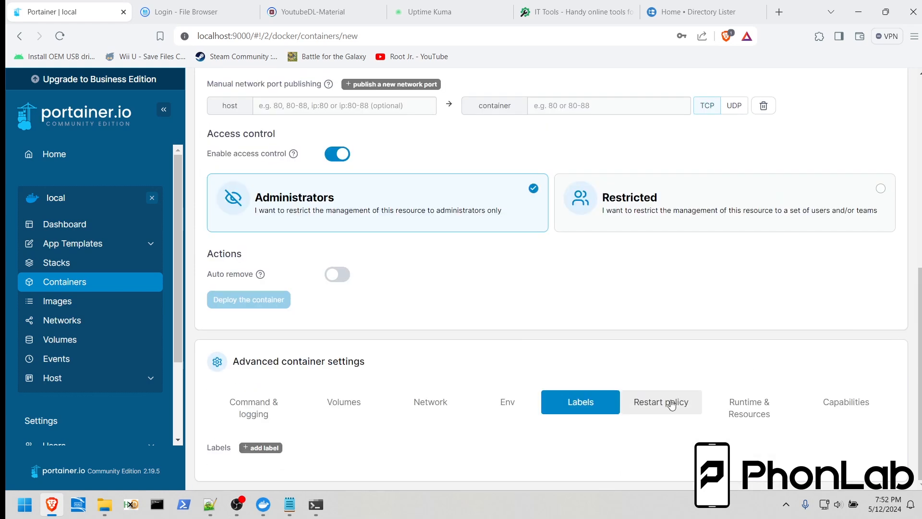
pyautogui.click(660, 402)
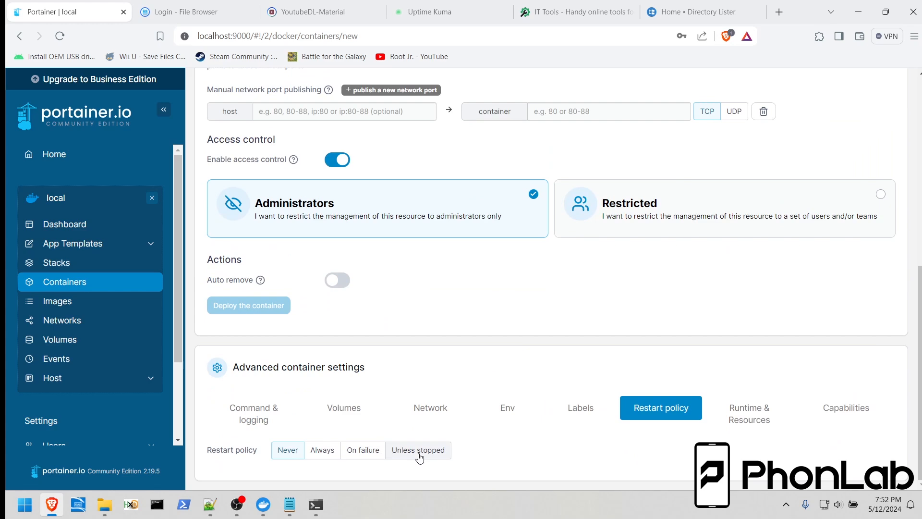
pyautogui.scroll(-3)
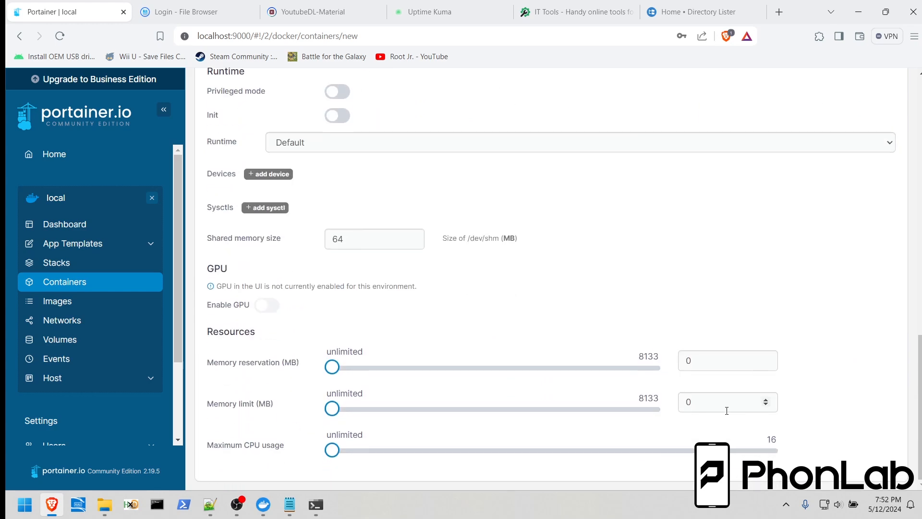
# Switch the advanced settings back to Command & logging and scroll to the top of the form.
pyautogui.click(846, 268)
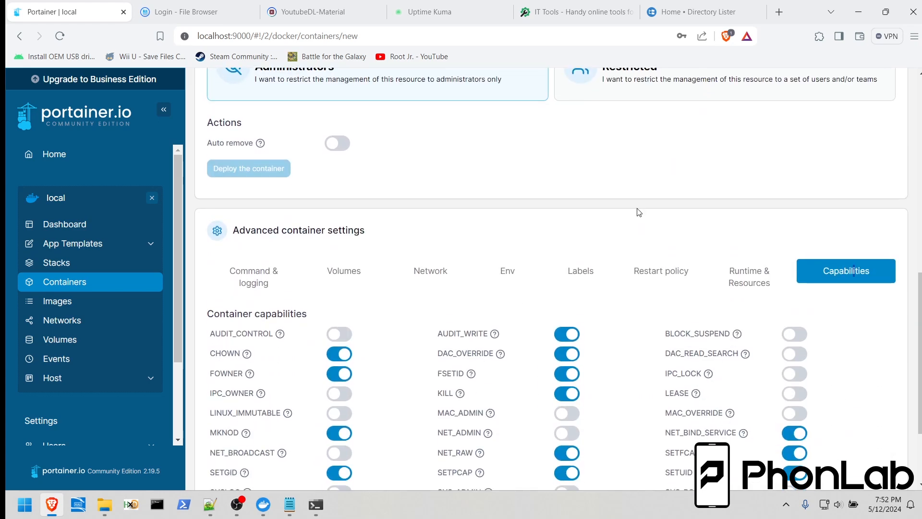
pyautogui.click(253, 277)
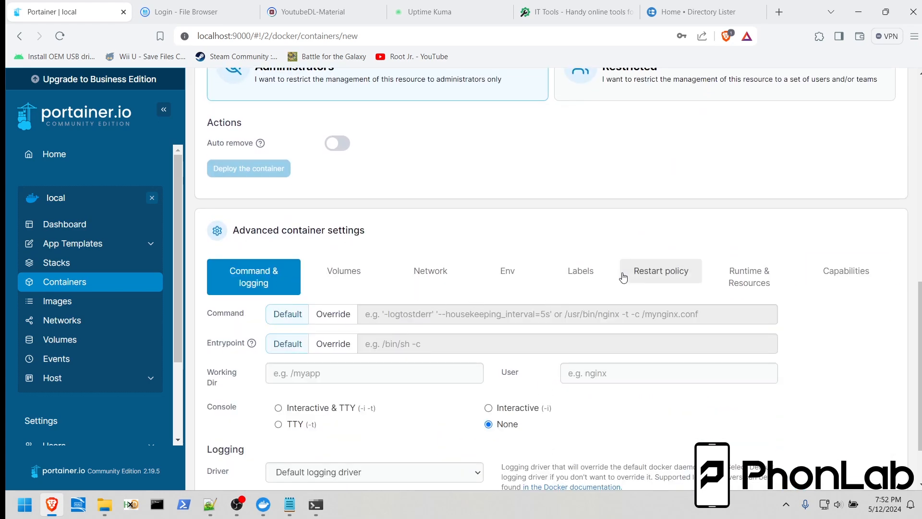
pyautogui.scroll(3)
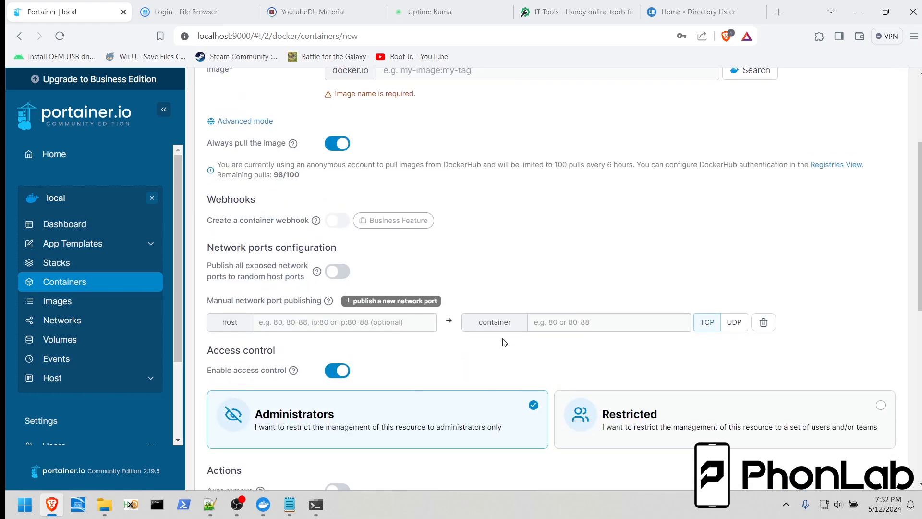
pyautogui.scroll(-3)
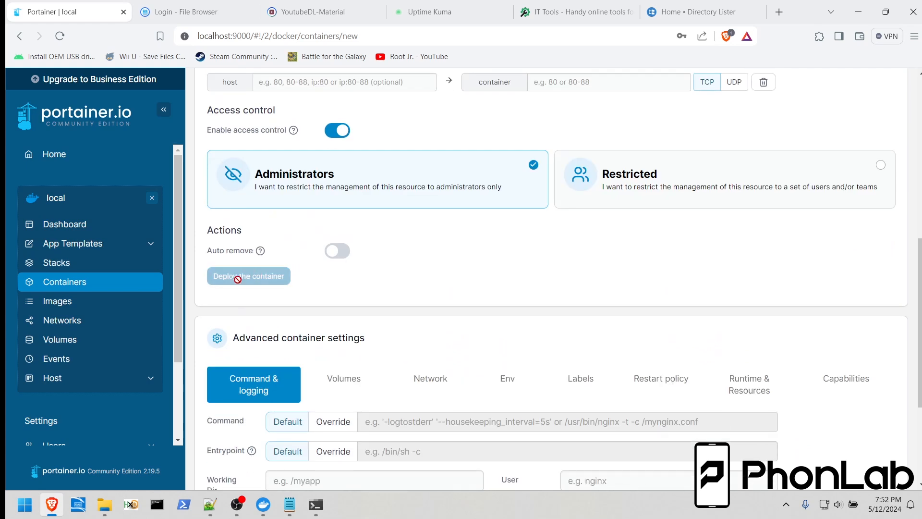
pyautogui.moveTo(480, 284)
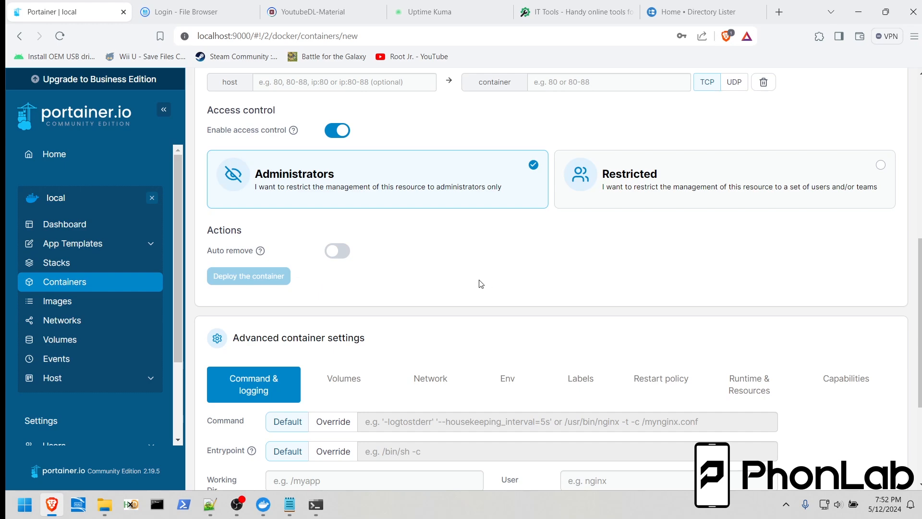
pyautogui.scroll(3)
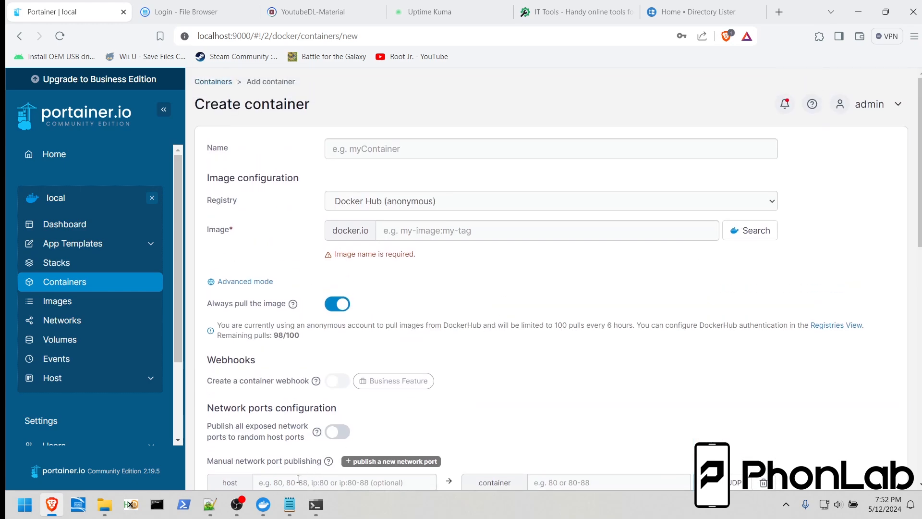
# Select /var/run/docker.sock:/var/run/docker.sock from the docker run line in the Notepad notes and copy it.
pyautogui.click(288, 505)
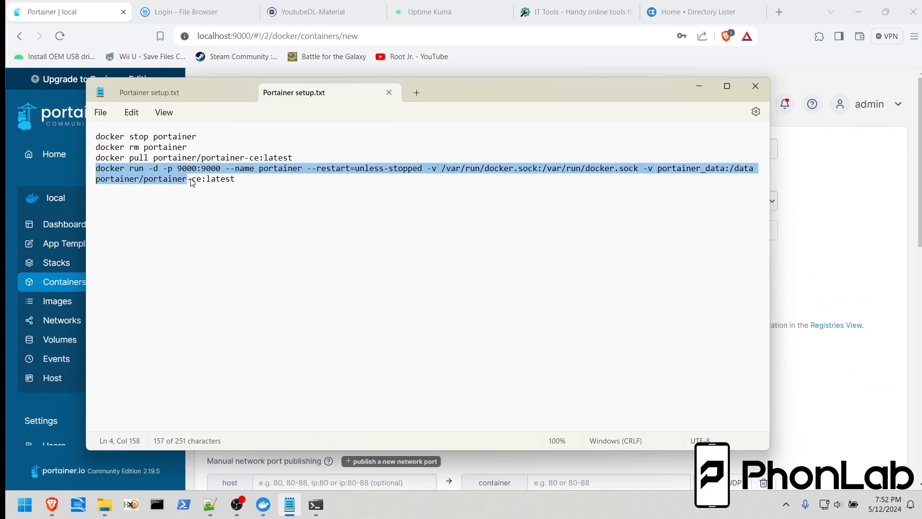
pyautogui.click(235, 179)
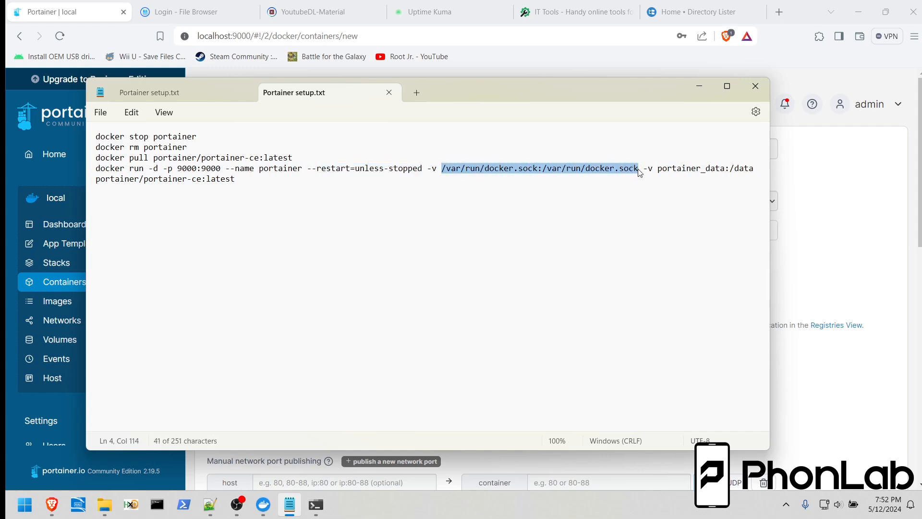
pyautogui.moveTo(669, 107)
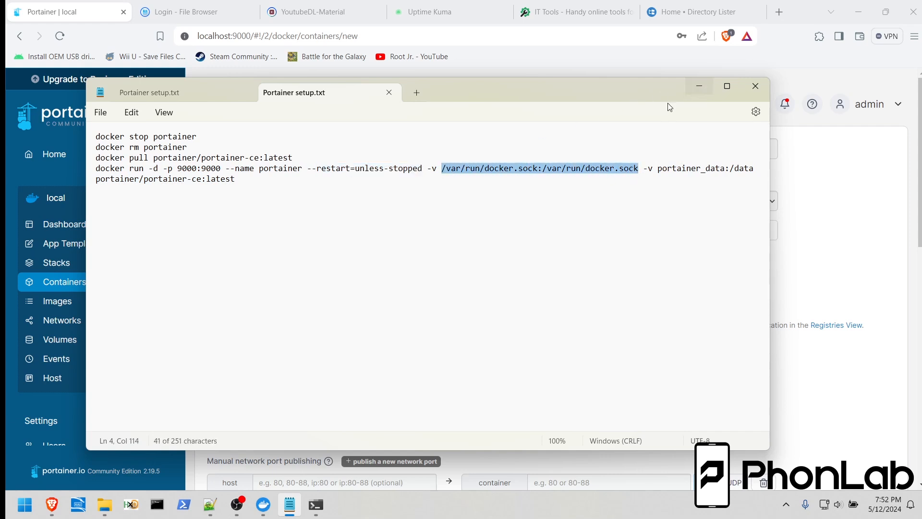
pyautogui.moveTo(699, 108)
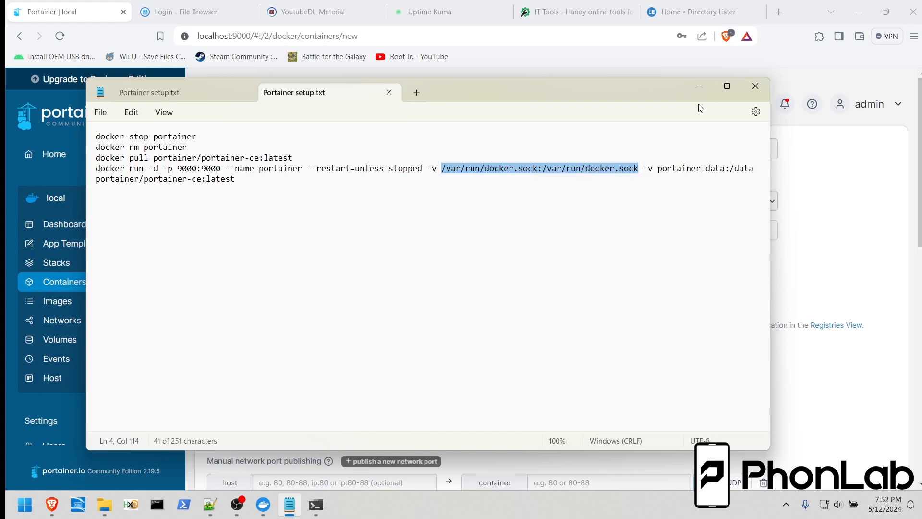
# Paste the docker.sock mapping into the container path of a volume row in the Create container form.
pyautogui.click(754, 86)
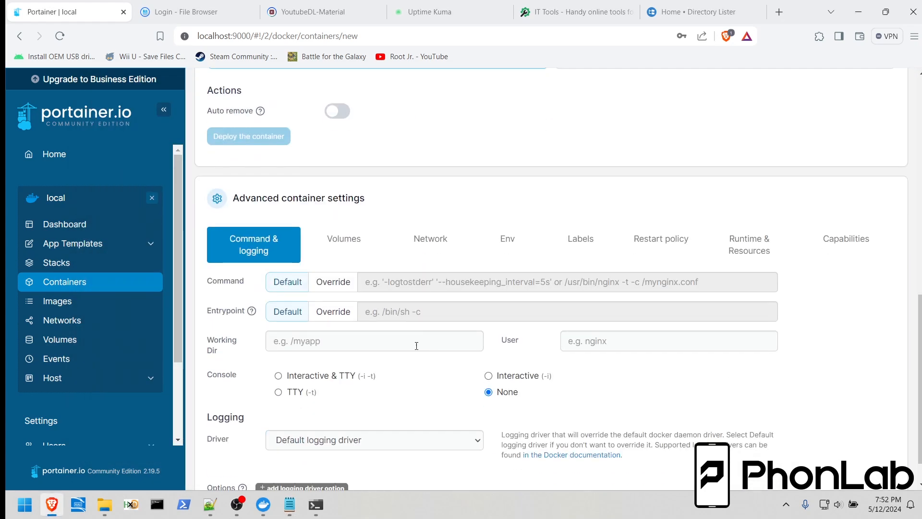
pyautogui.click(343, 363)
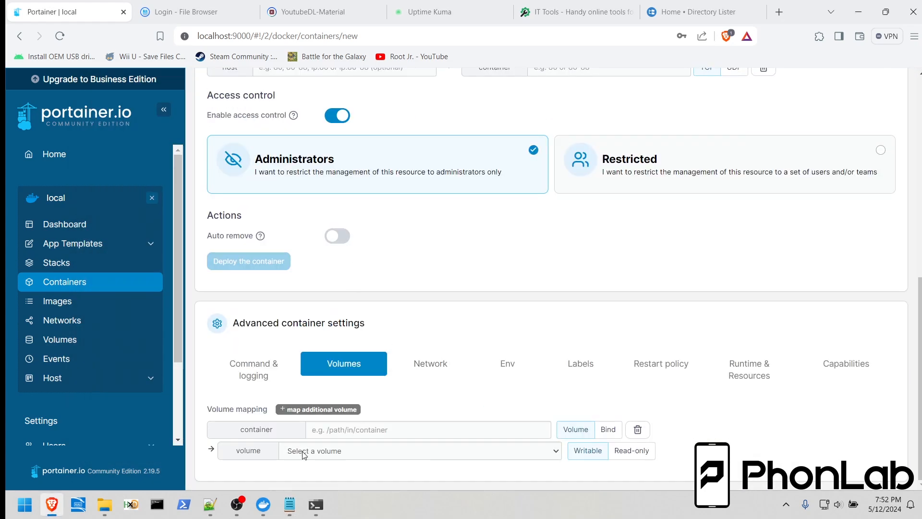
pyautogui.rightClick(427, 429)
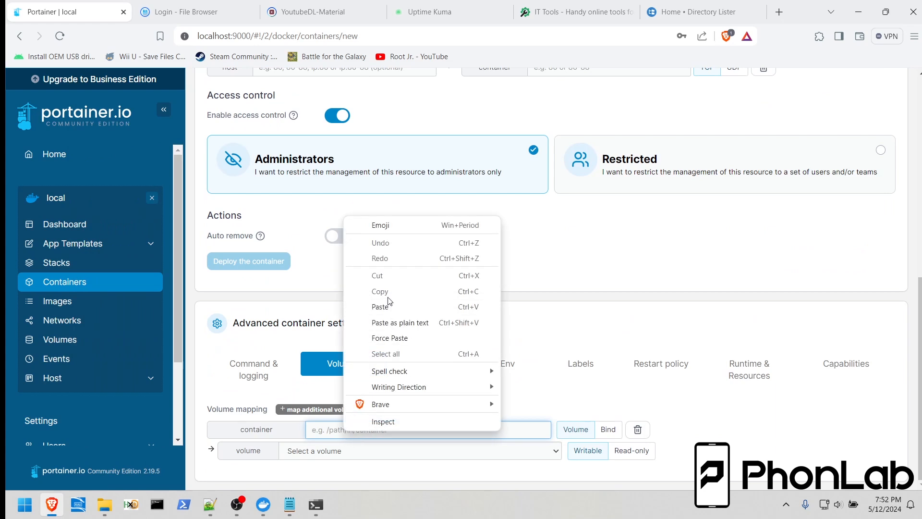
pyautogui.click(380, 307)
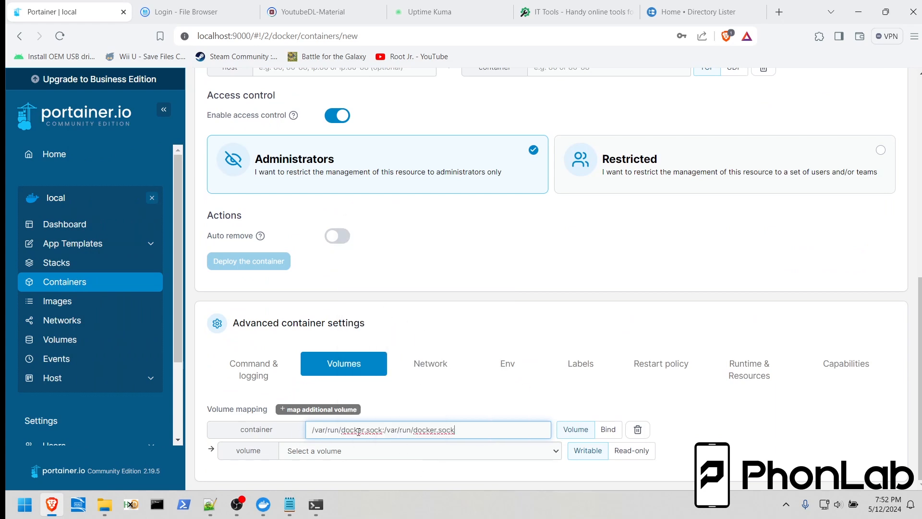
pyautogui.moveTo(253, 440)
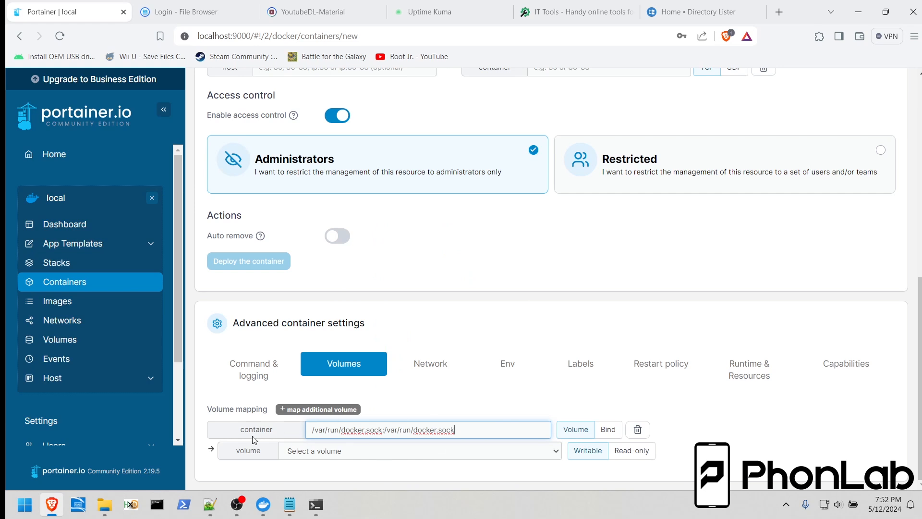
pyautogui.moveTo(609, 459)
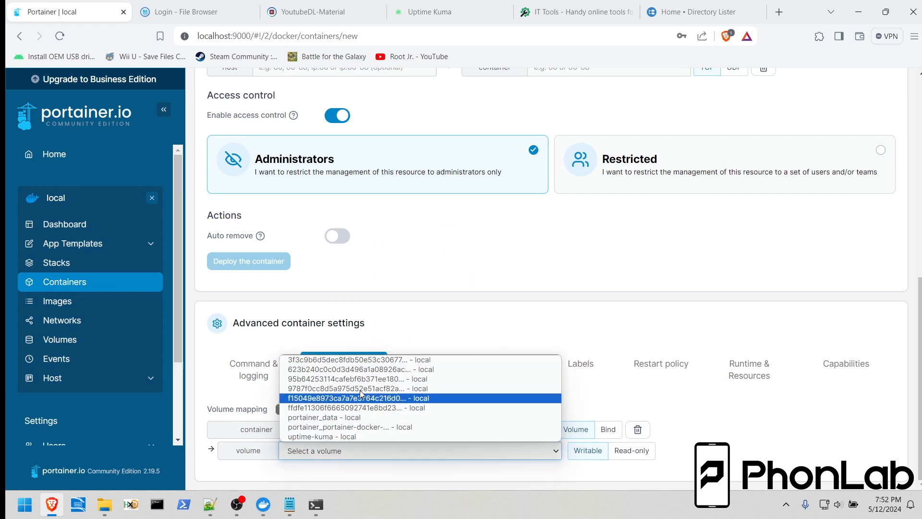
# Check the Network settings and scroll back to the top of the Create container form.
pyautogui.click(430, 363)
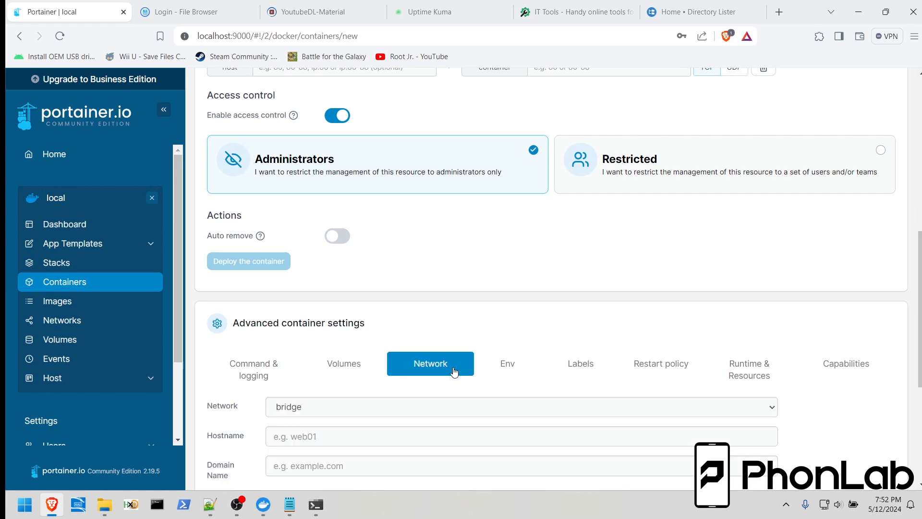
pyautogui.scroll(3)
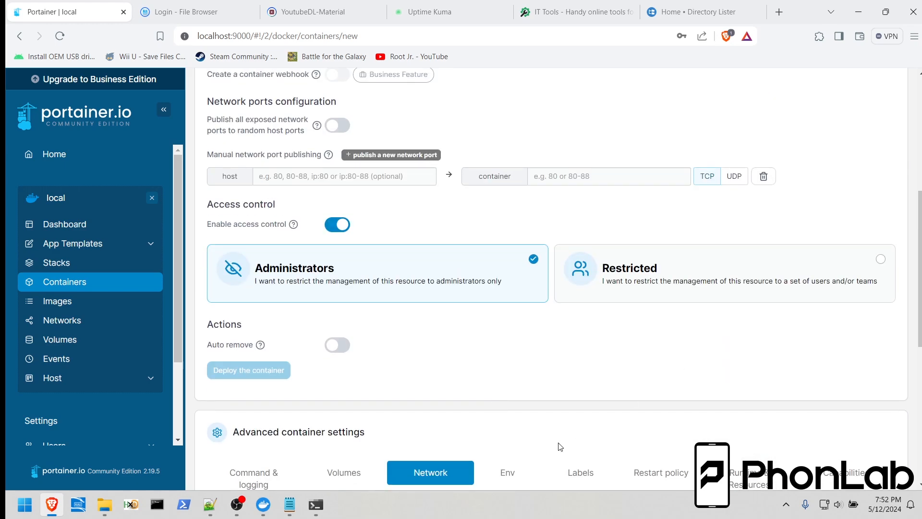
pyautogui.scroll(3)
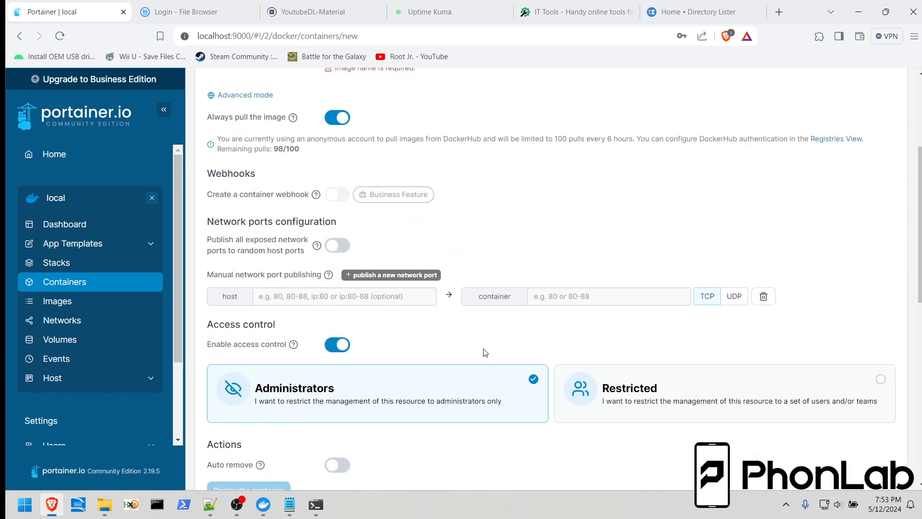
pyautogui.scroll(3)
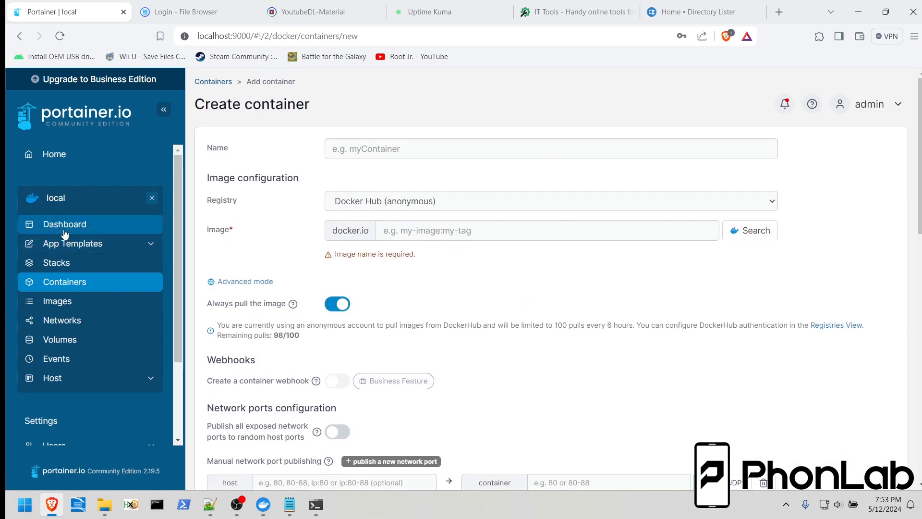
# Show the local dashboard summarising 3 stacks, 7 containers, 14 images, 9 volumes and 7 networks.
pyautogui.click(65, 224)
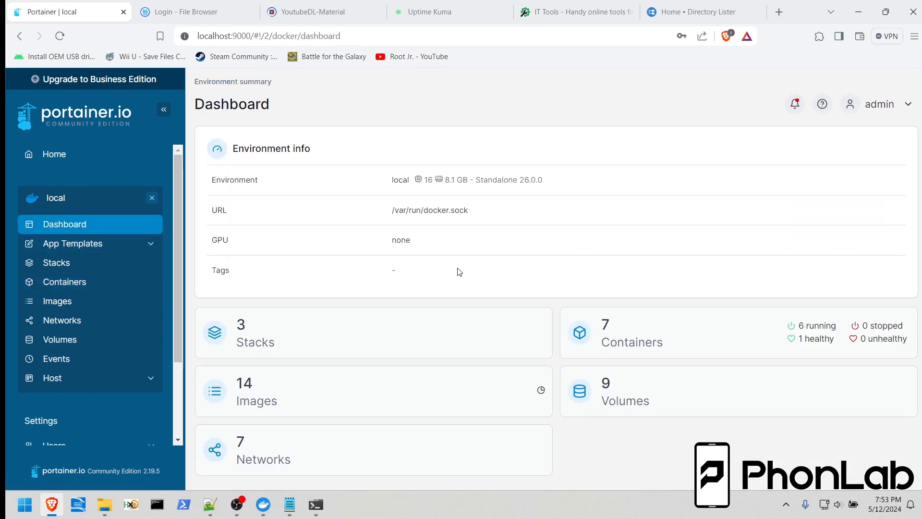
pyautogui.moveTo(553, 274)
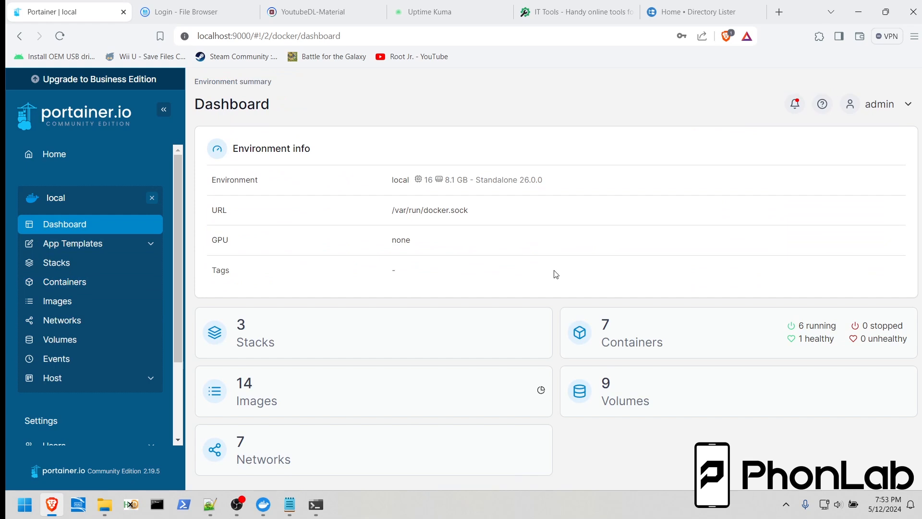
pyautogui.scroll(-3)
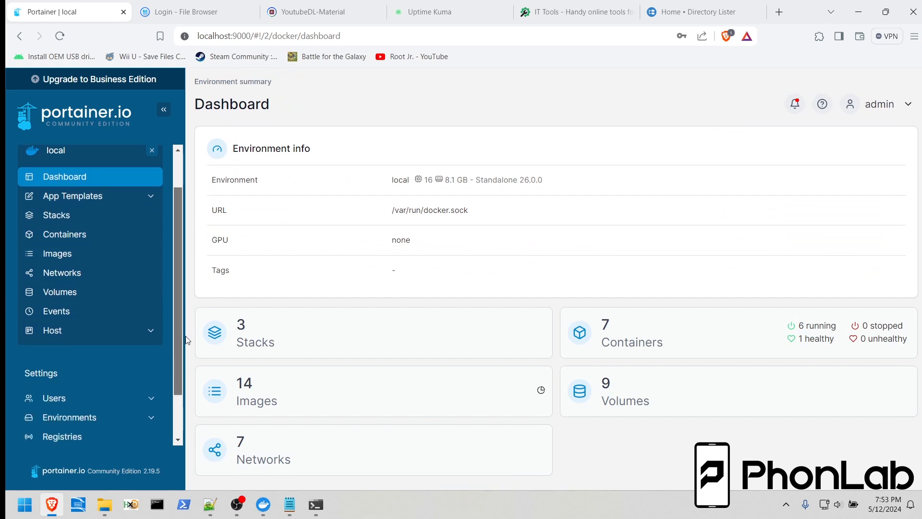
pyautogui.scroll(-3)
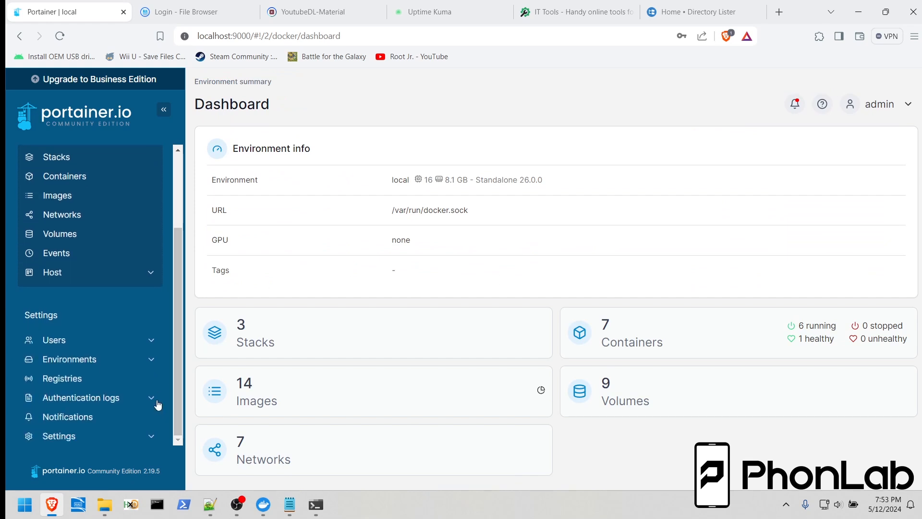
pyautogui.moveTo(197, 400)
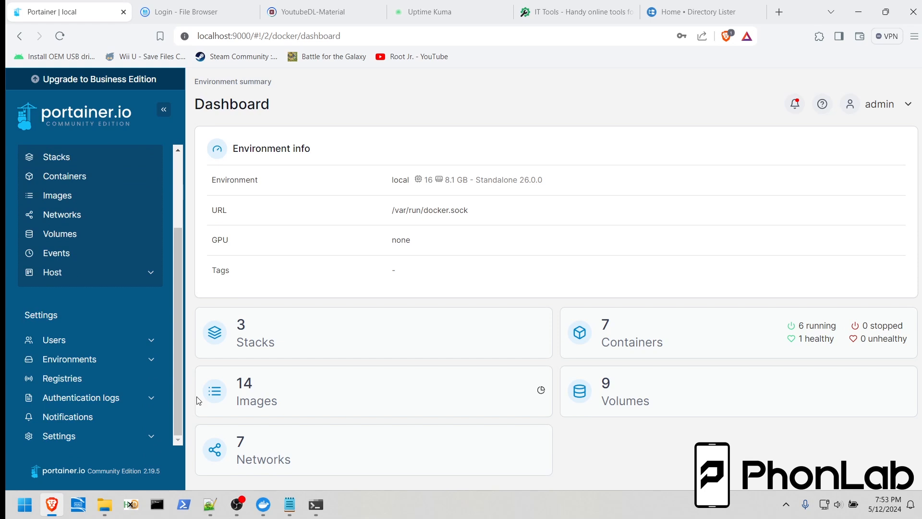